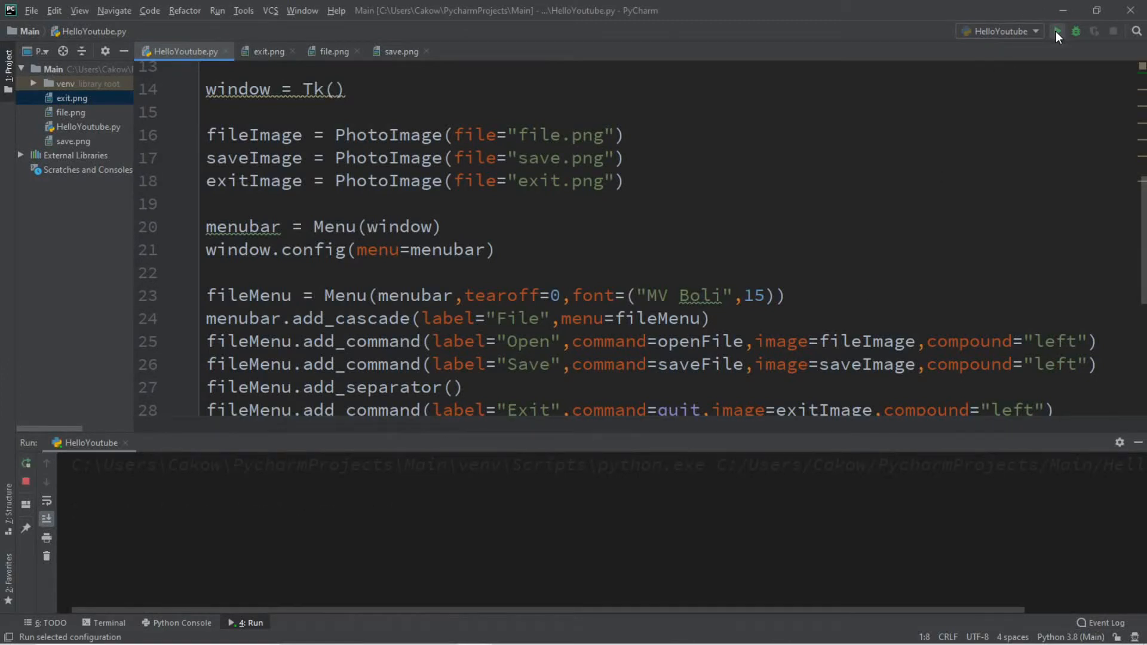
# - Run HelloYoutube.py and preview the File menu with Open, Save and Exit icons
pyautogui.click(1056, 30)
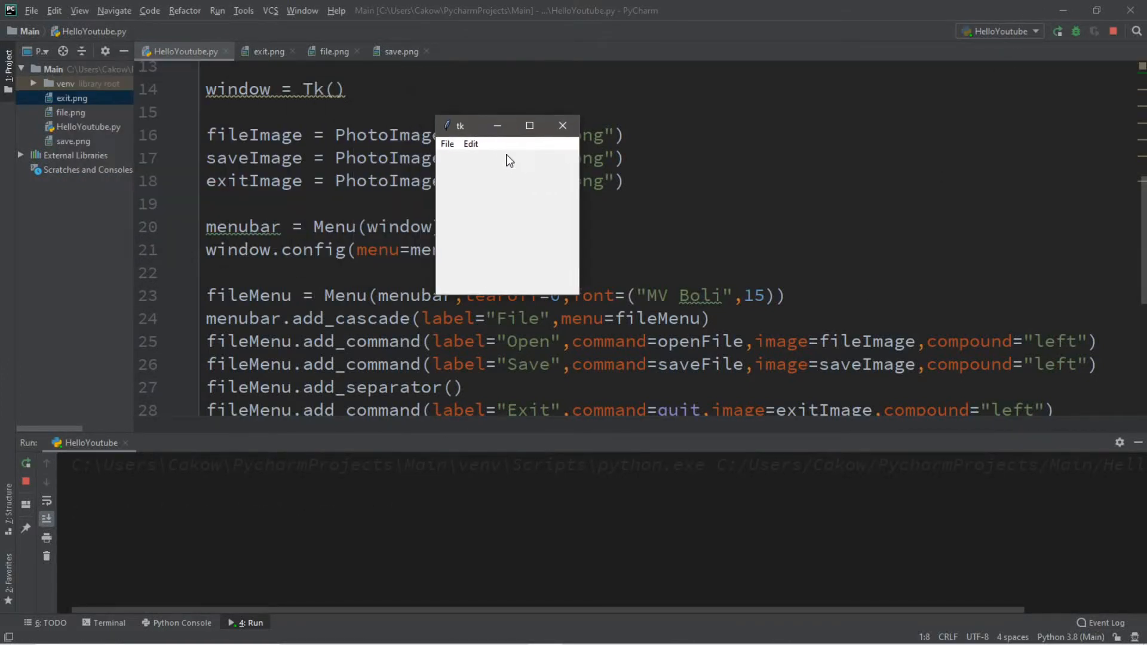
pyautogui.click(447, 144)
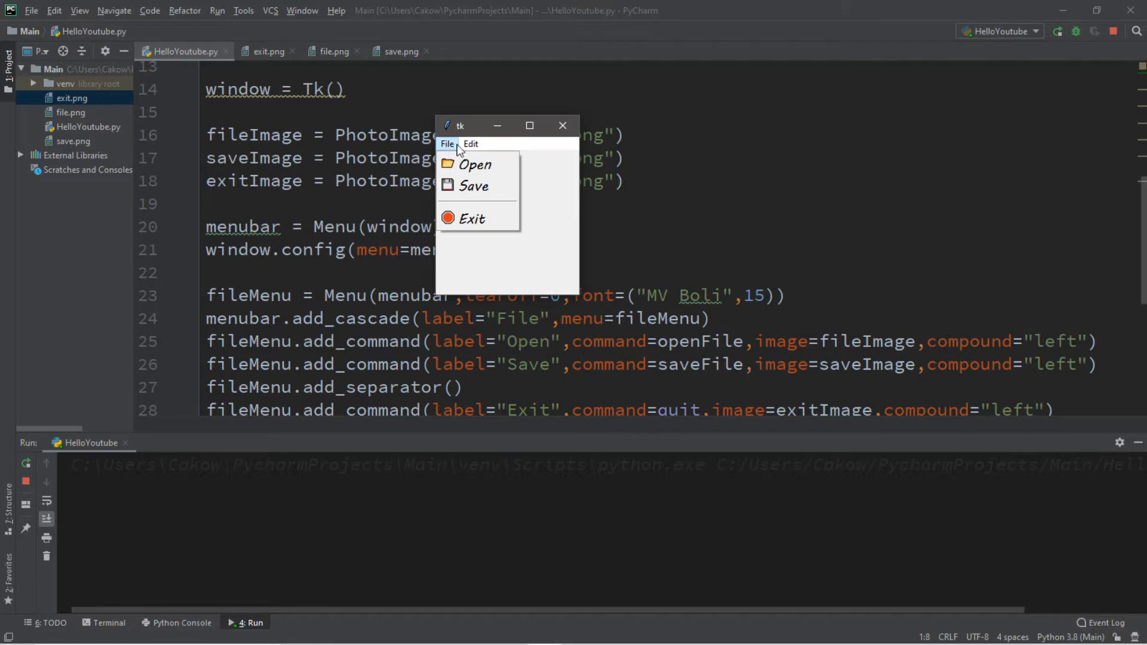
pyautogui.moveTo(472, 219)
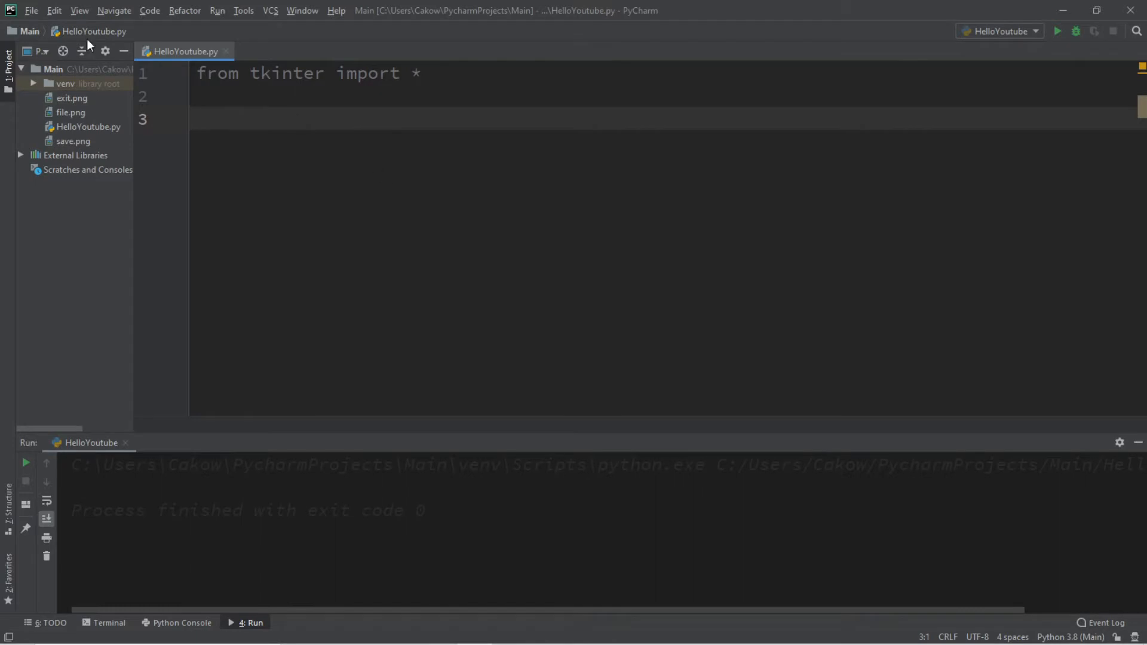
pyautogui.moveTo(328, 23)
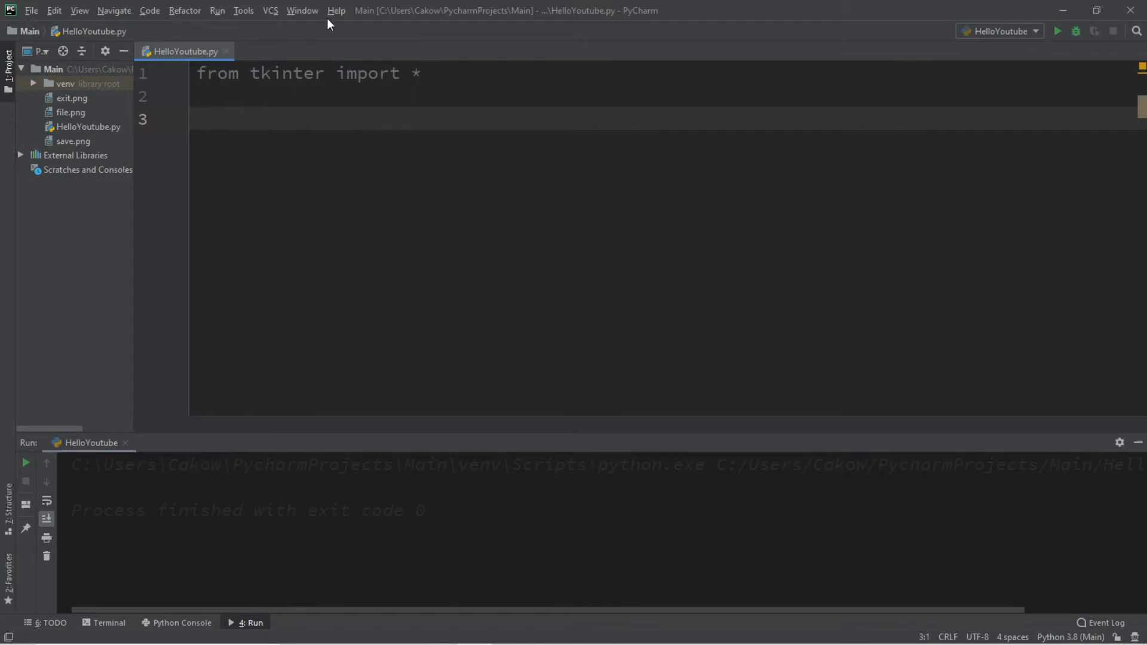
pyautogui.moveTo(32, 10)
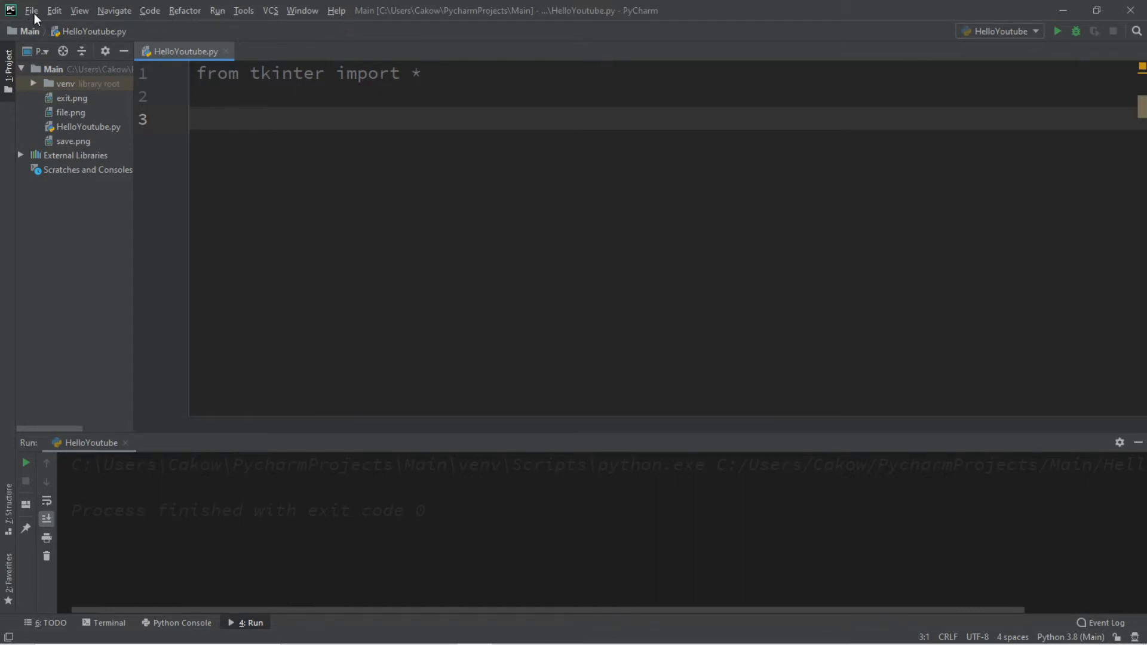
pyautogui.moveTo(319, 37)
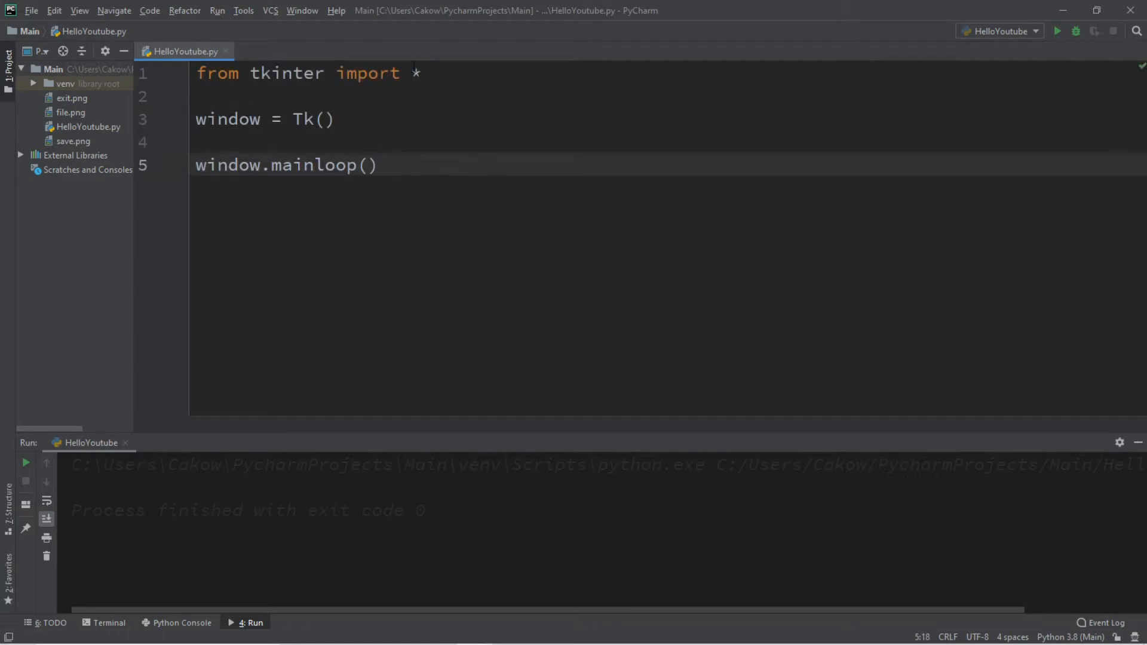
# - Add menubar = Menu(window) and window.config(menu=menubar) before mainloop
pyautogui.click(197, 142)
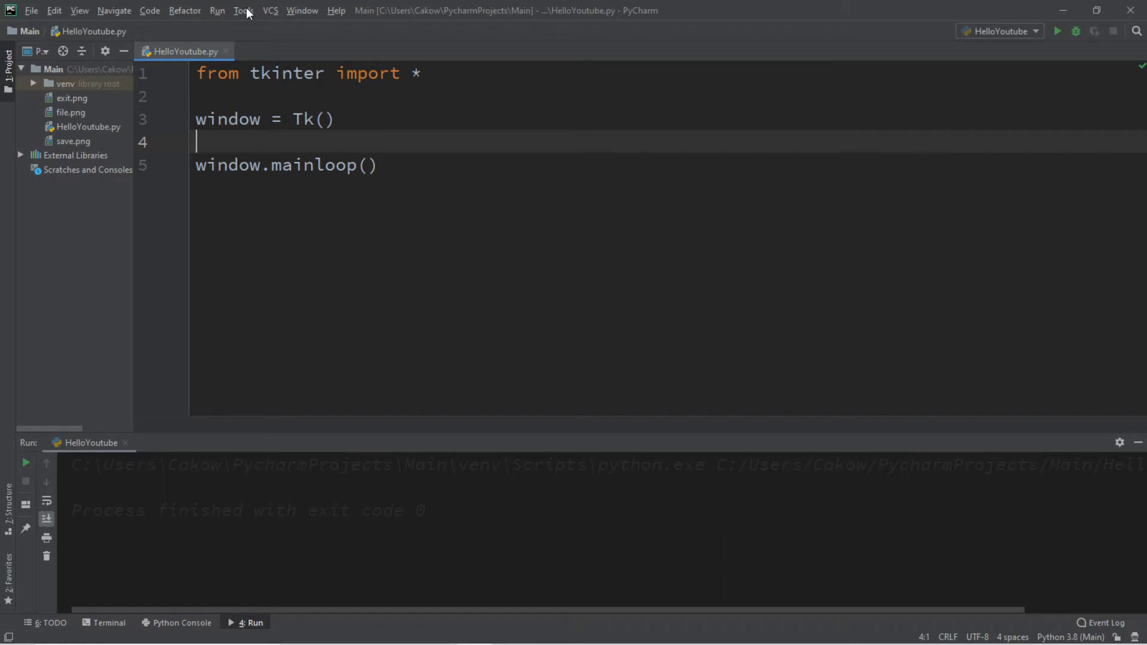
pyautogui.click(243, 11)
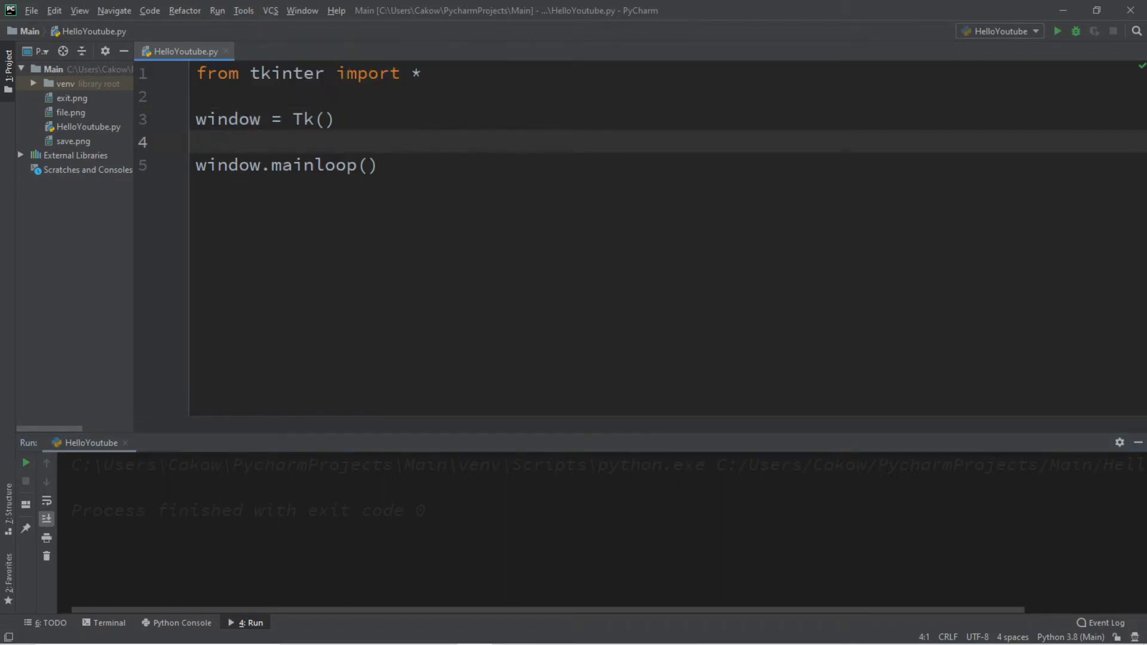
pyautogui.write('menu')
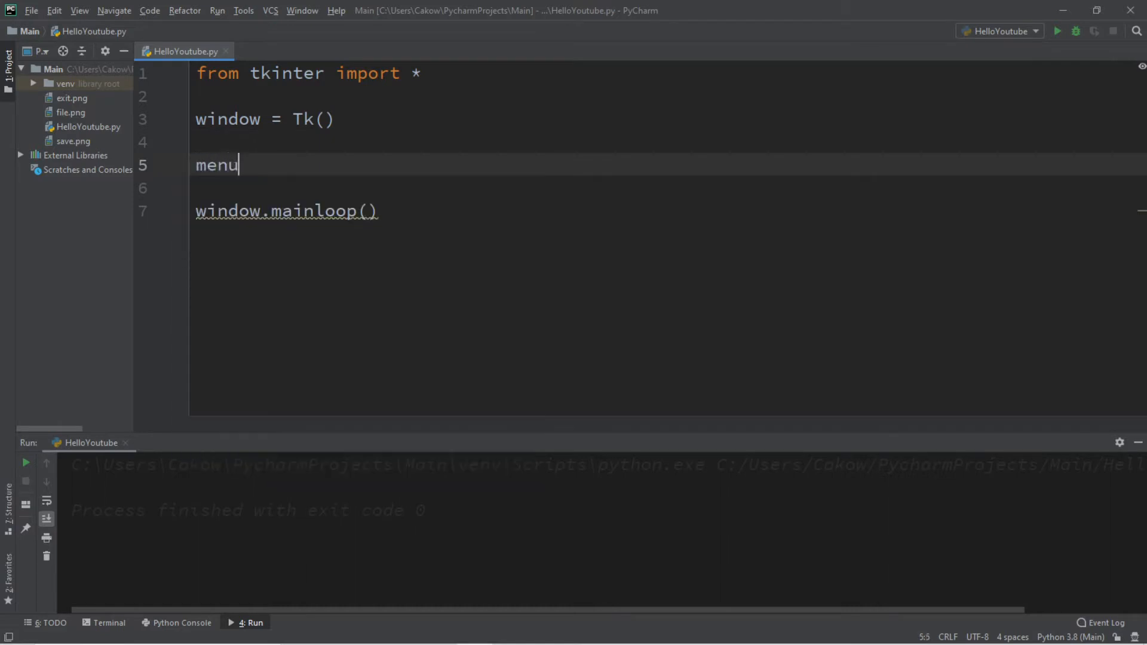
pyautogui.write('bar = Men')
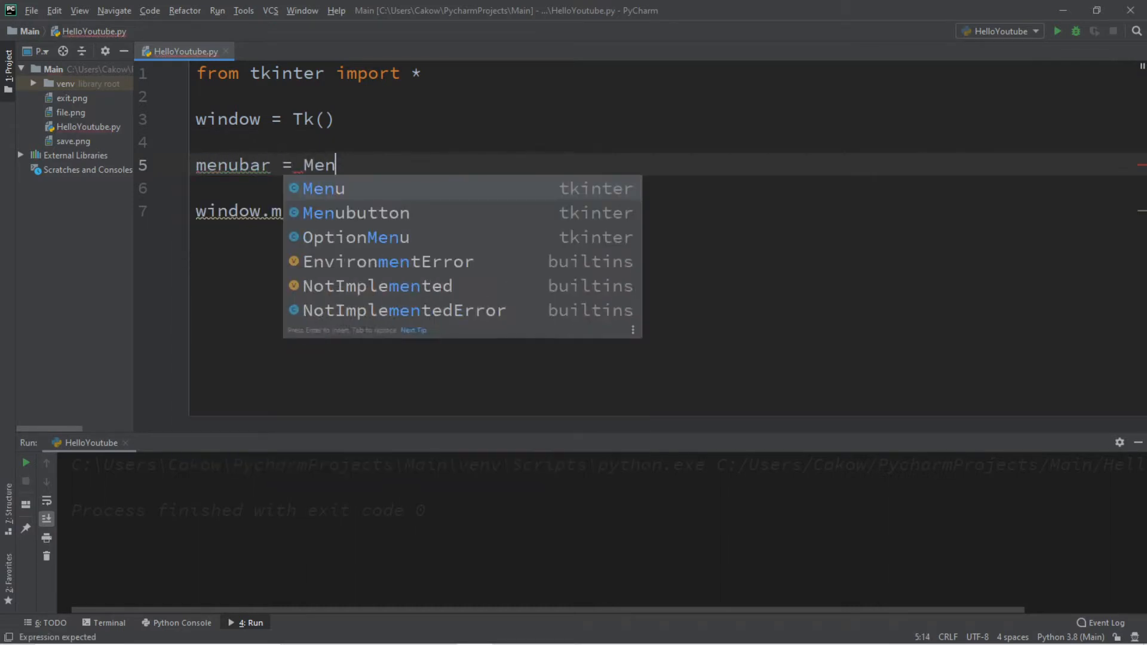
pyautogui.write('u(wind')
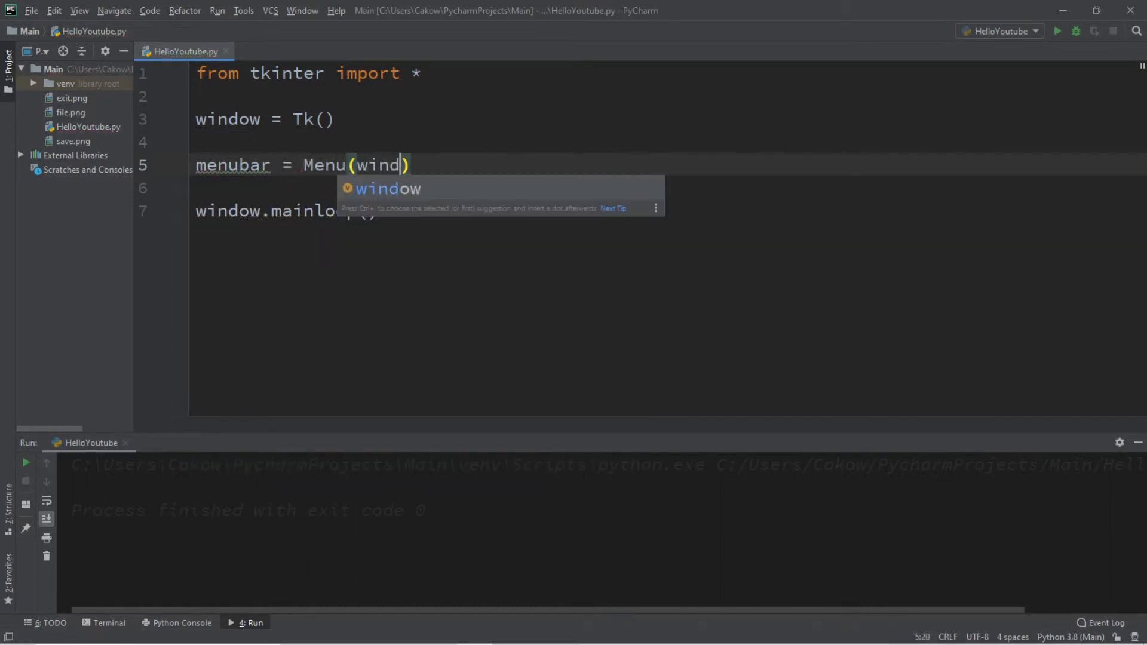
pyautogui.press('Enter')
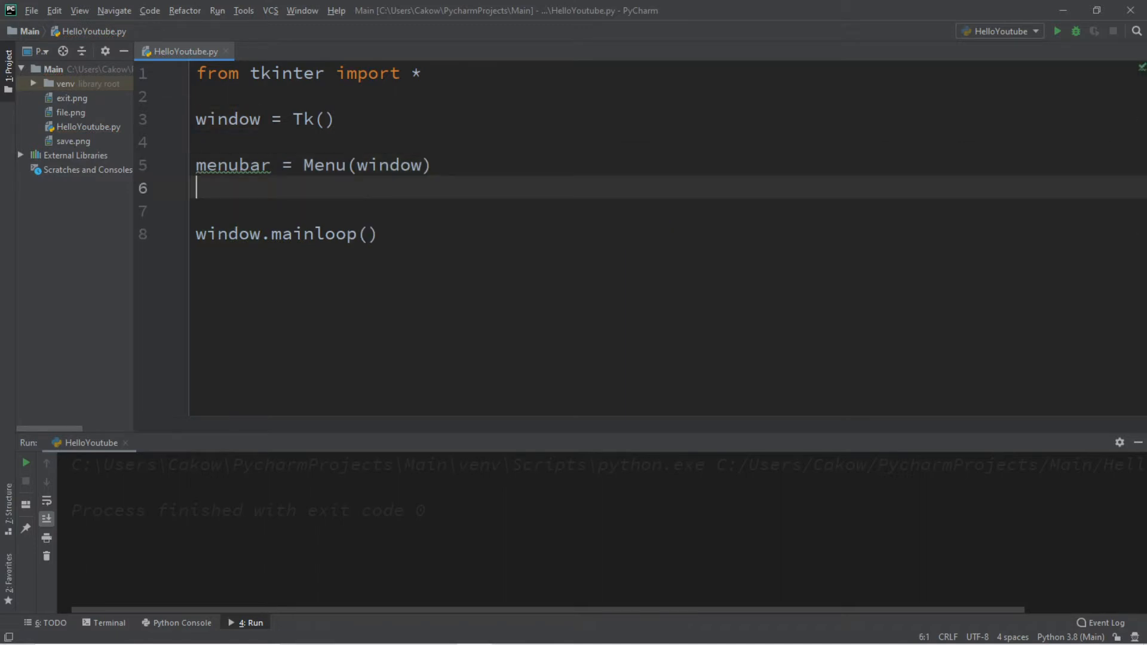
pyautogui.write('window.config(')
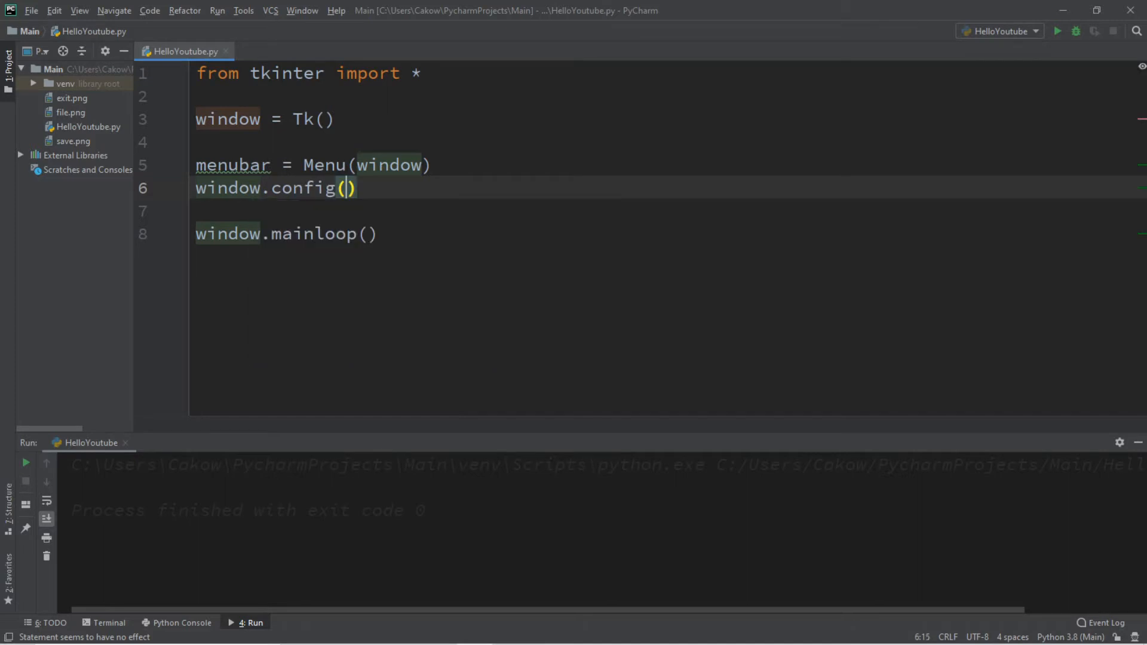
pyautogui.write('menu')
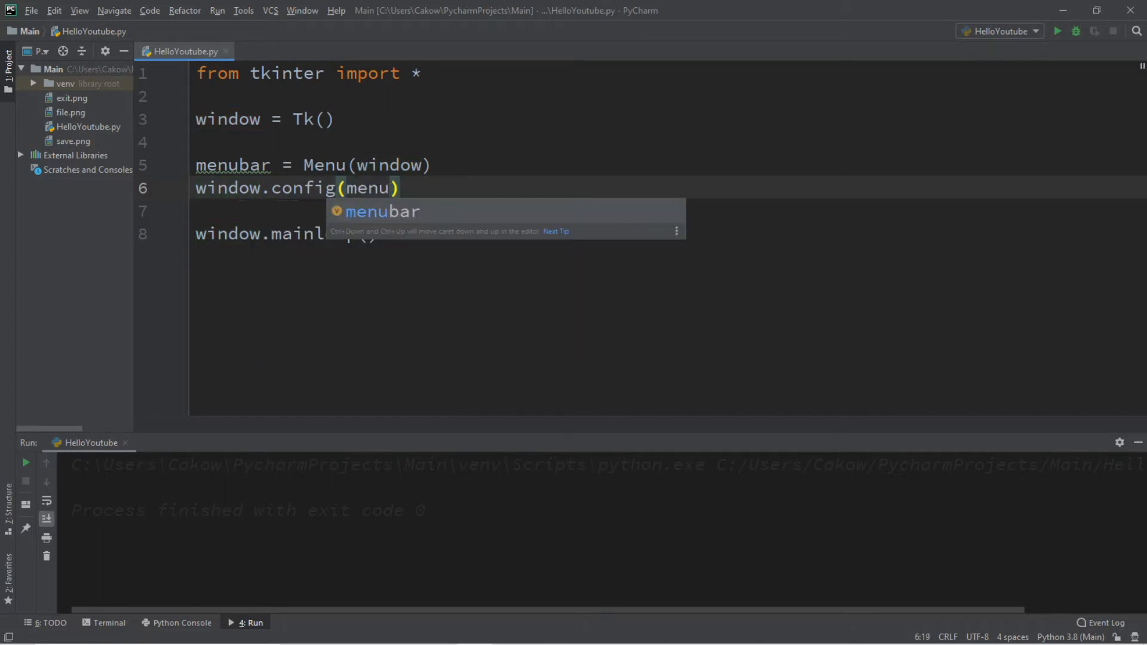
pyautogui.write('=menubar')
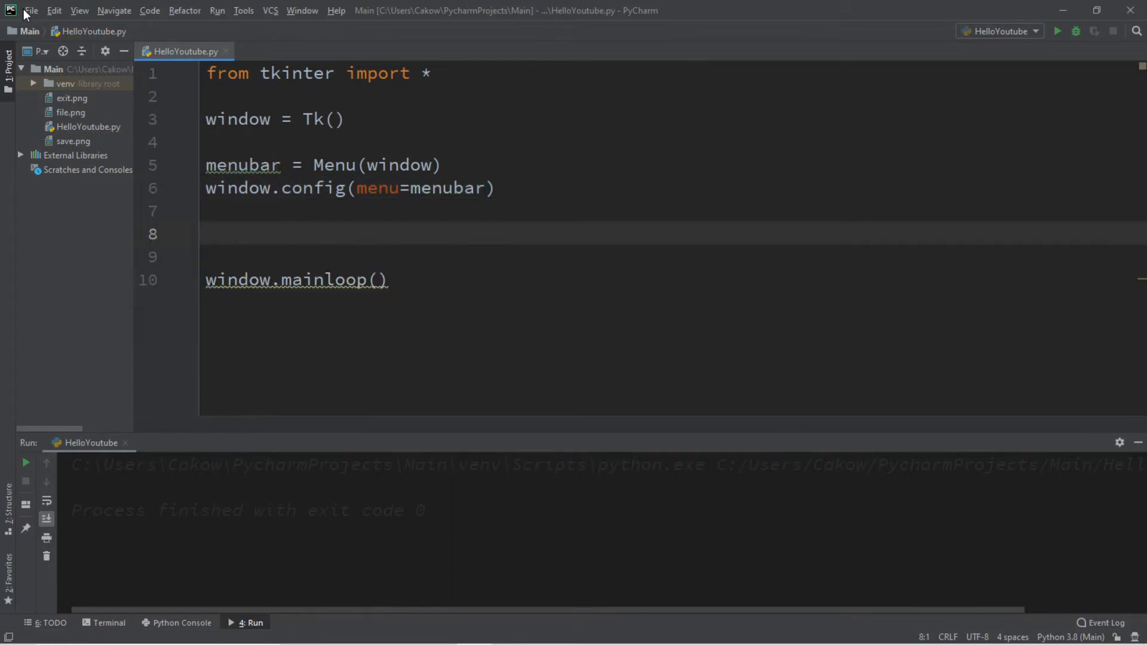
pyautogui.moveTo(11, 11)
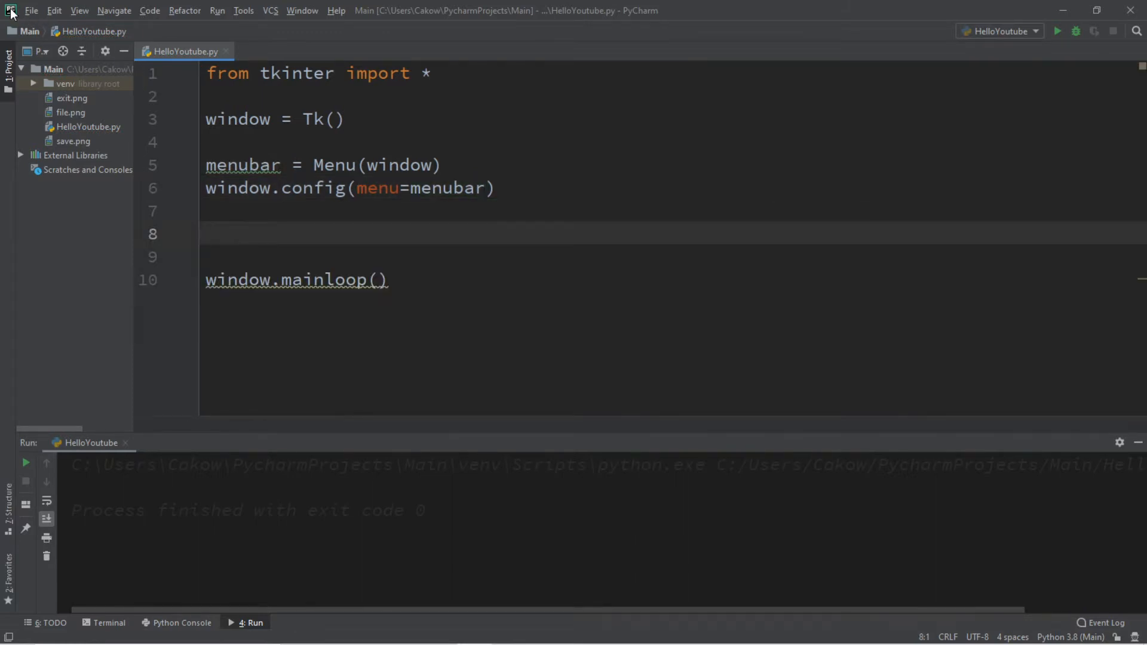
pyautogui.moveTo(332, 250)
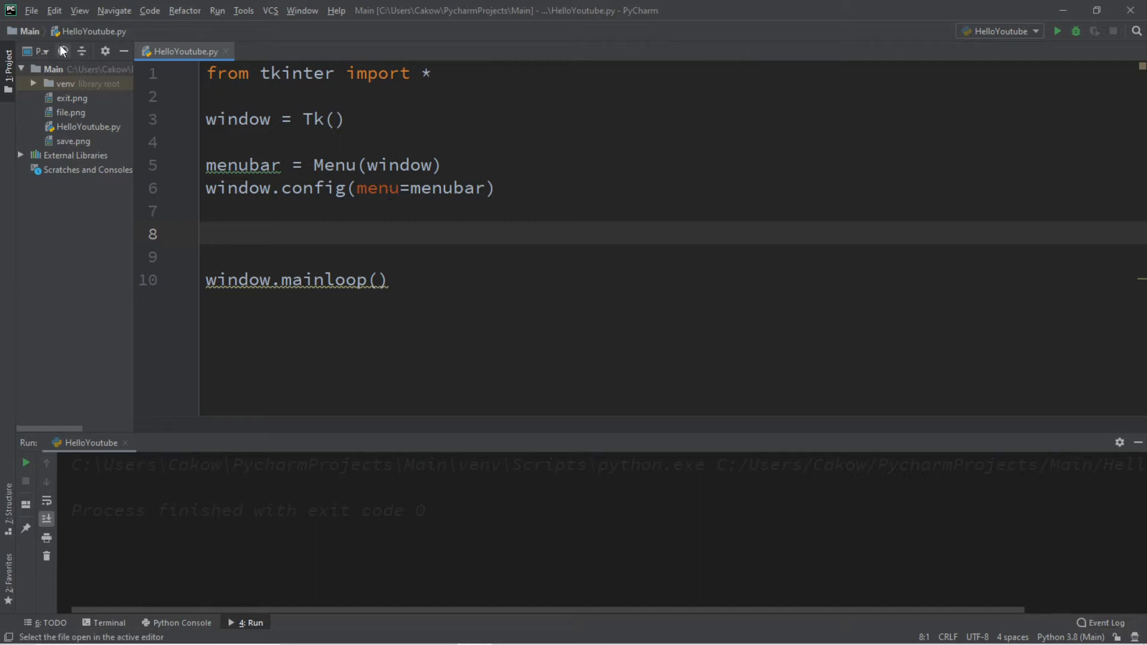
# - Create fileMenu = Menu(menubar) on line 8
pyautogui.click(53, 10)
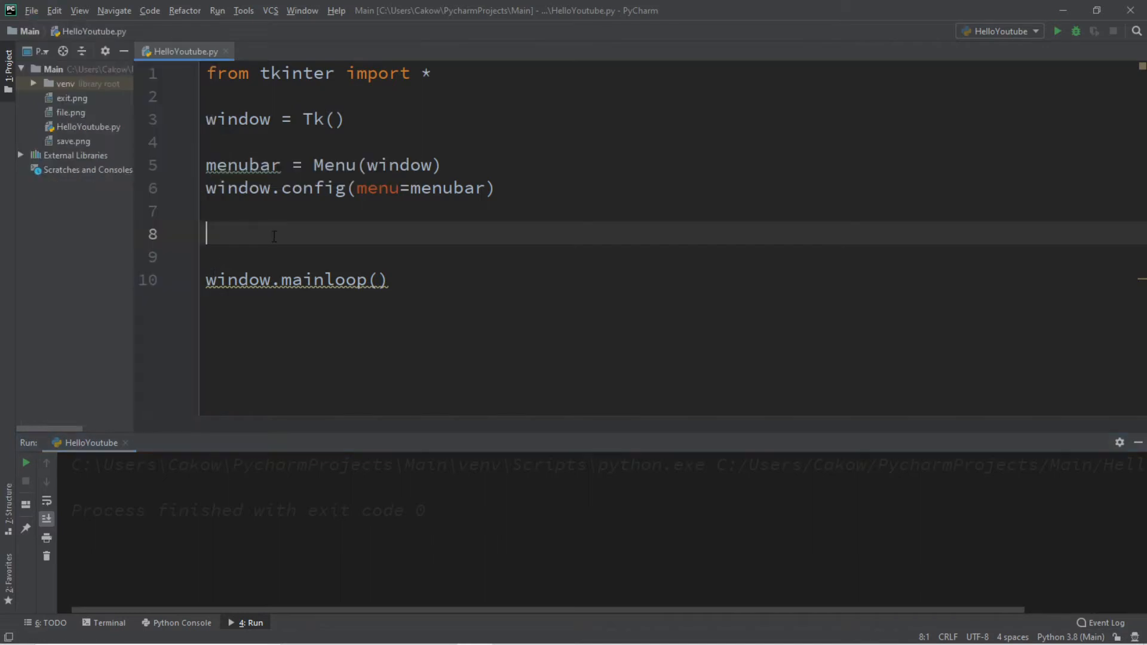
pyautogui.write('fileMenu =')
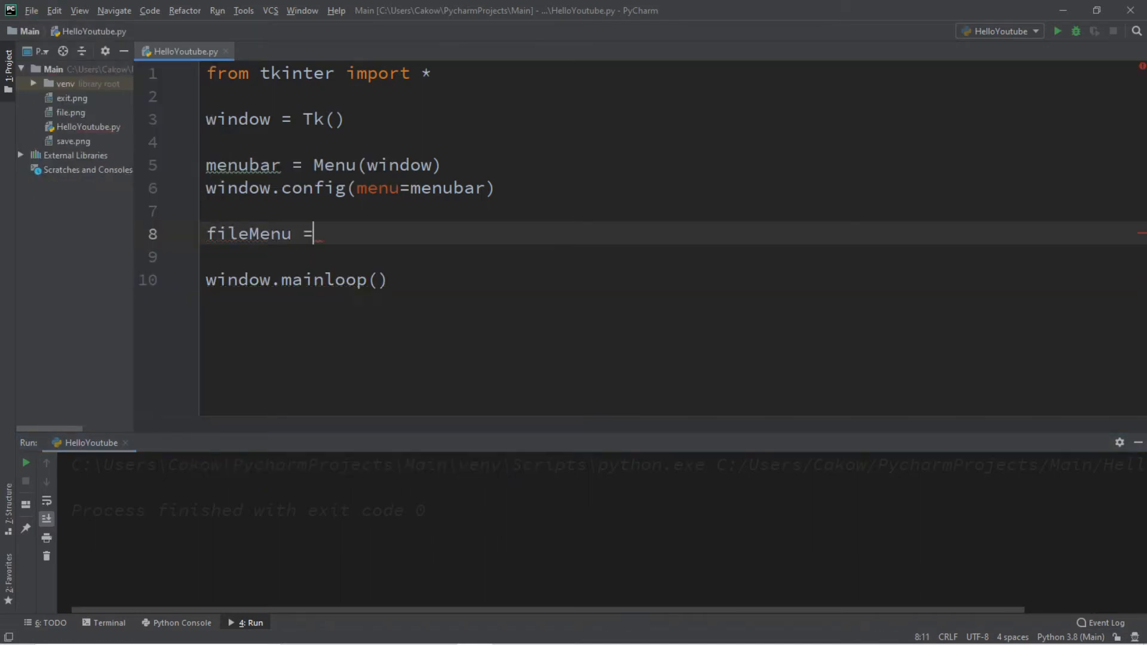
pyautogui.write('Menu()')
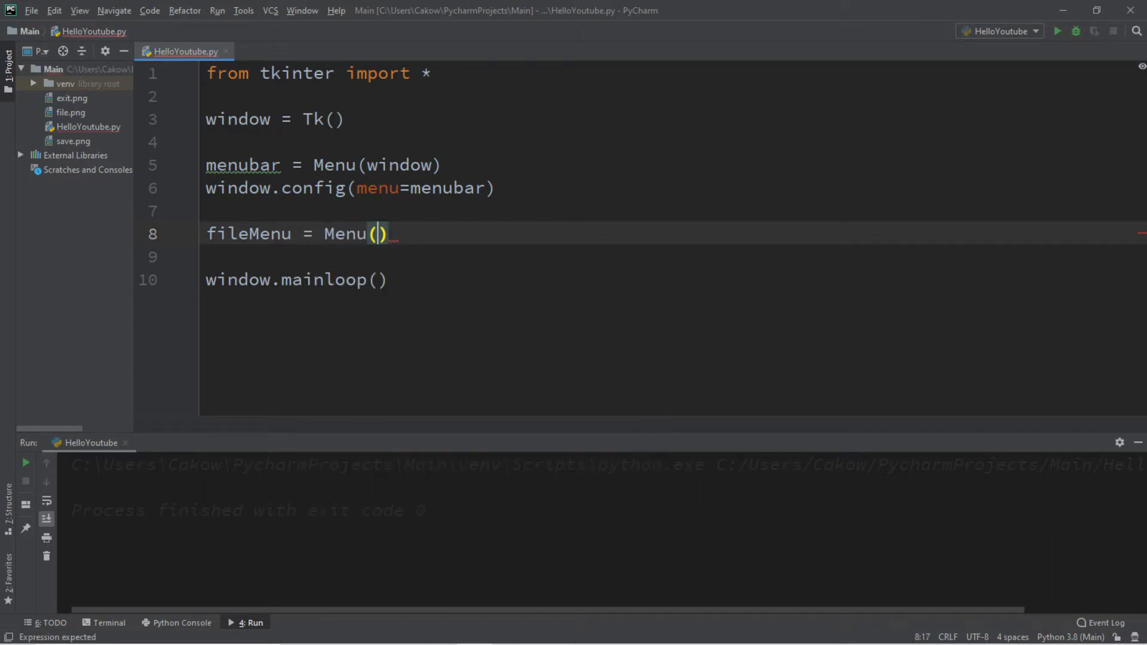
pyautogui.click(227, 165)
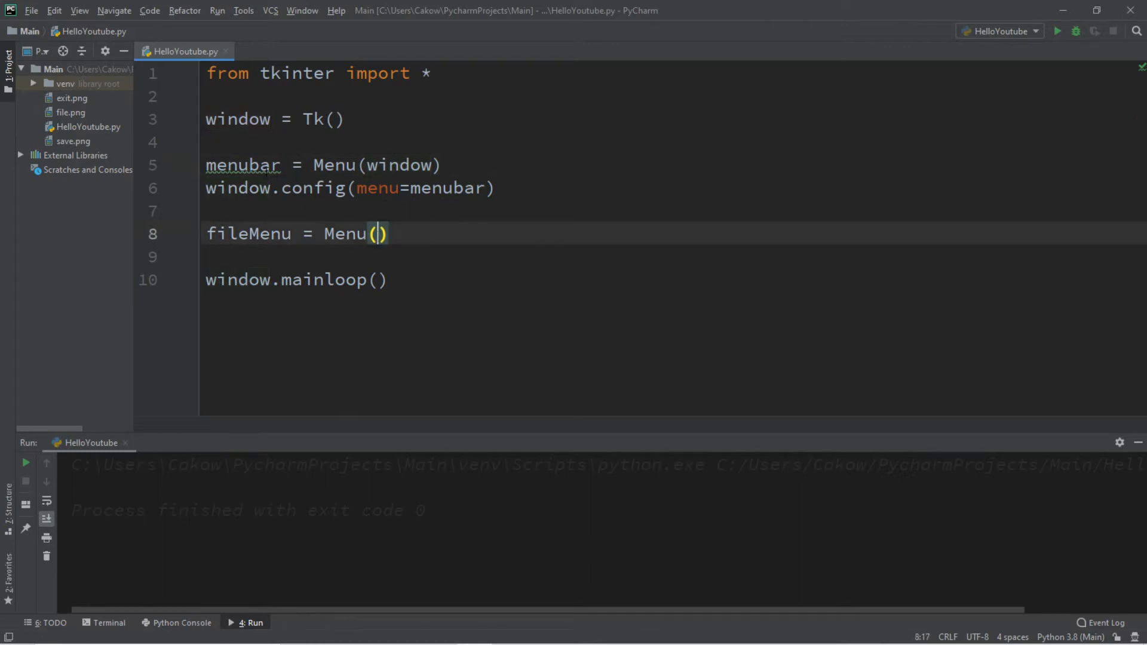
pyautogui.write('menube')
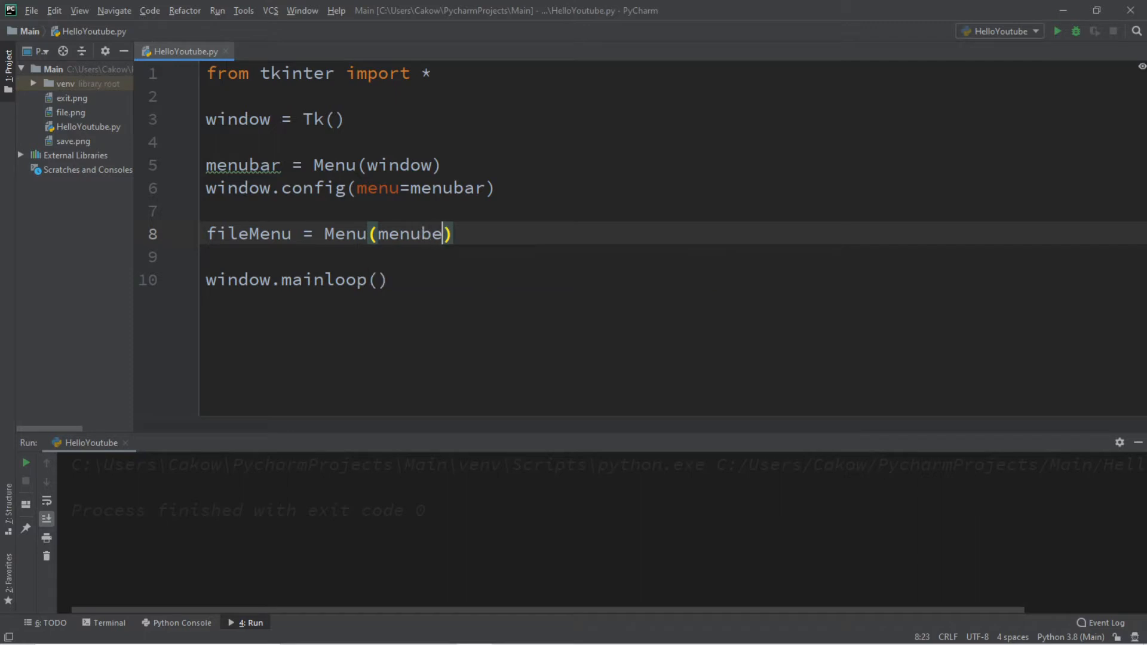
pyautogui.write('ar')
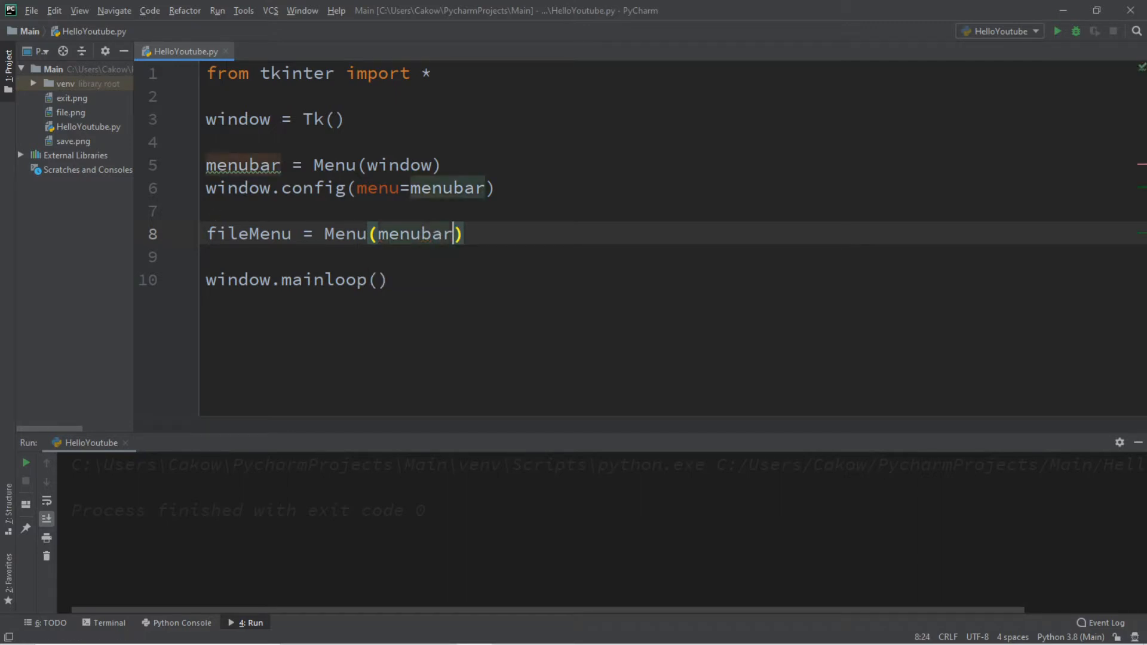
pyautogui.press('Enter')
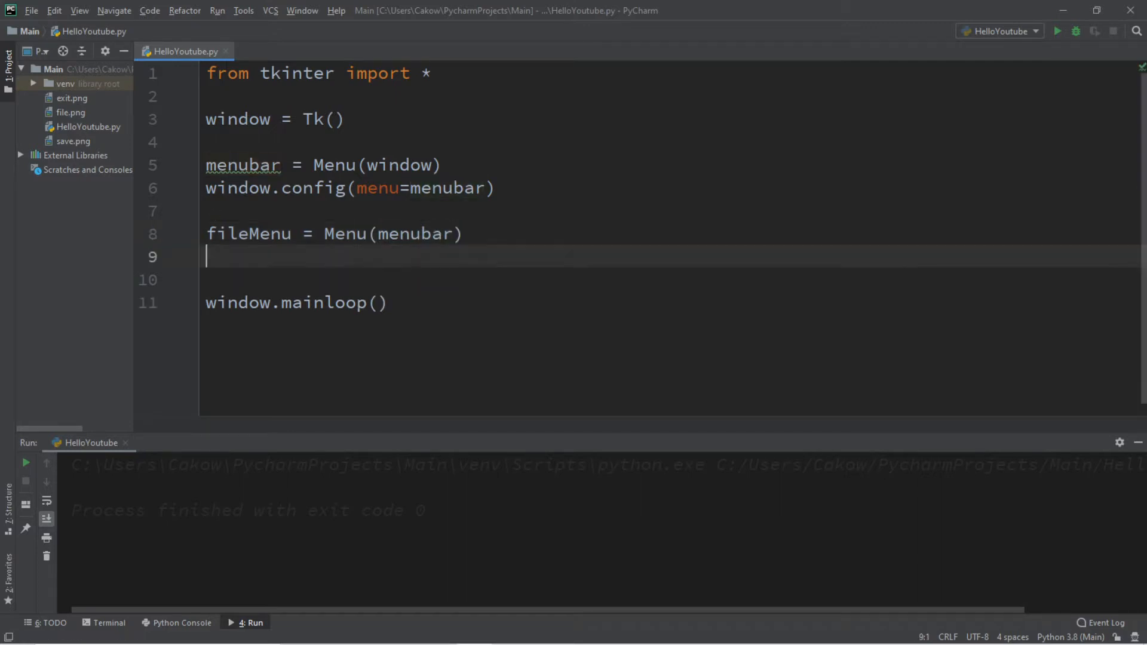
# - Add menubar.add_cascade(label="File", menu=fileMenu) on line 9
pyautogui.write('m')
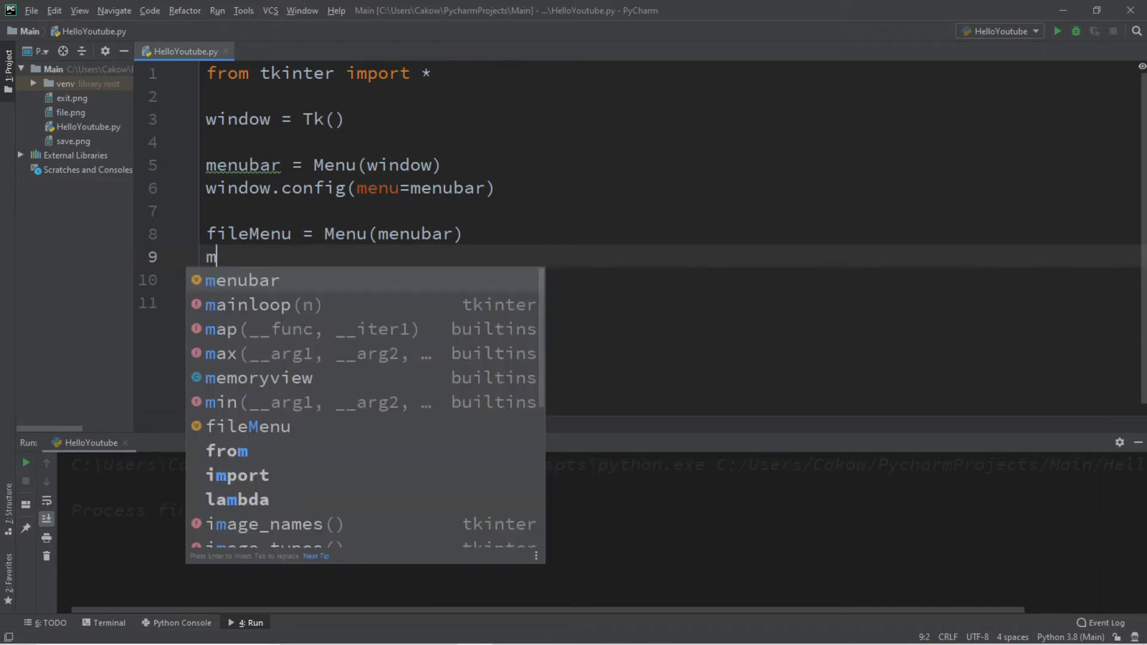
pyautogui.write('enub')
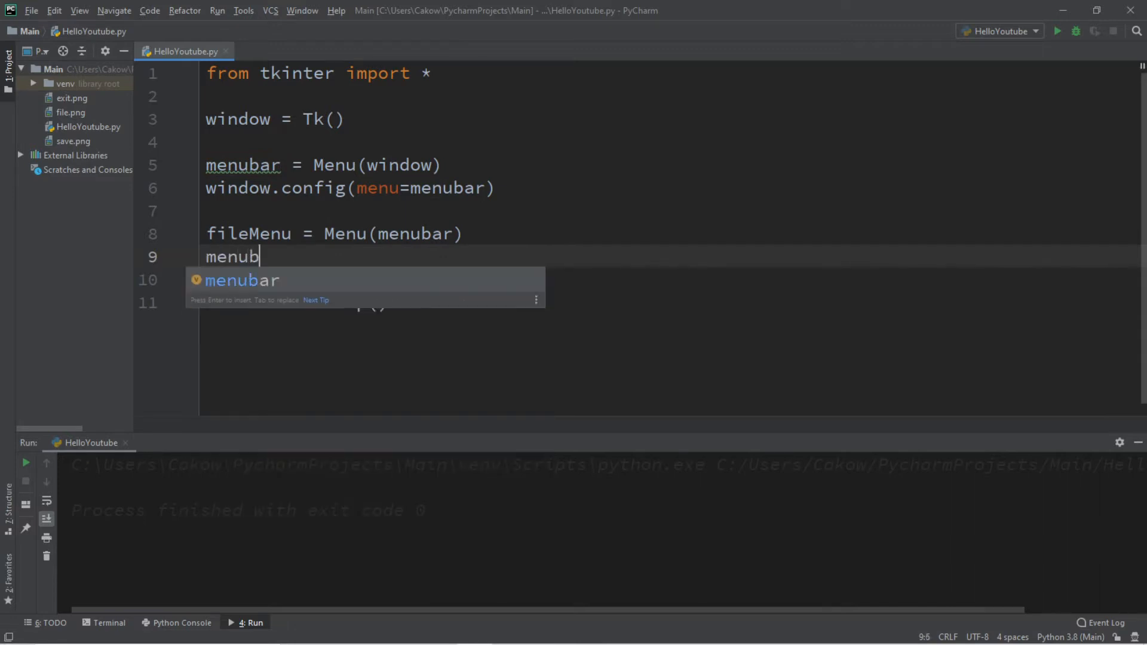
pyautogui.write('ar.a')
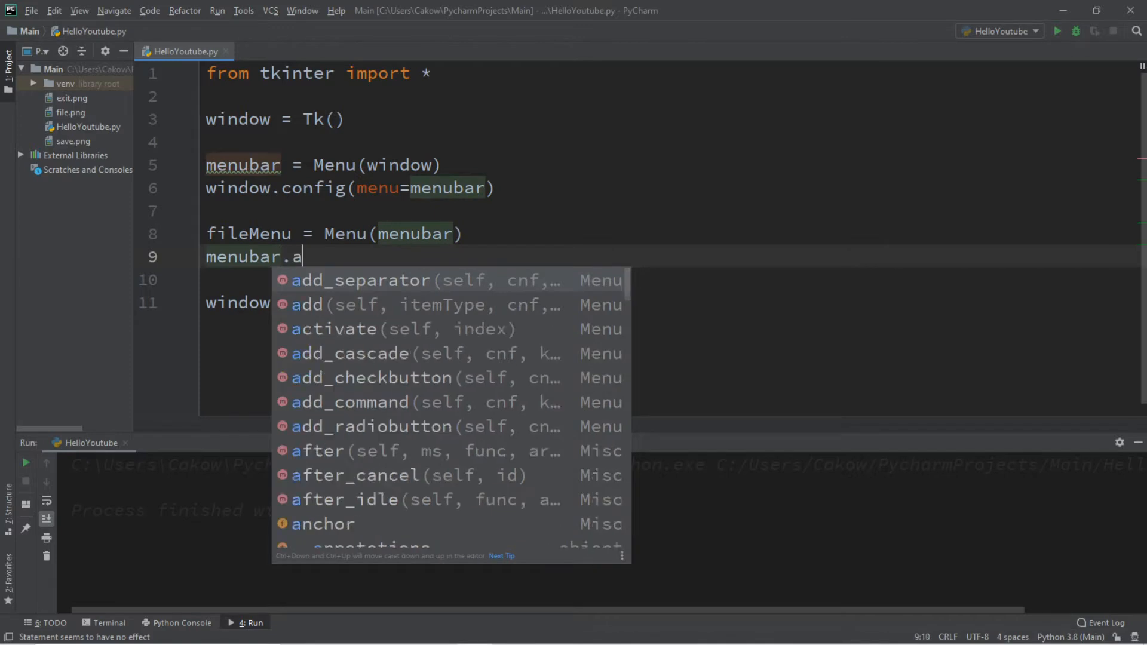
pyautogui.write('dd_cascade(')
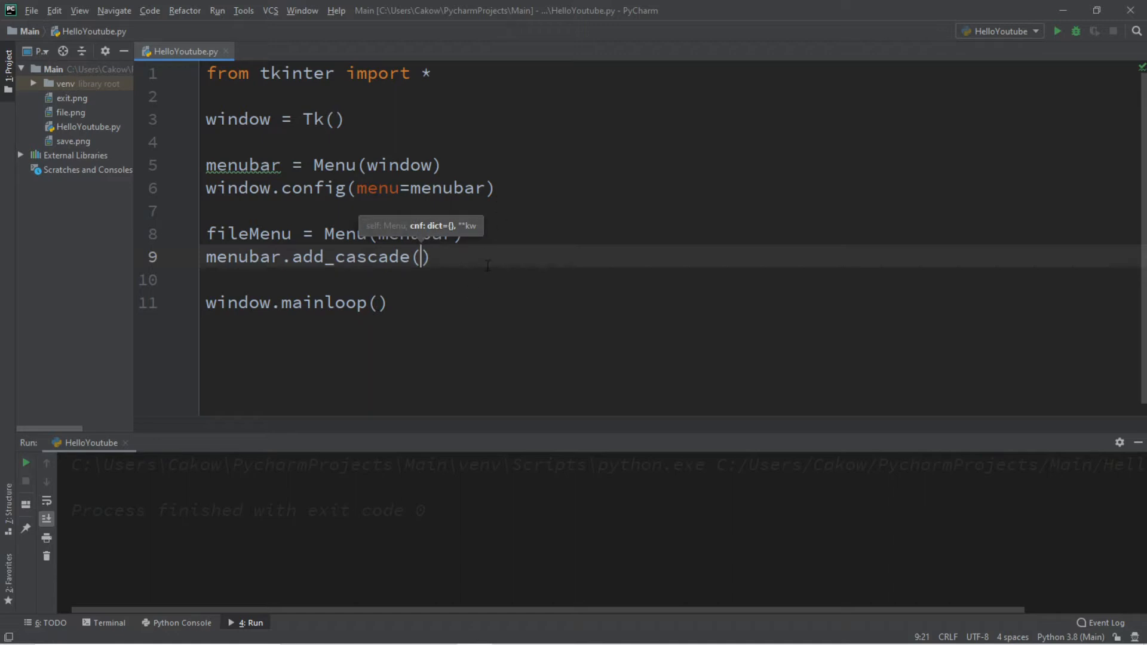
pyautogui.write('label="')
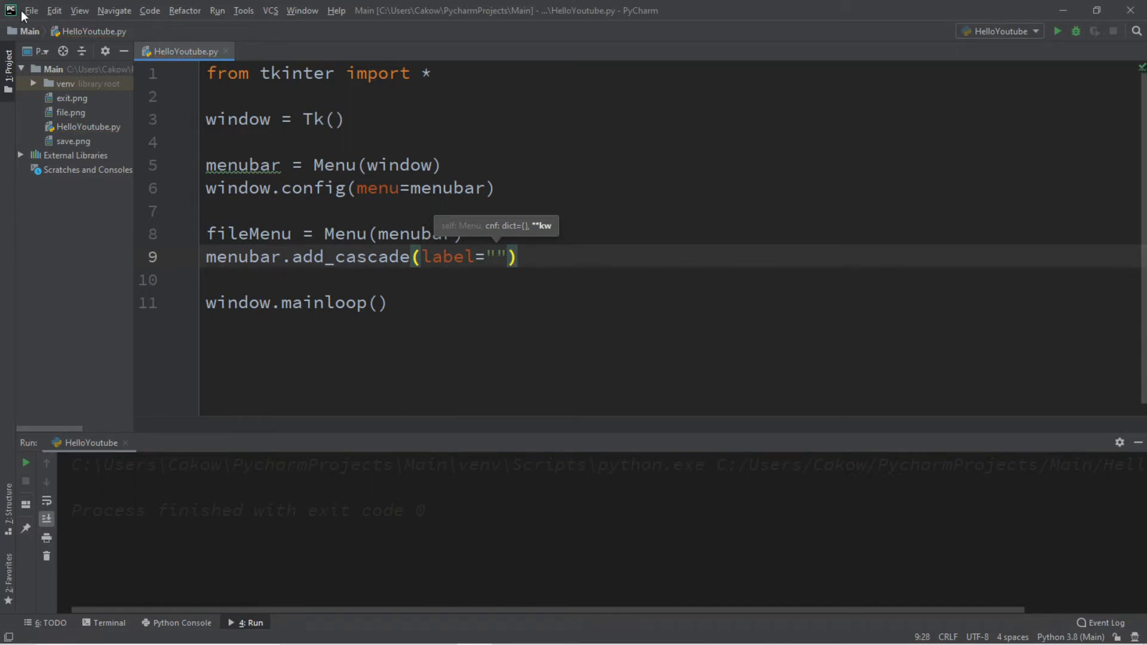
pyautogui.write('F')
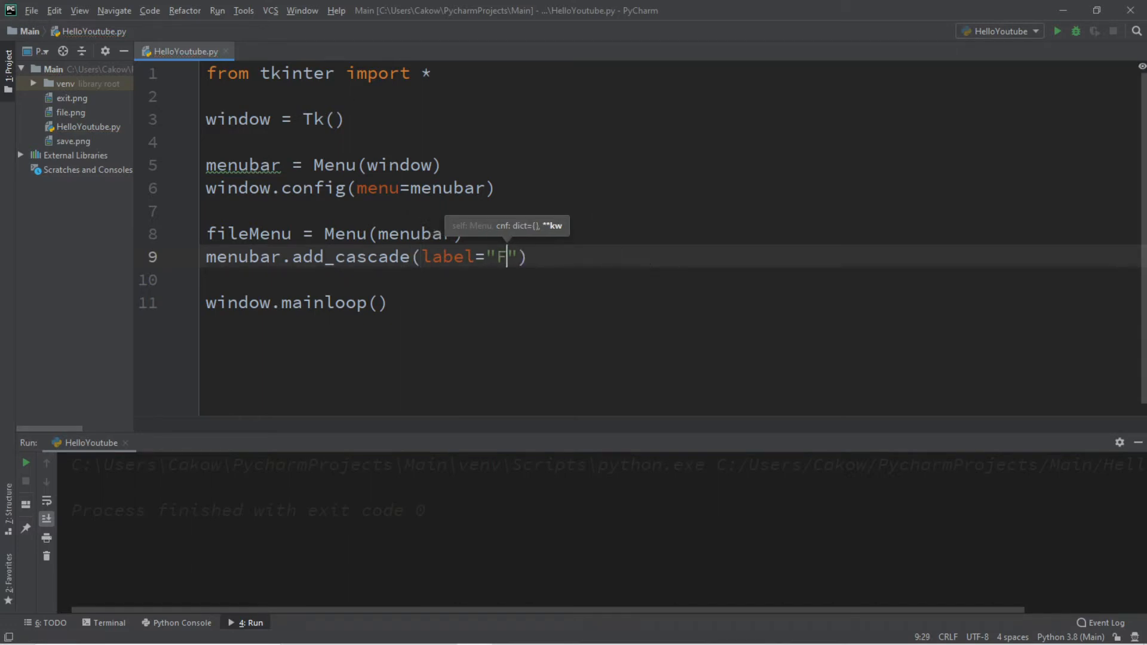
pyautogui.write('ile')
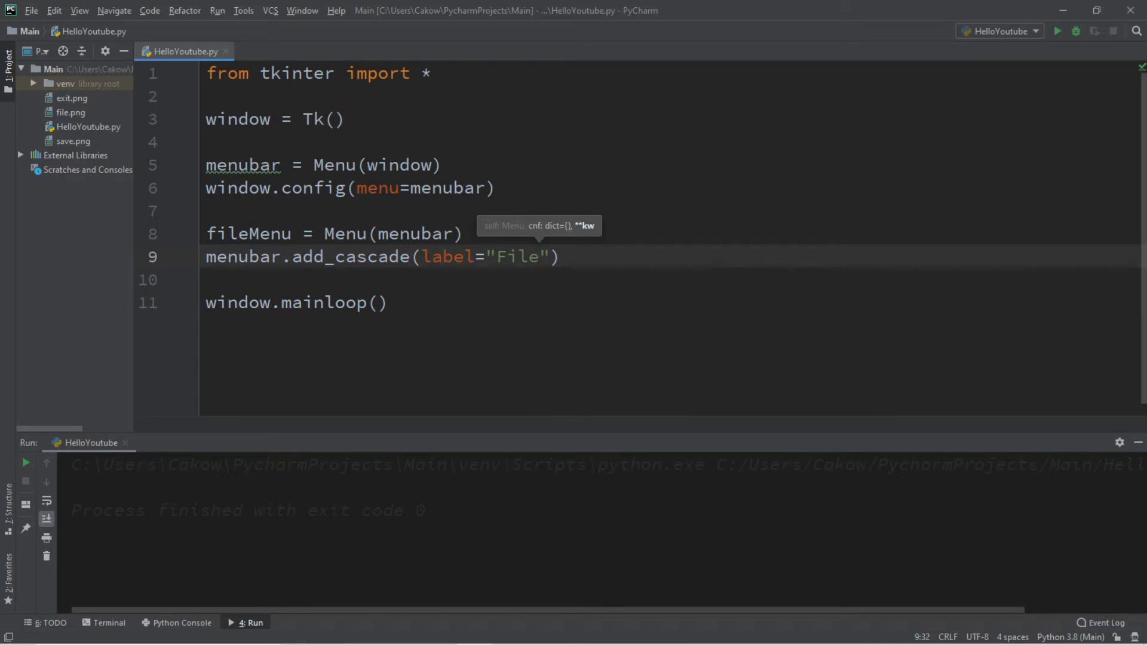
pyautogui.write(',men')
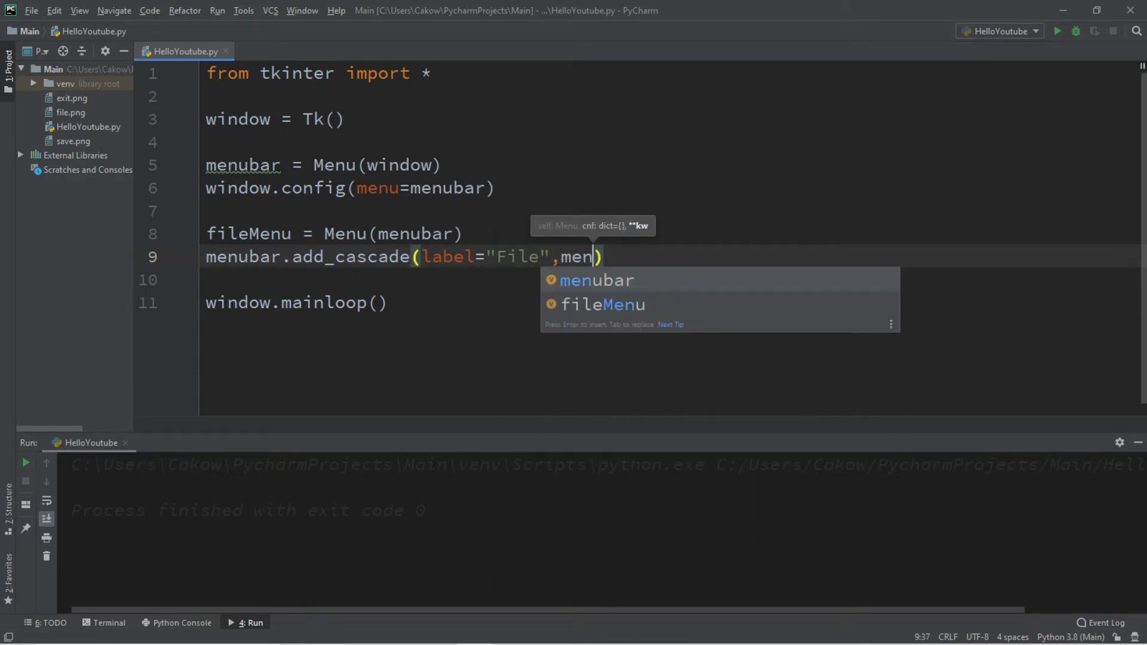
pyautogui.write('u=')
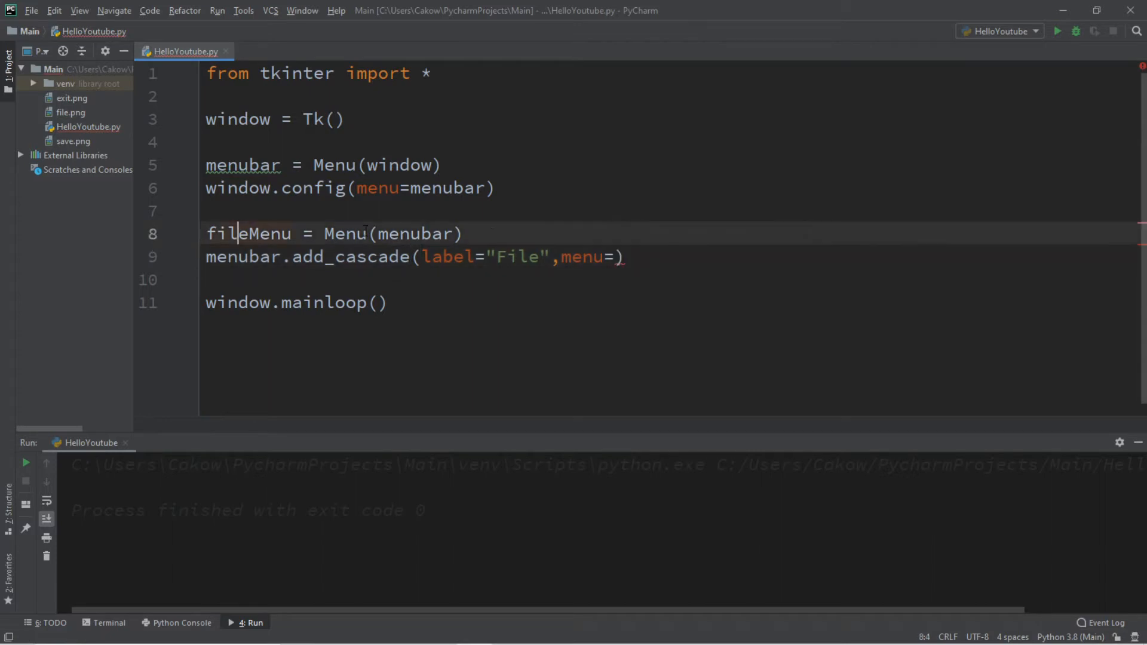
pyautogui.doubleClick(248, 233)
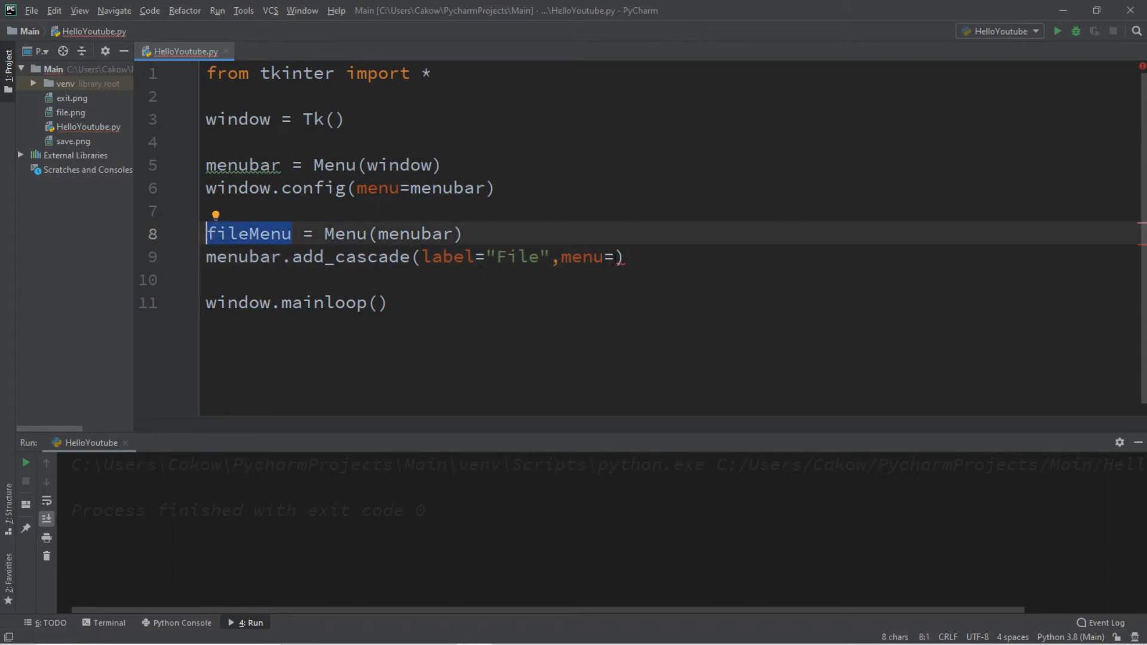
pyautogui.write('fileMenu')
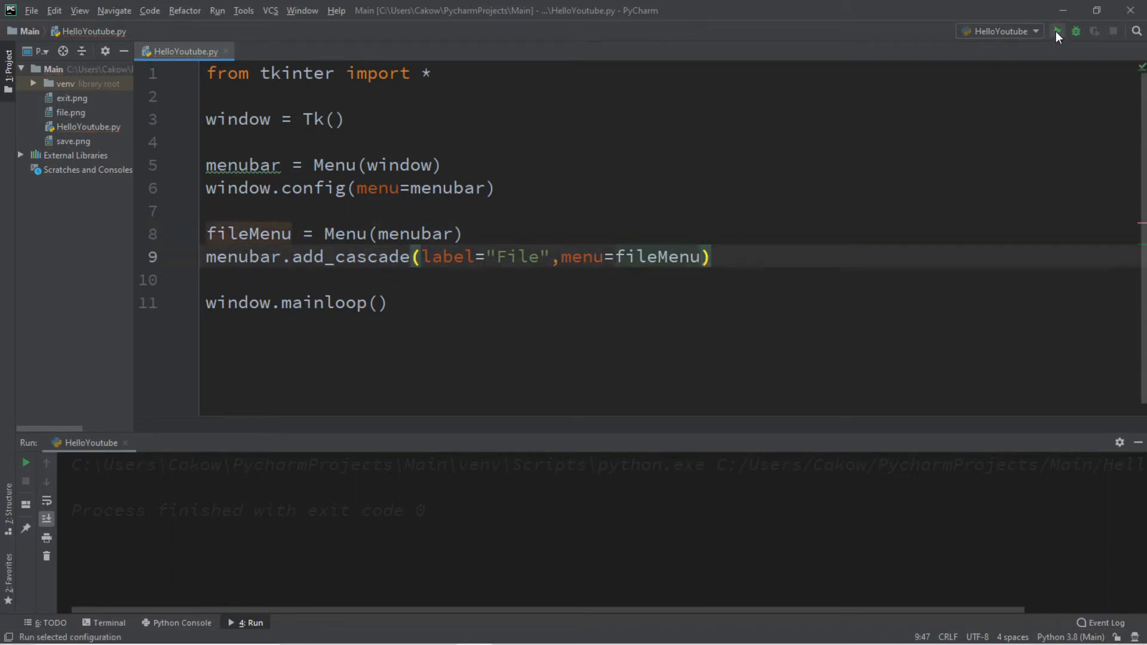
# - Test-run the script and open the new File entry in the menu bar
pyautogui.click(1056, 31)
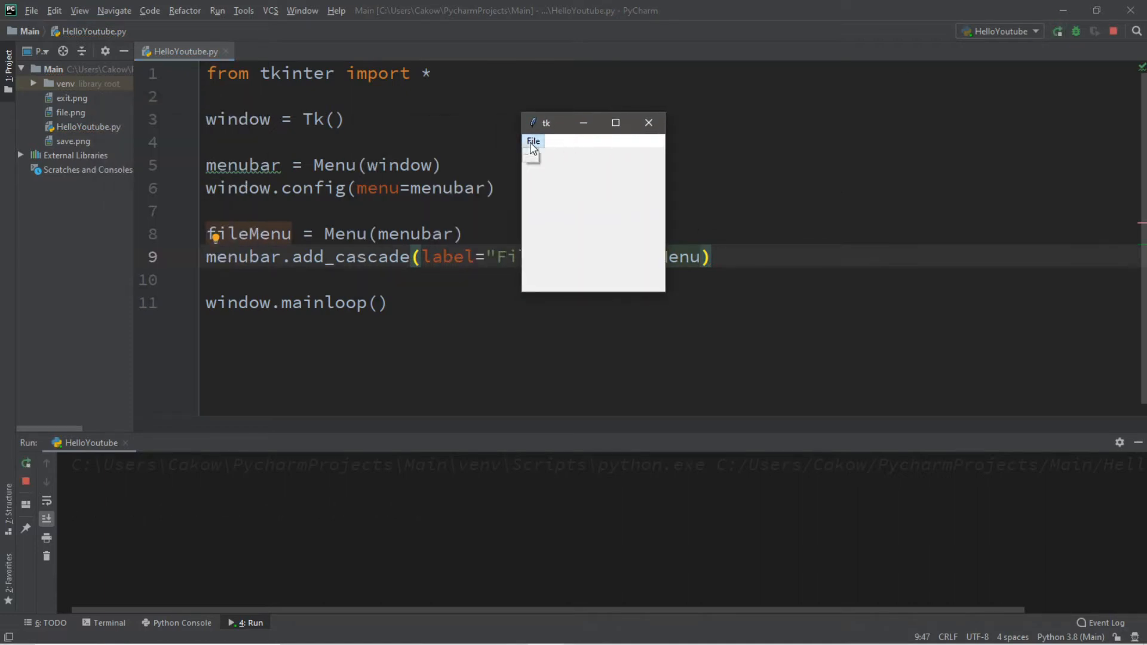
pyautogui.click(533, 141)
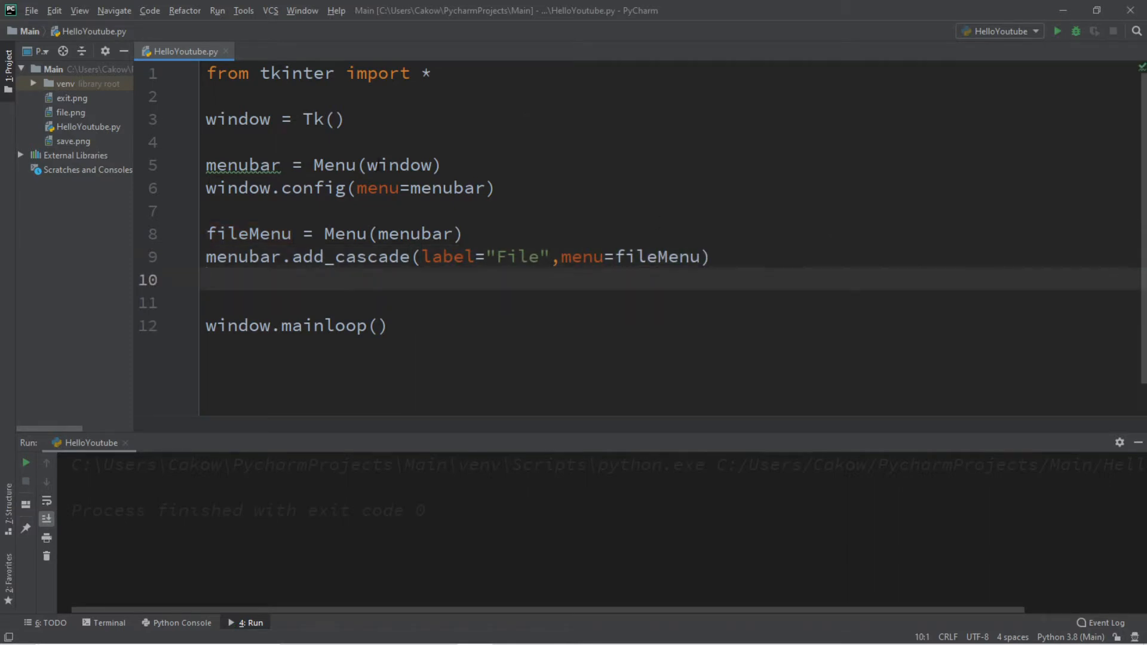
# - Add fileMenu.add_command lines labelled Open, Save and Exit
pyautogui.click(31, 10)
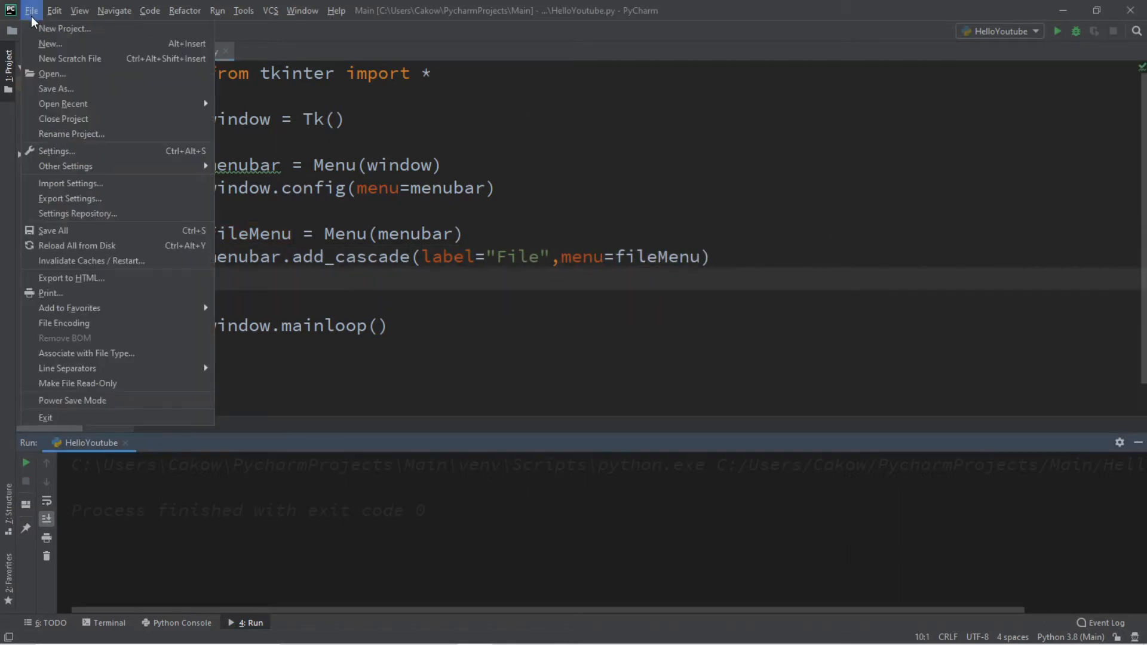
pyautogui.moveTo(65, 166)
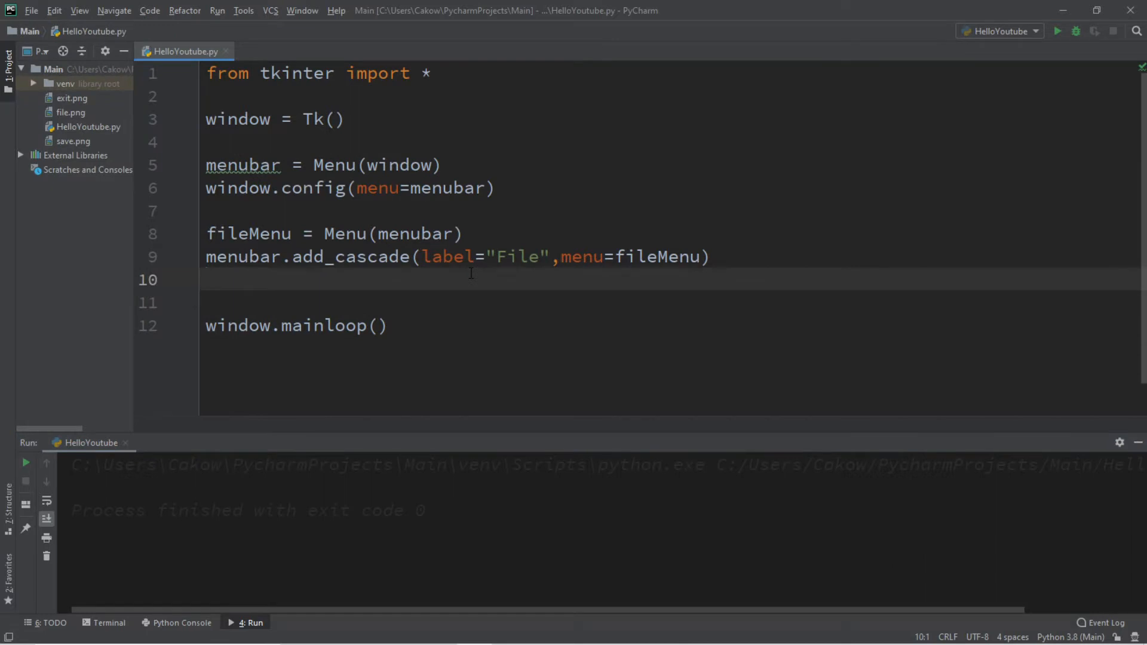
pyautogui.write('fileMenu.a')
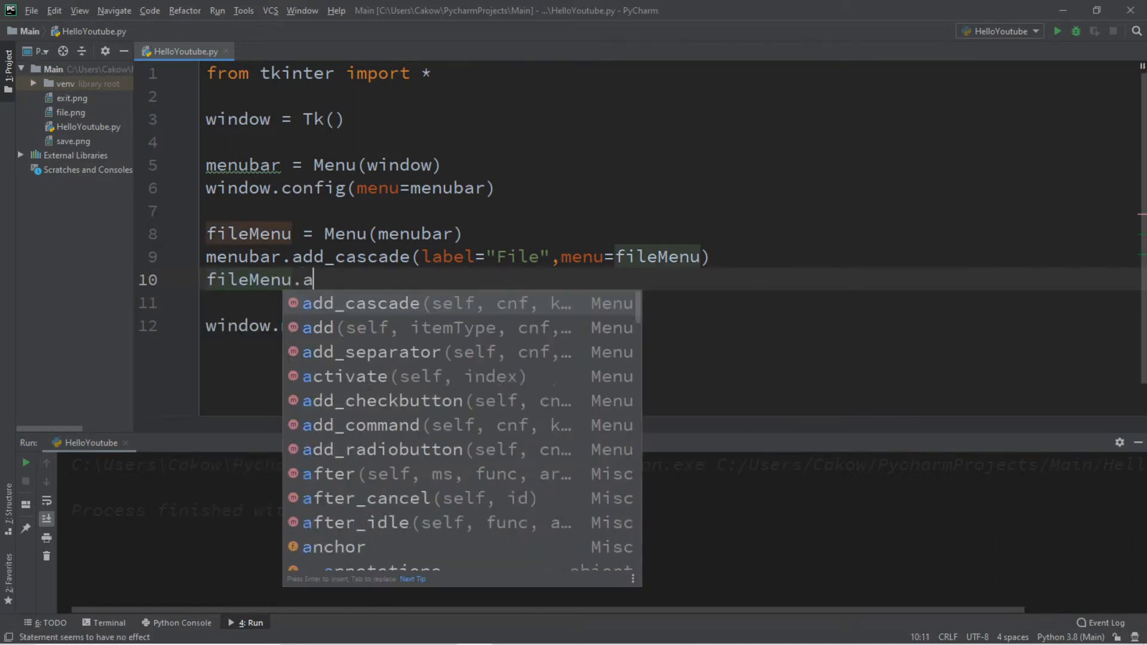
pyautogui.write('dd_command(')
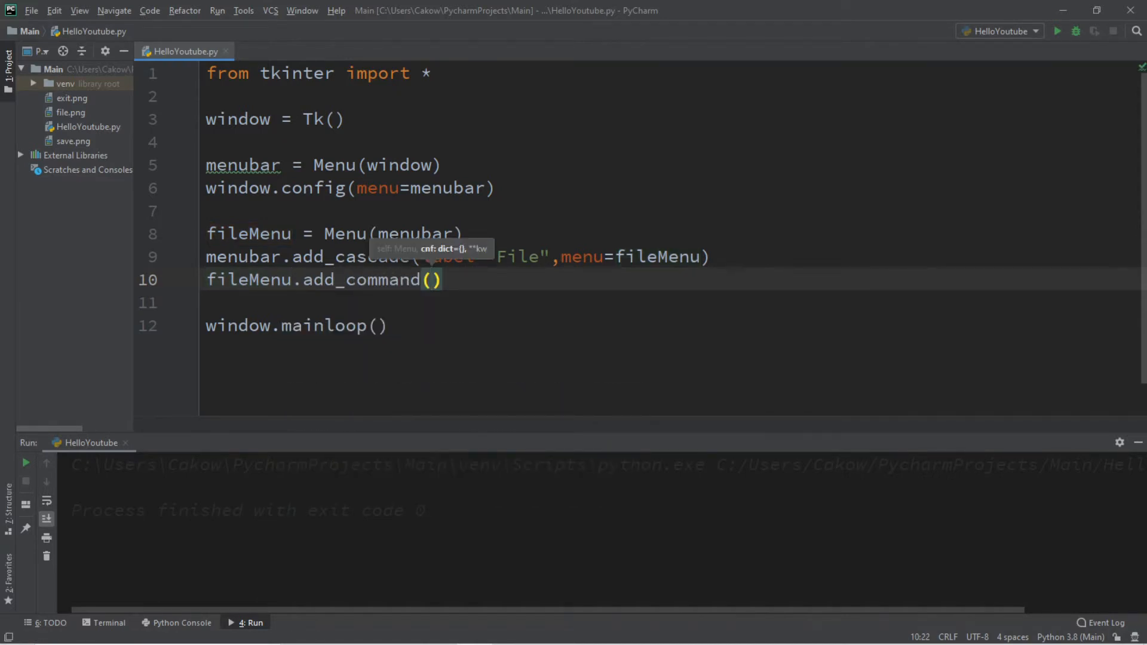
pyautogui.write('label=')
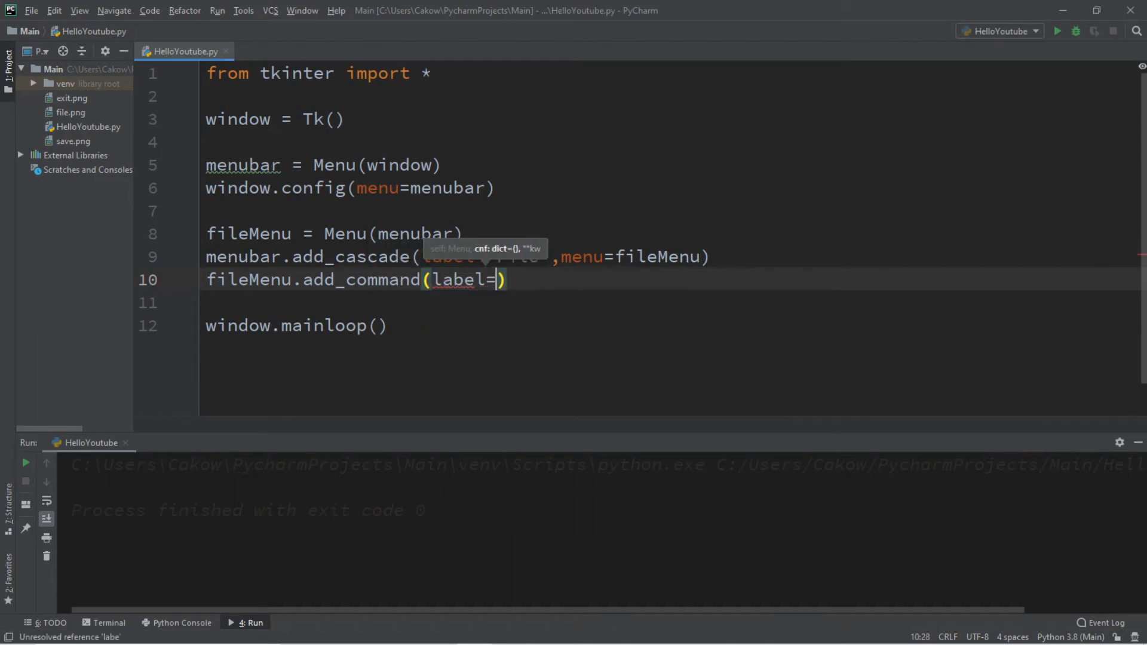
pyautogui.write('"Ope')
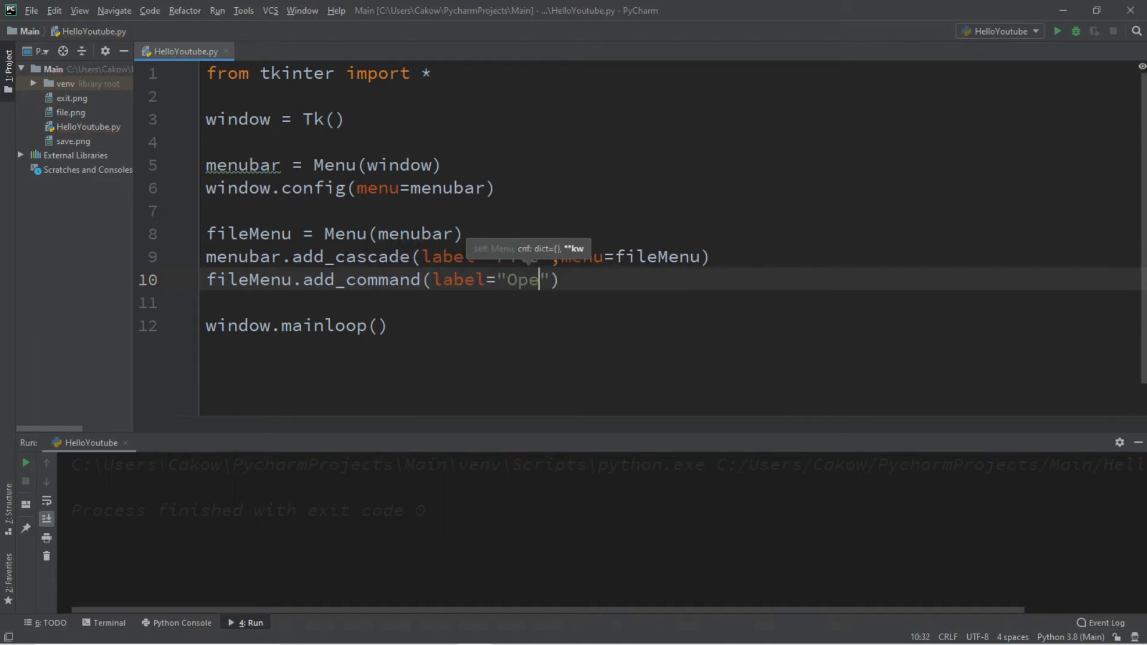
pyautogui.write('n')
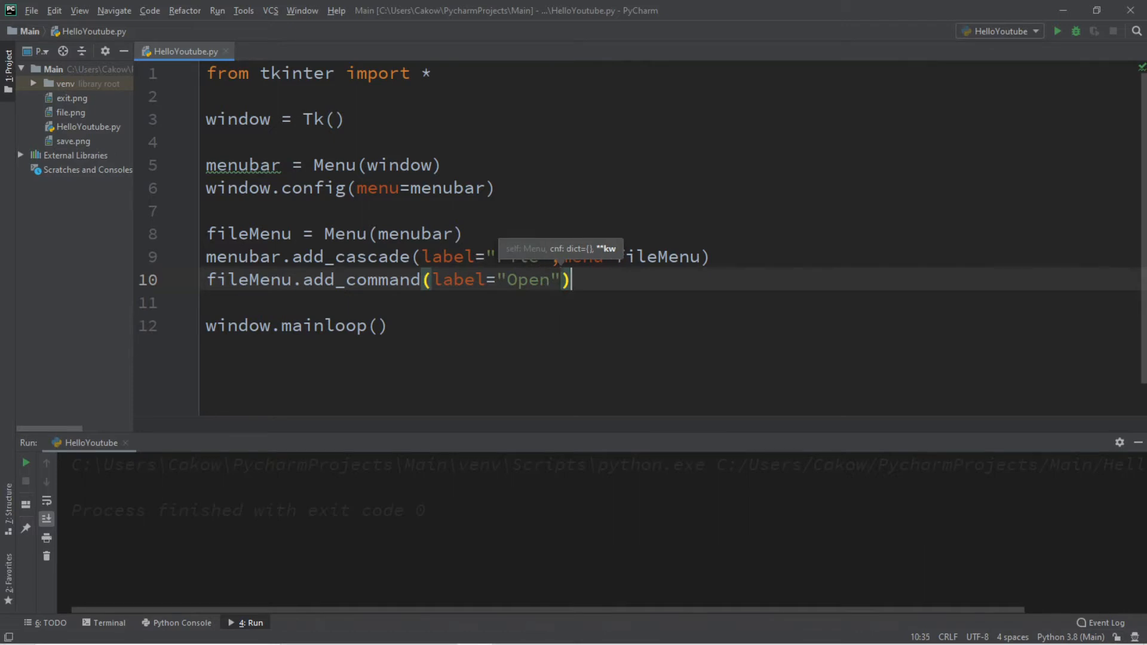
pyautogui.press('enter')
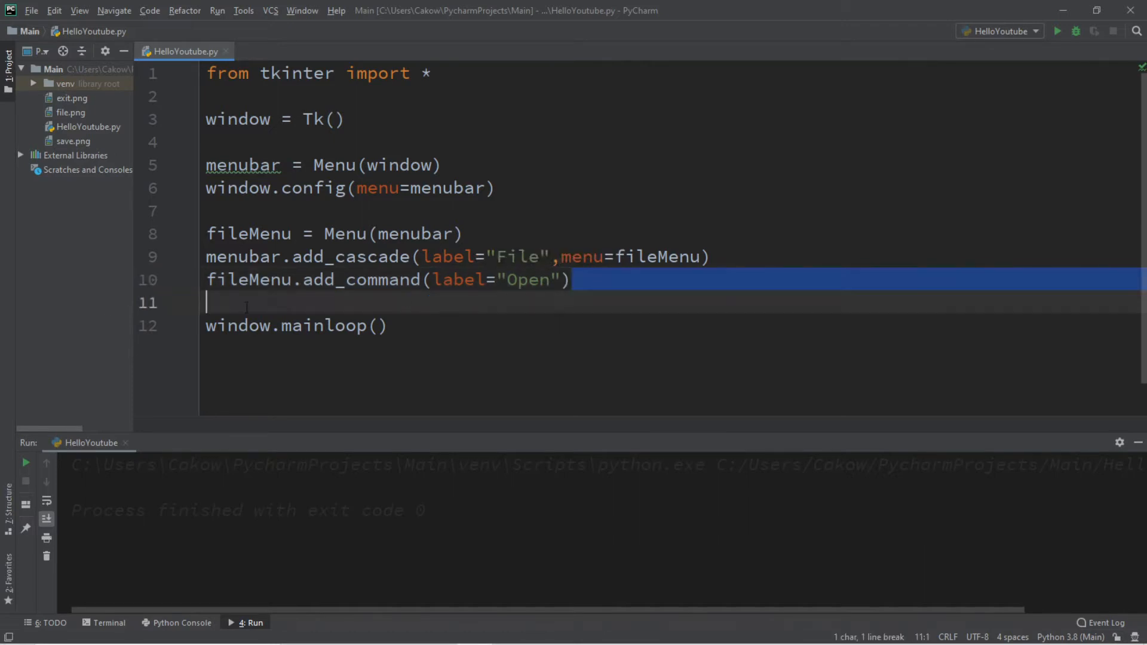
pyautogui.click(574, 279)
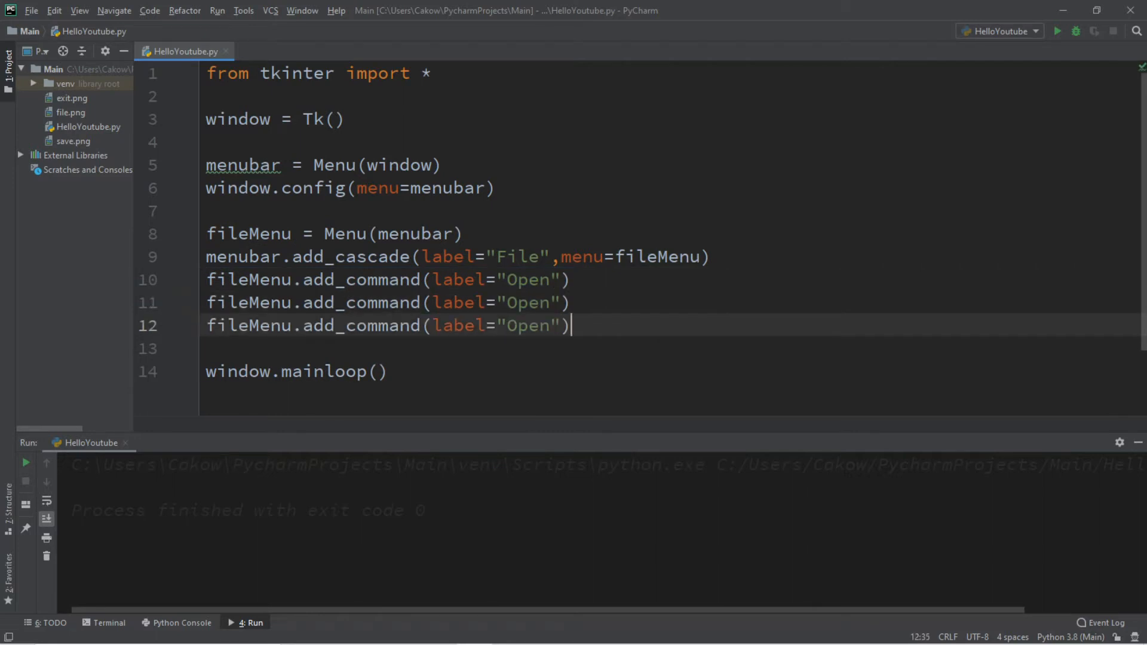
pyautogui.write('Sav')
pyautogui.write('Ex')
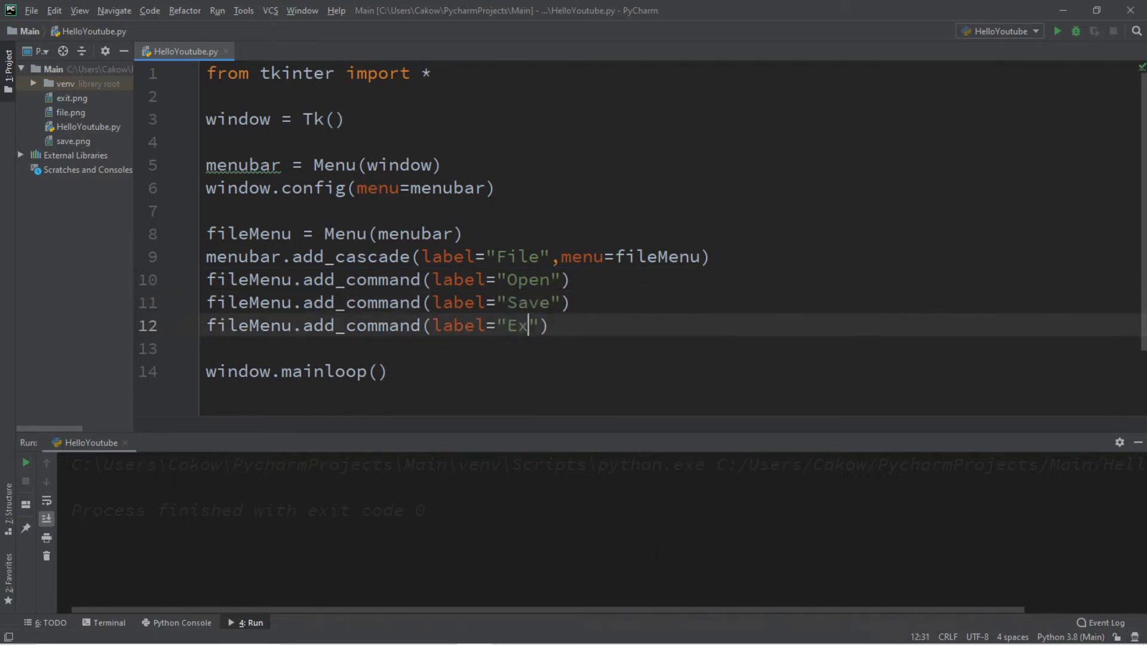
pyautogui.write('it')
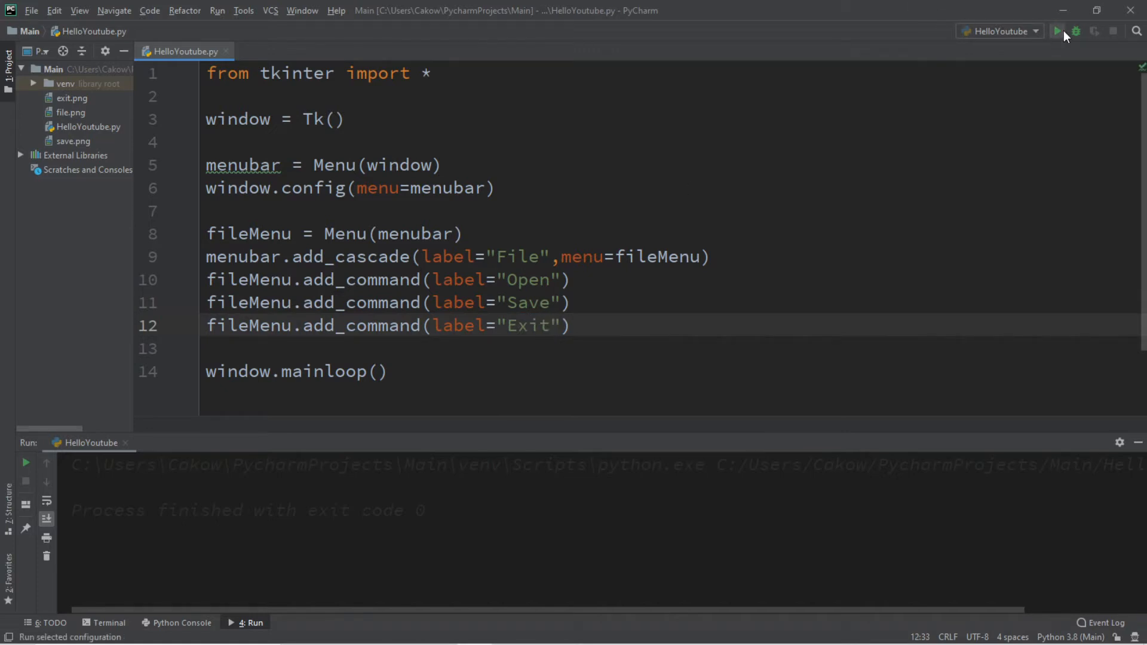
pyautogui.click(1058, 31)
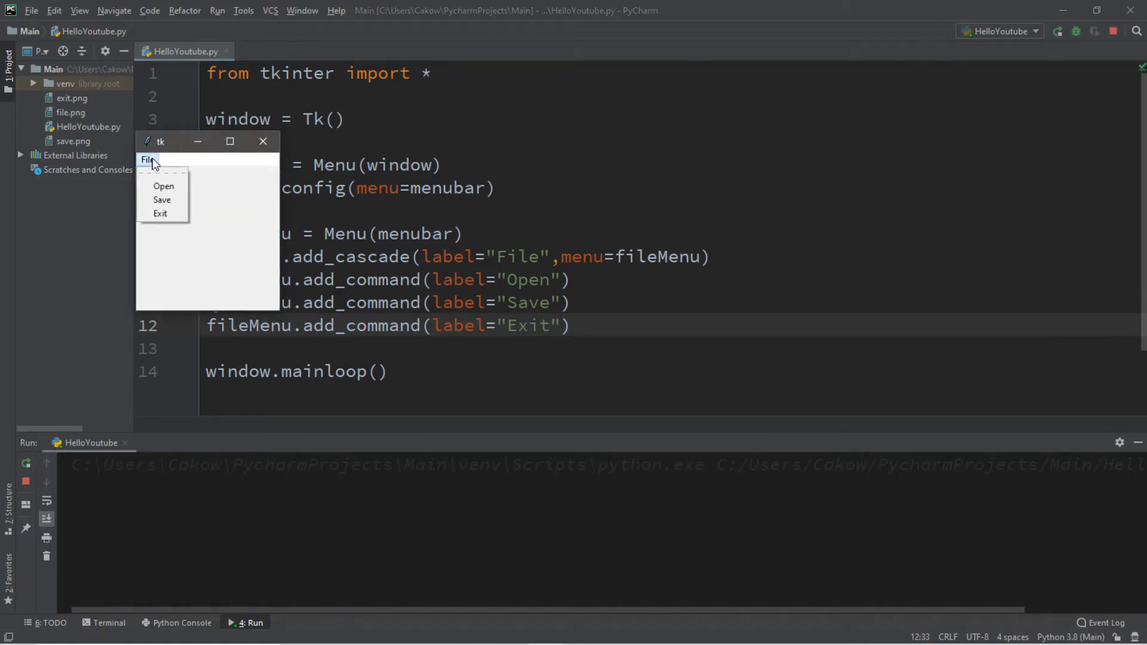
pyautogui.moveTo(159, 213)
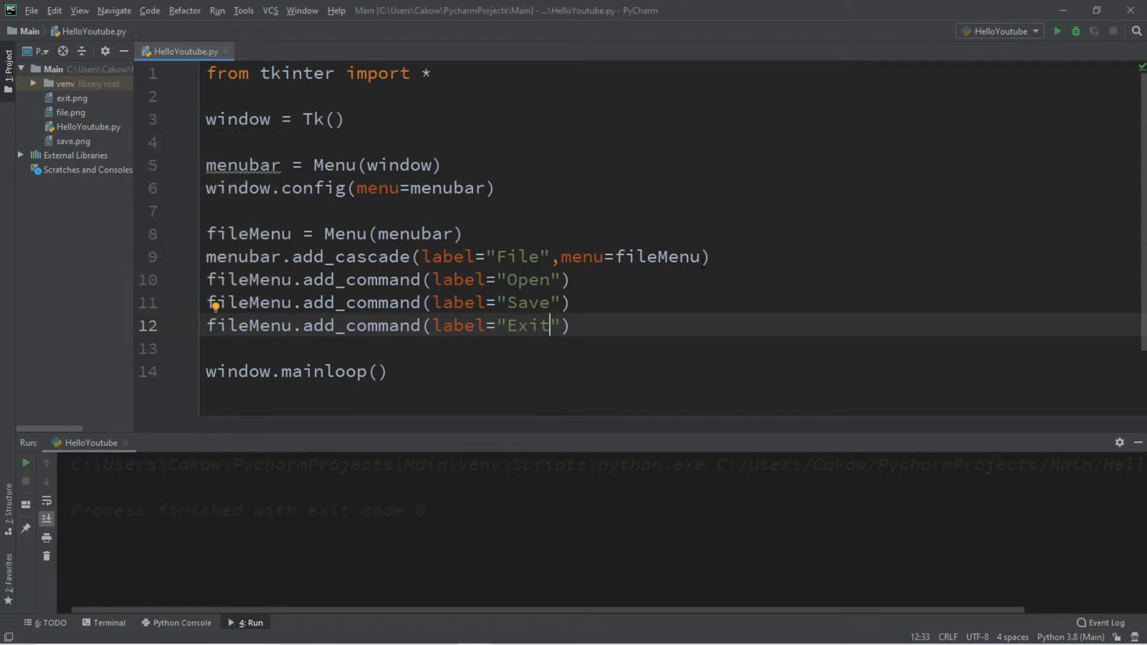
# - Add tearoff=0 to the fileMenu Menu call and test-run the script
pyautogui.click(238, 234)
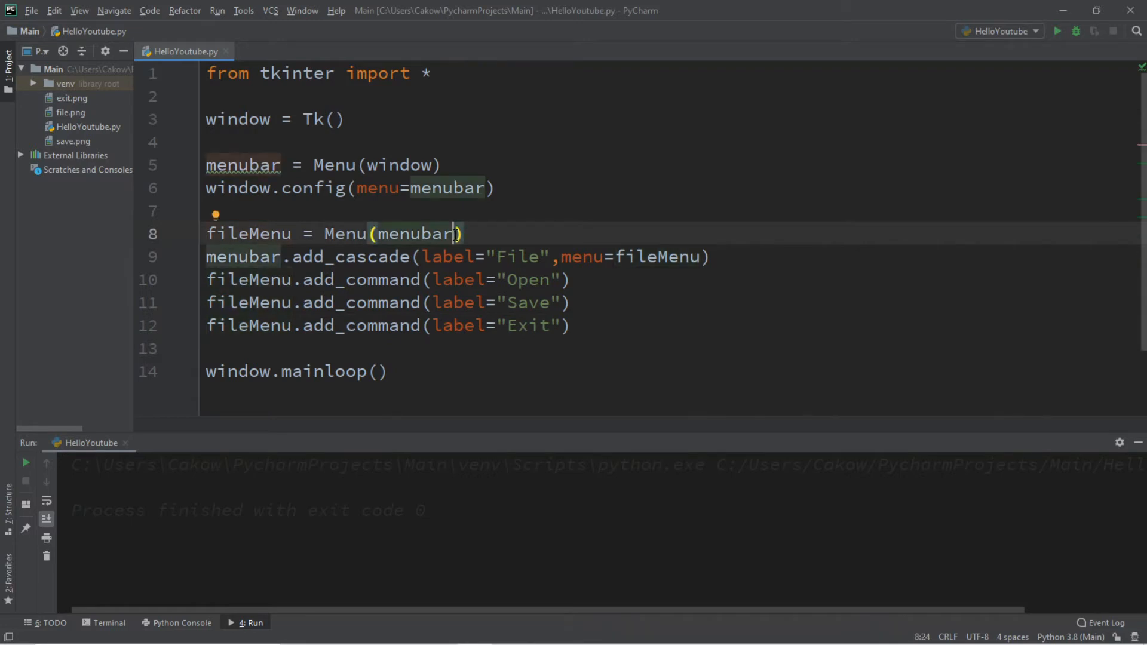
pyautogui.write(',tear')
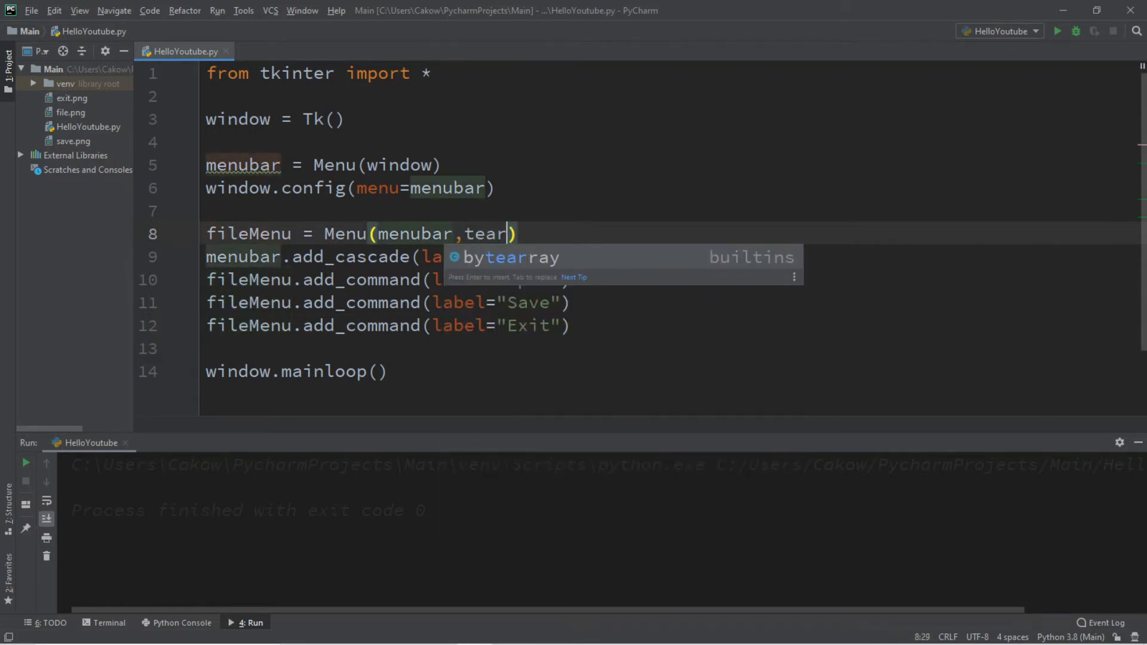
pyautogui.write('ff=')
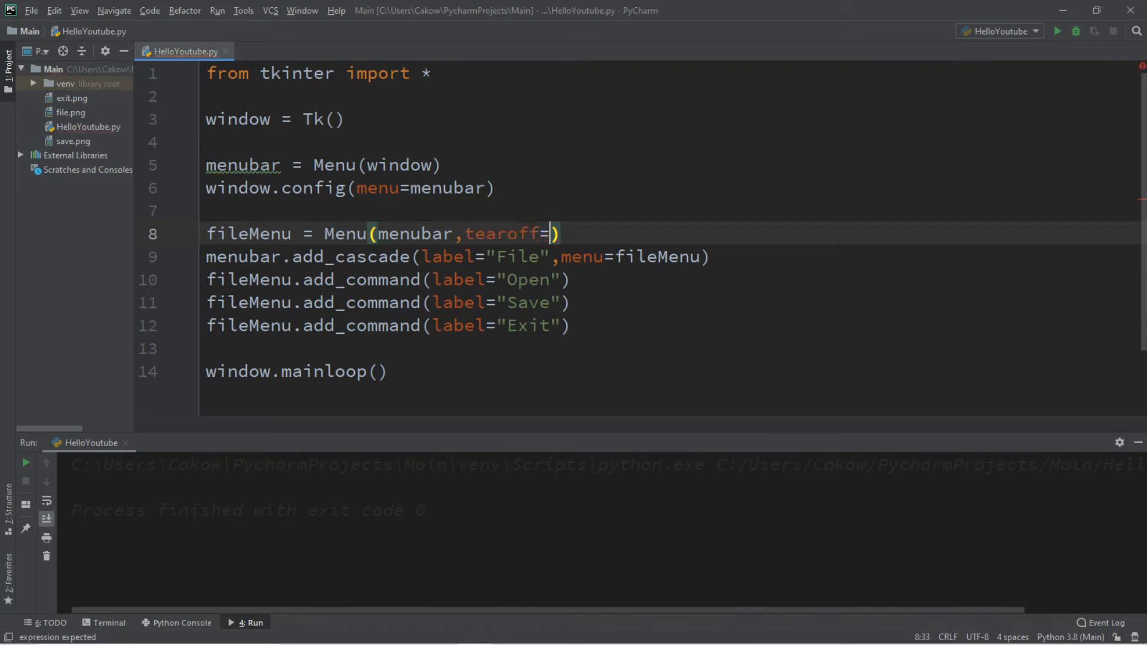
pyautogui.write('0')
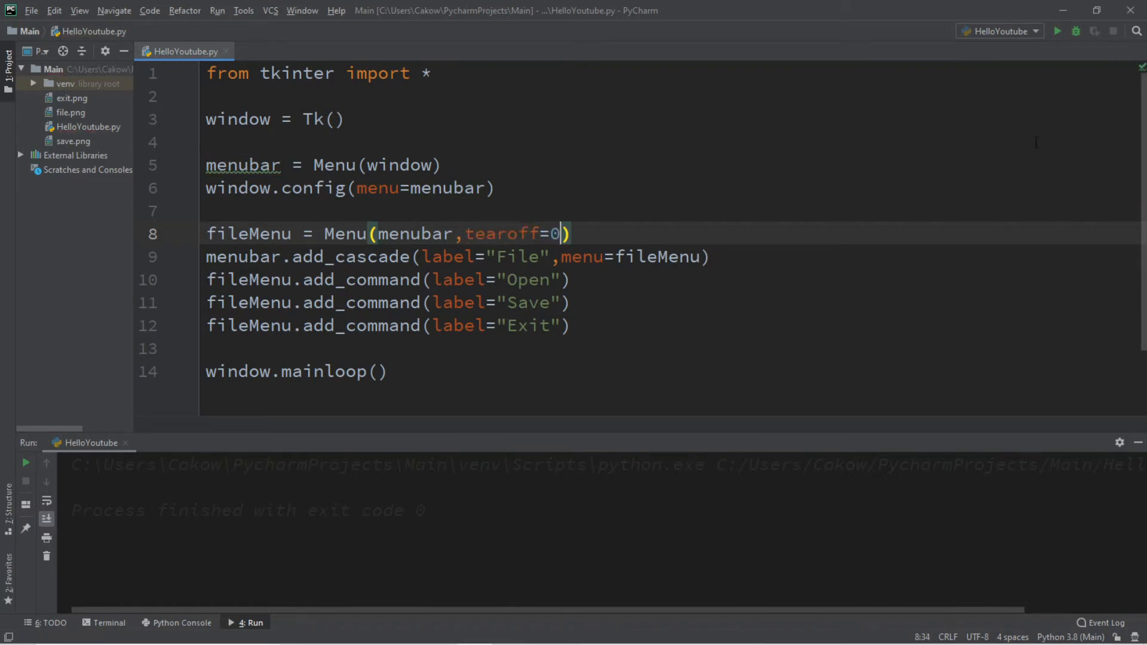
pyautogui.click(35, 48)
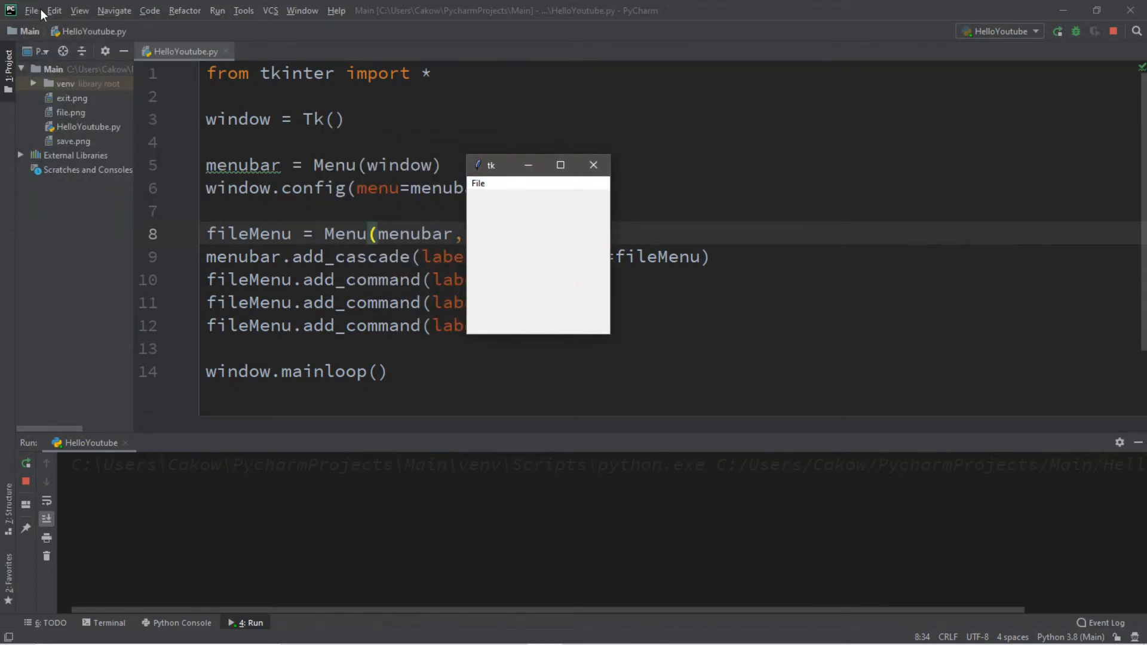
pyautogui.click(32, 11)
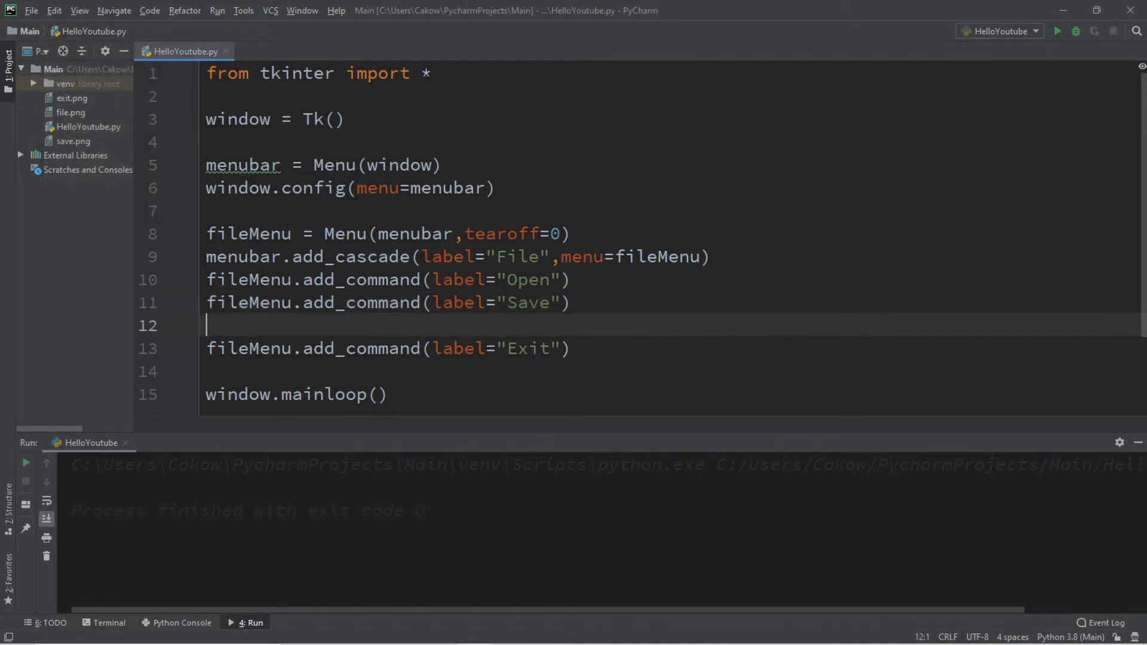
# - Add fileMenu.add_separator() before Exit and check the divider in a test run
pyautogui.write('file')
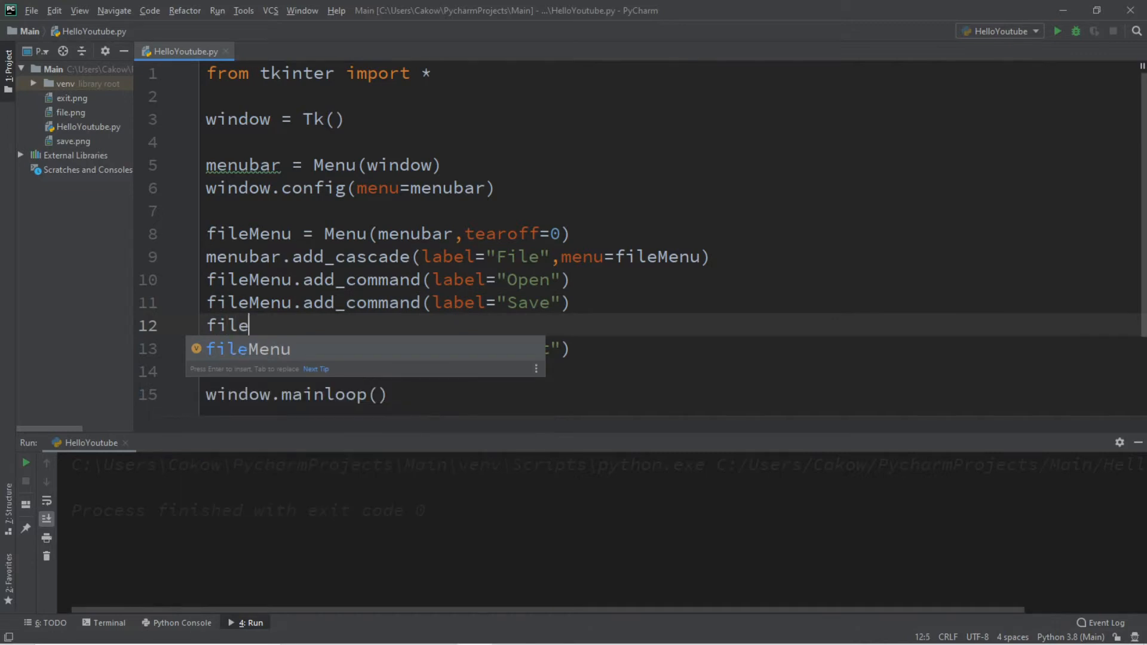
pyautogui.press('Tab')
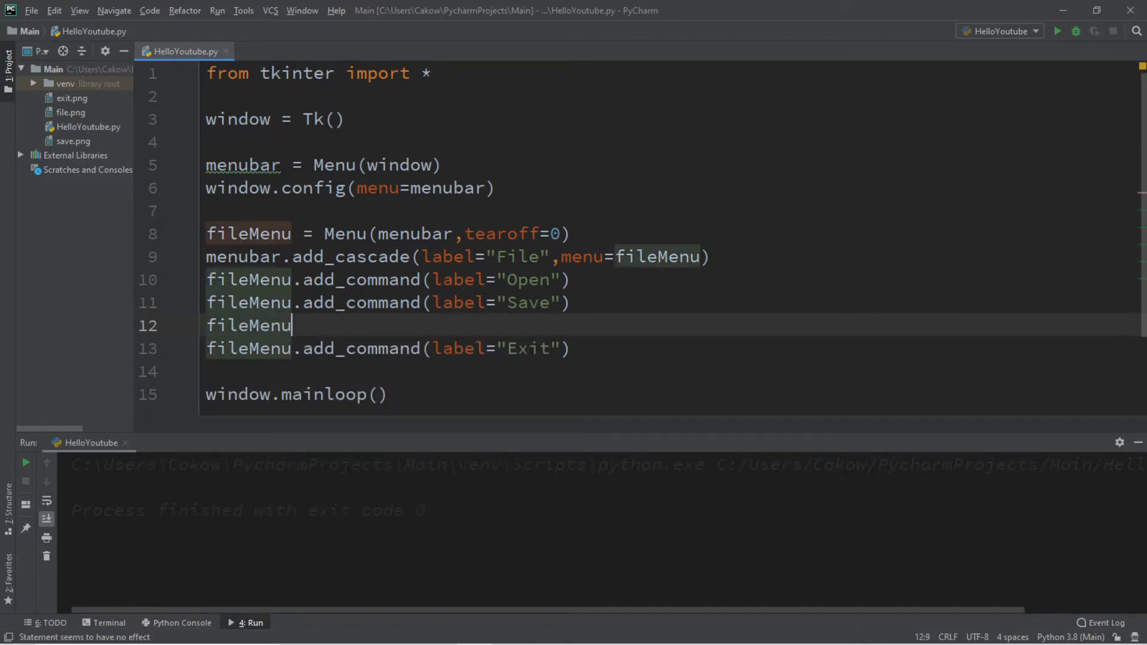
pyautogui.write('.add_separator(')
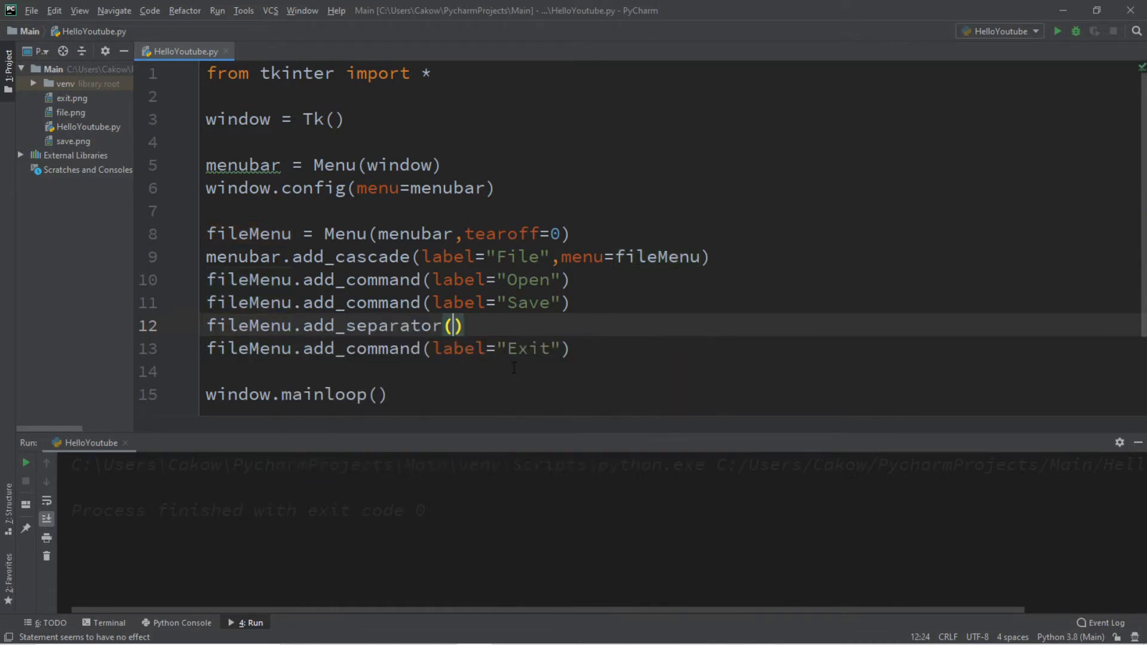
pyautogui.click(1055, 30)
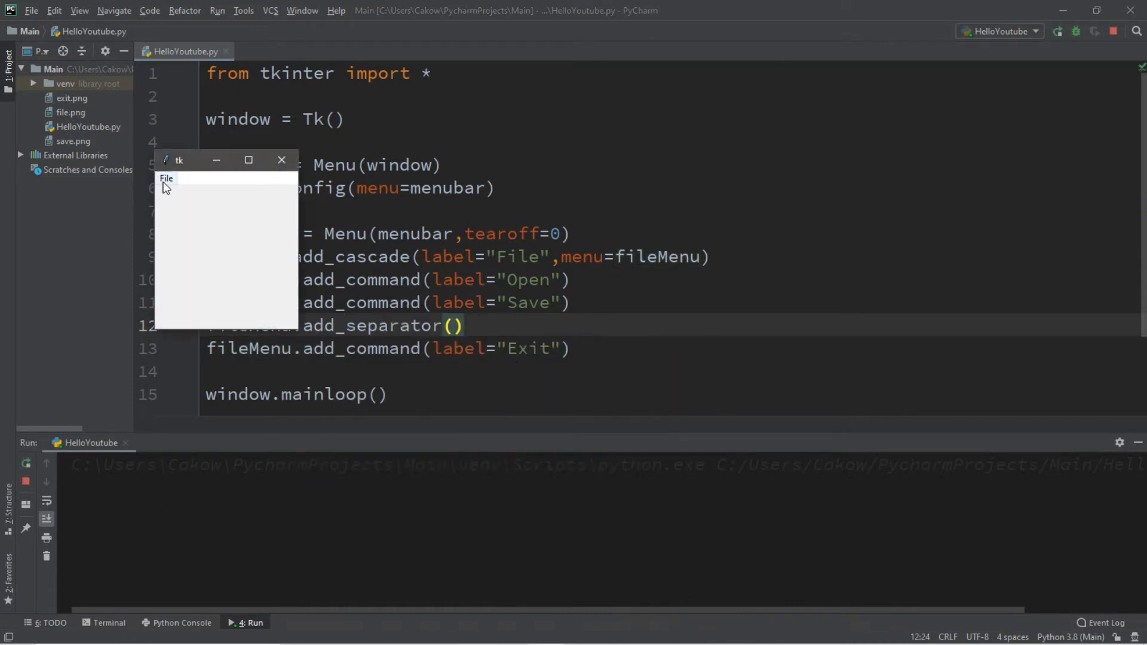
pyautogui.click(166, 178)
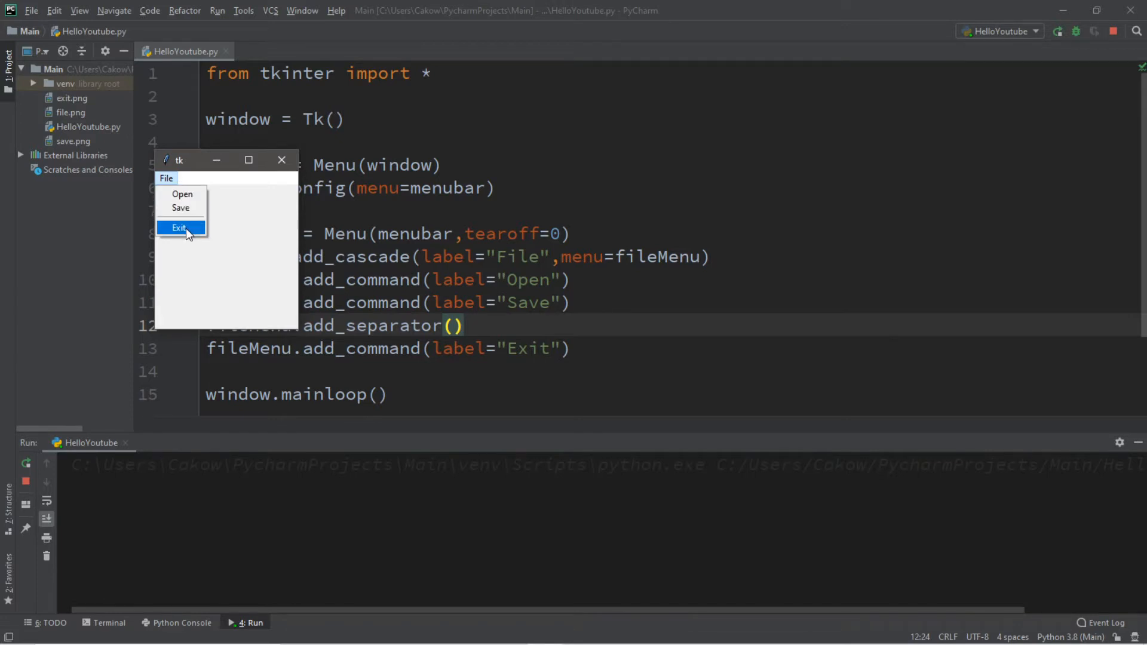
pyautogui.click(178, 227)
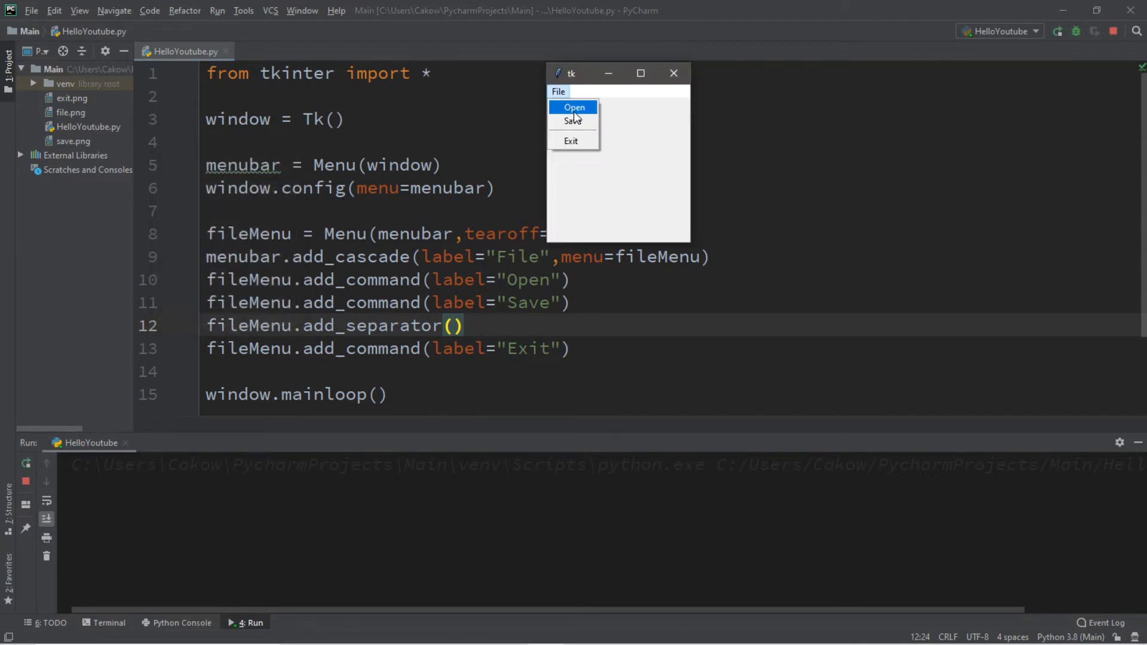
pyautogui.moveTo(572, 121)
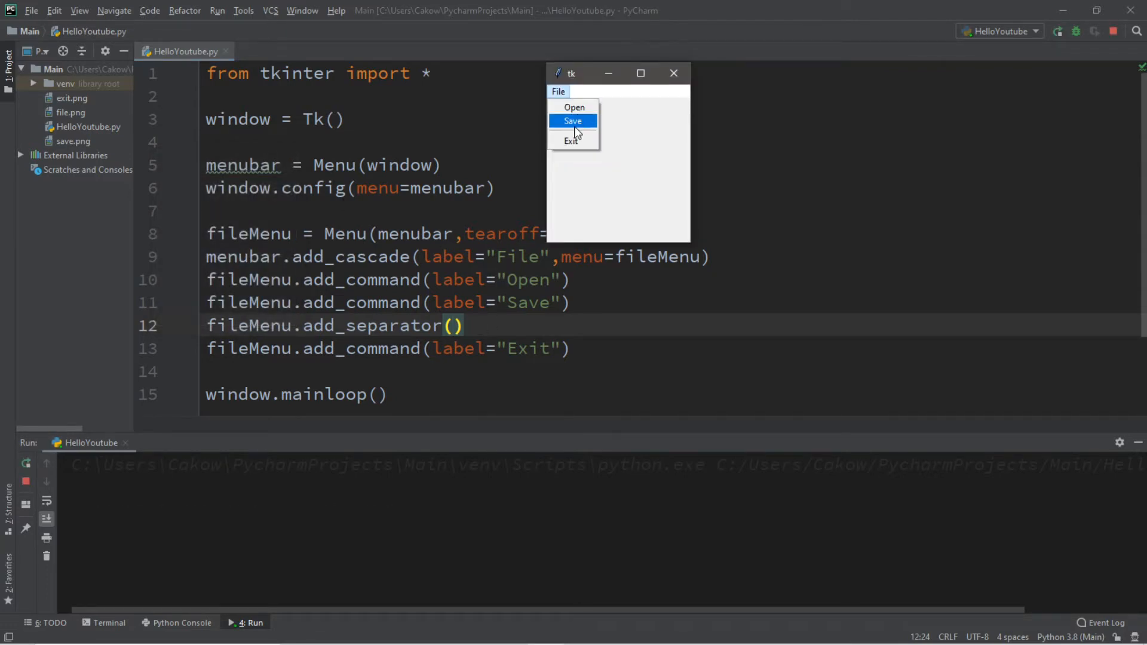
pyautogui.click(671, 72)
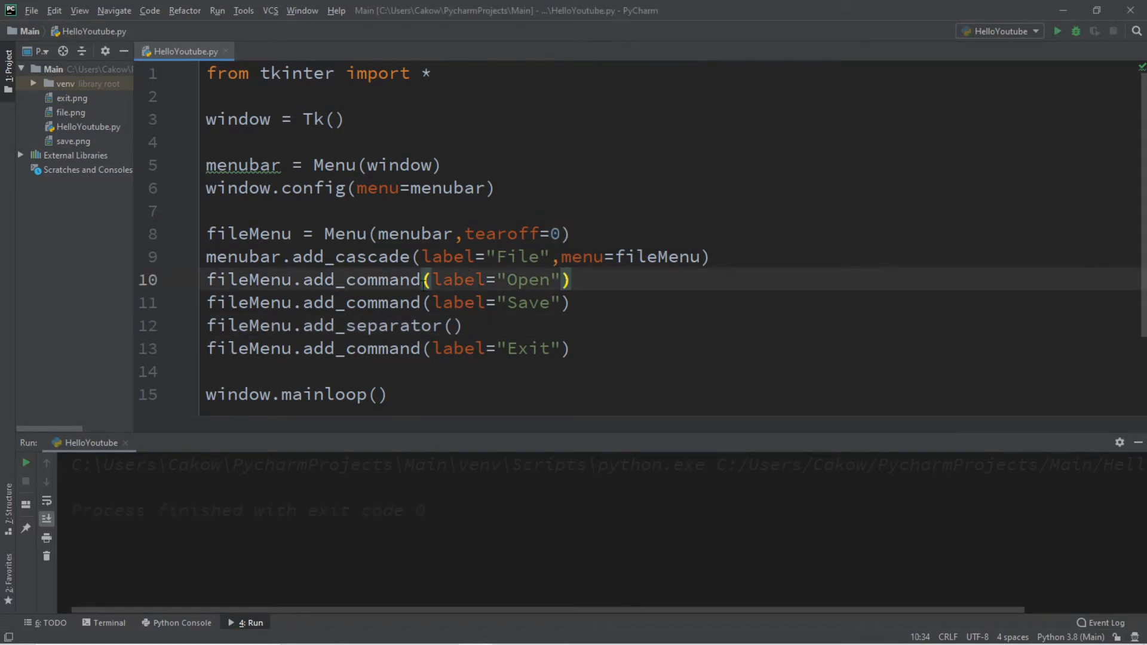
# - Give Open, Save and Exit command=openFile, command=saveFile and command=quit
pyautogui.write(',c')
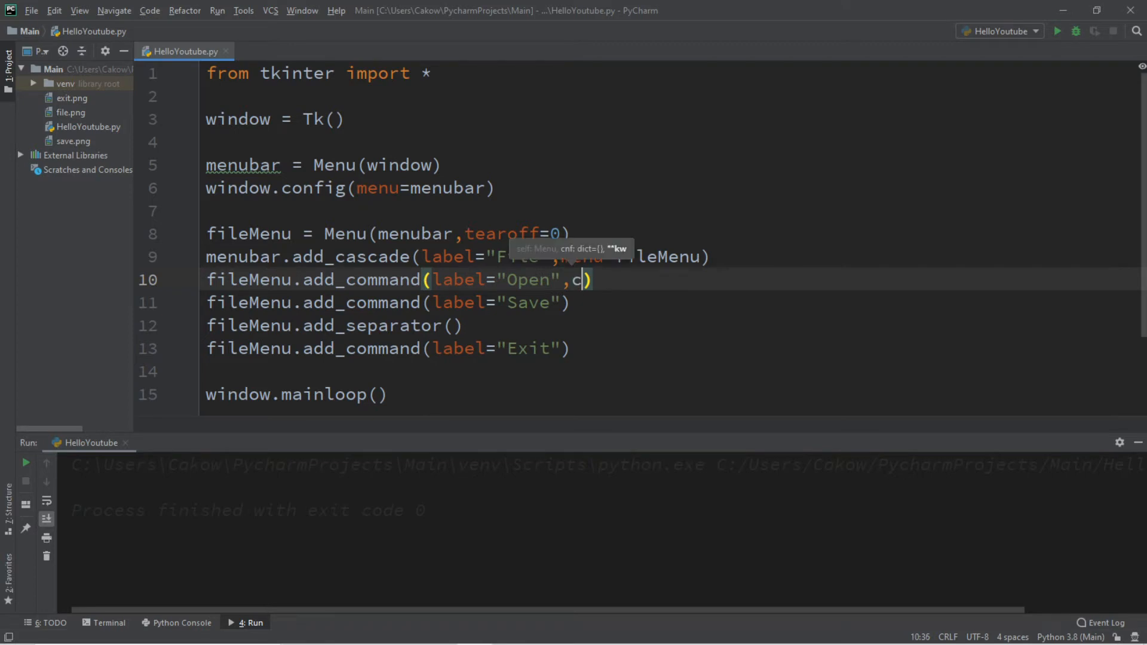
pyautogui.write('ommand=')
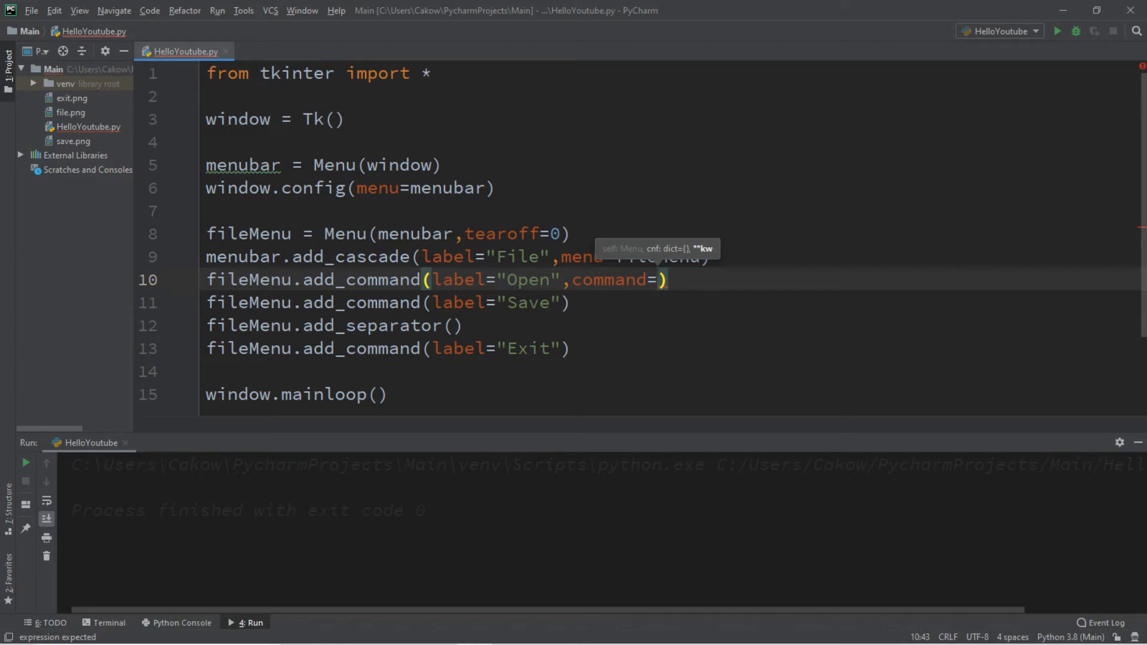
pyautogui.write('openFile')
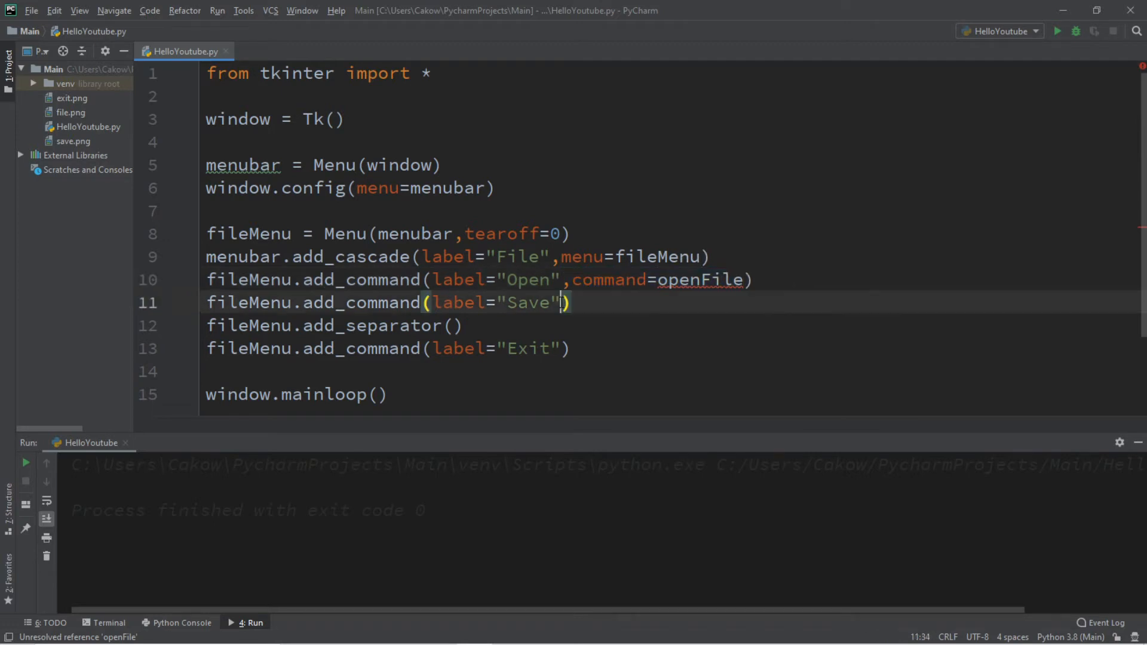
pyautogui.write(',command=openFile')
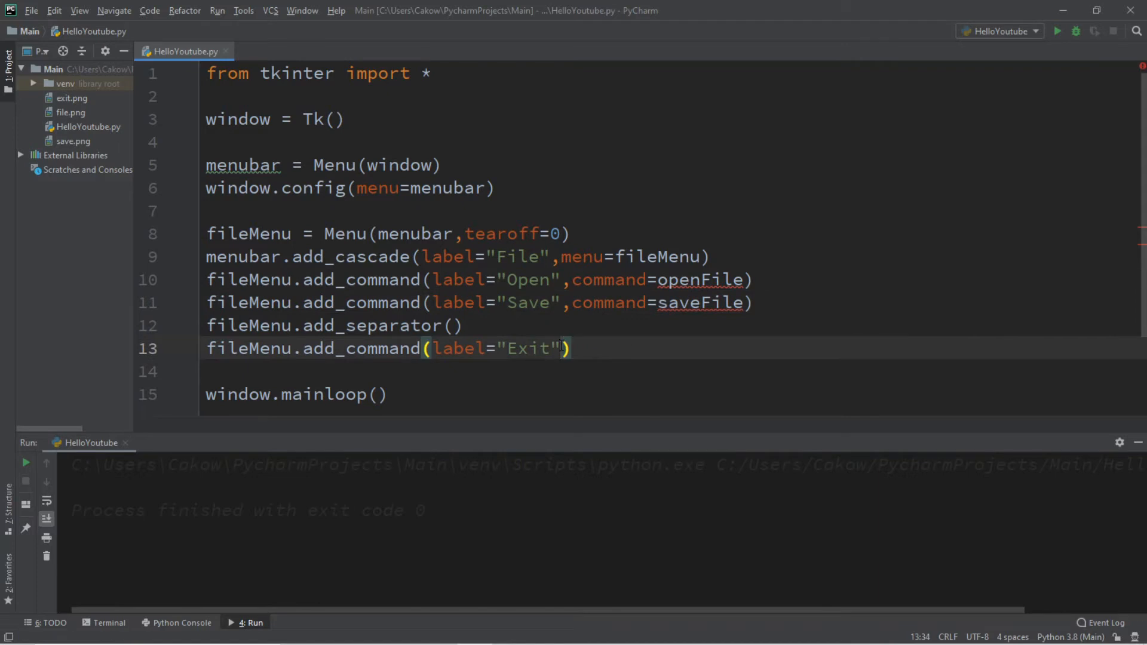
pyautogui.write(',command=openFile')
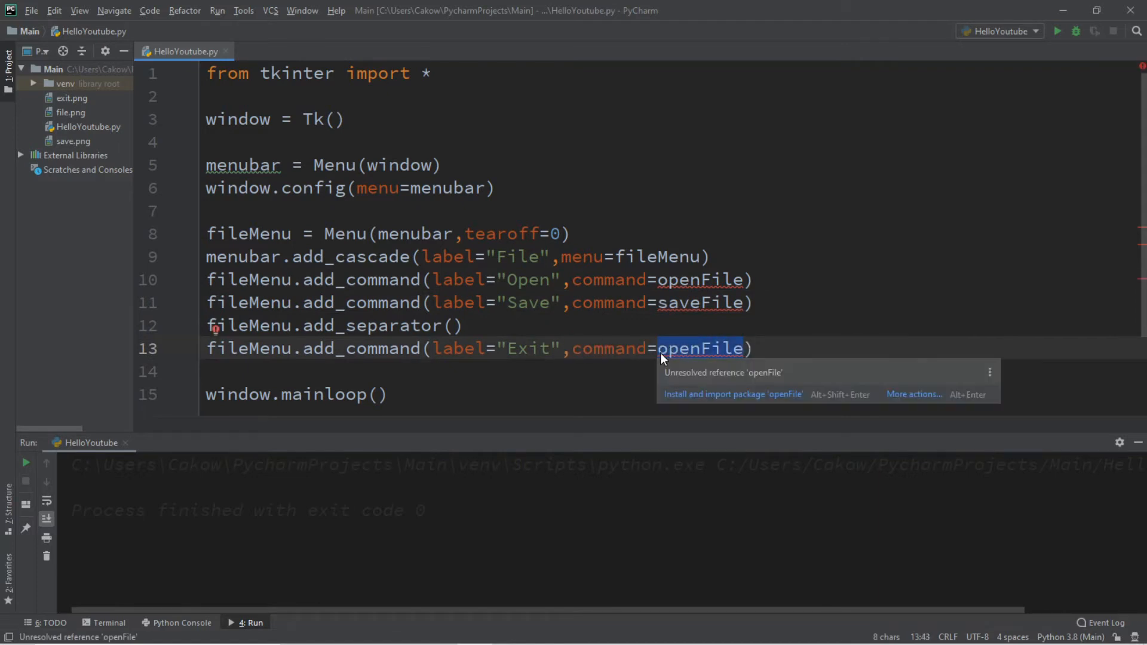
pyautogui.write('quit')
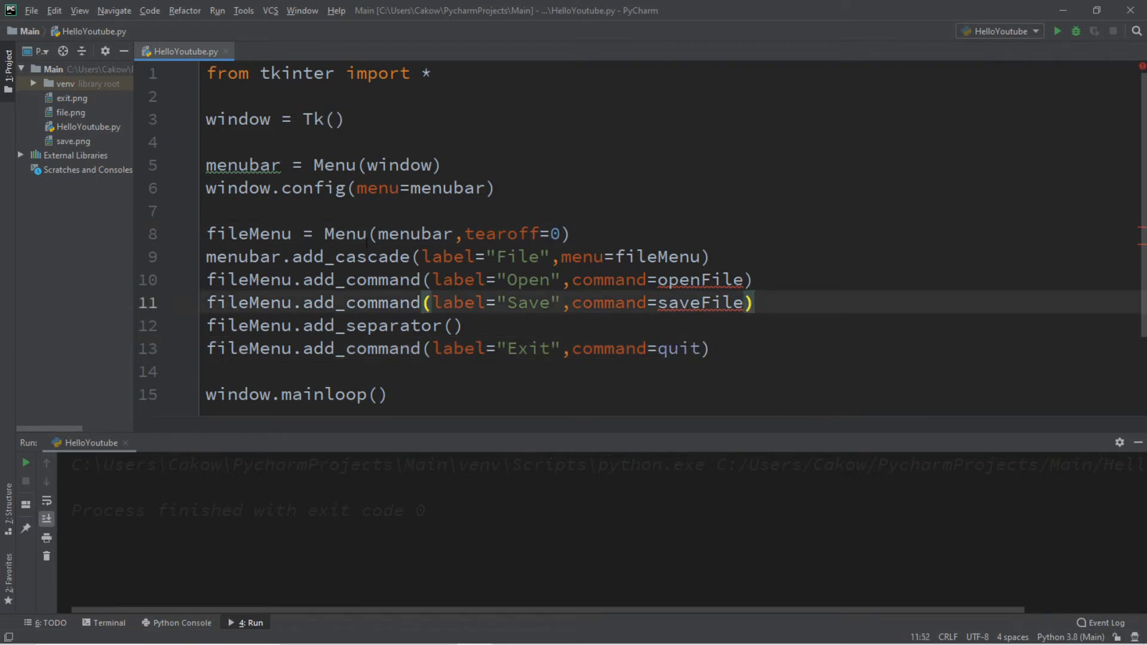
# - Define openFile and saveFile functions printing 'File has been opened!' and 'File has been saved!'
pyautogui.write('d')
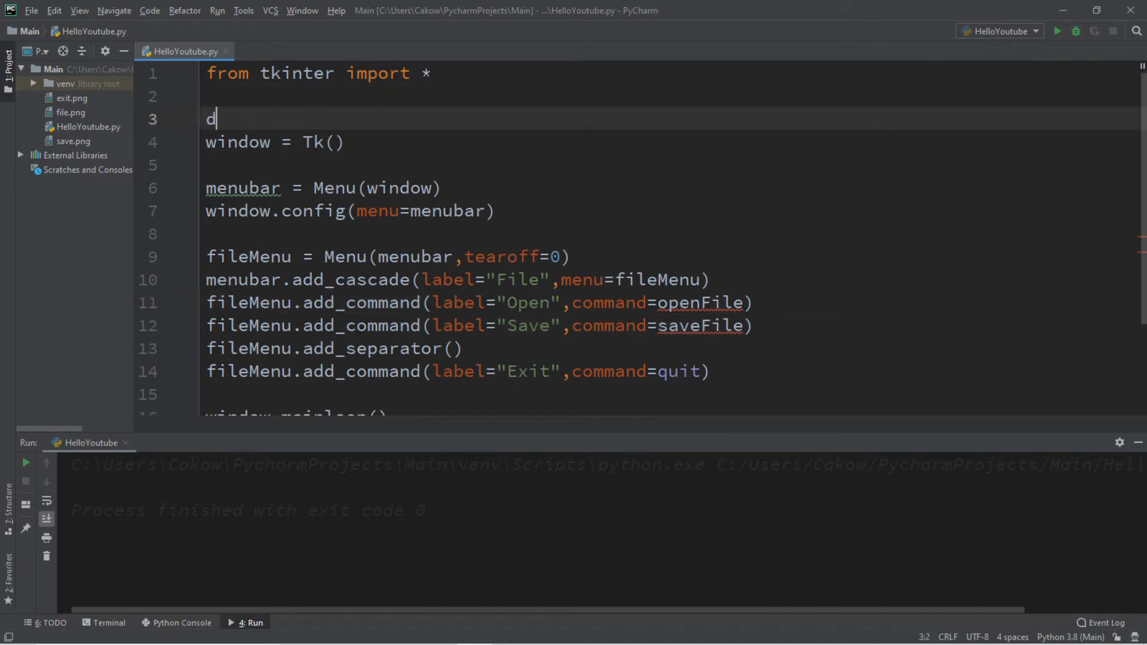
pyautogui.write('ef openFil')
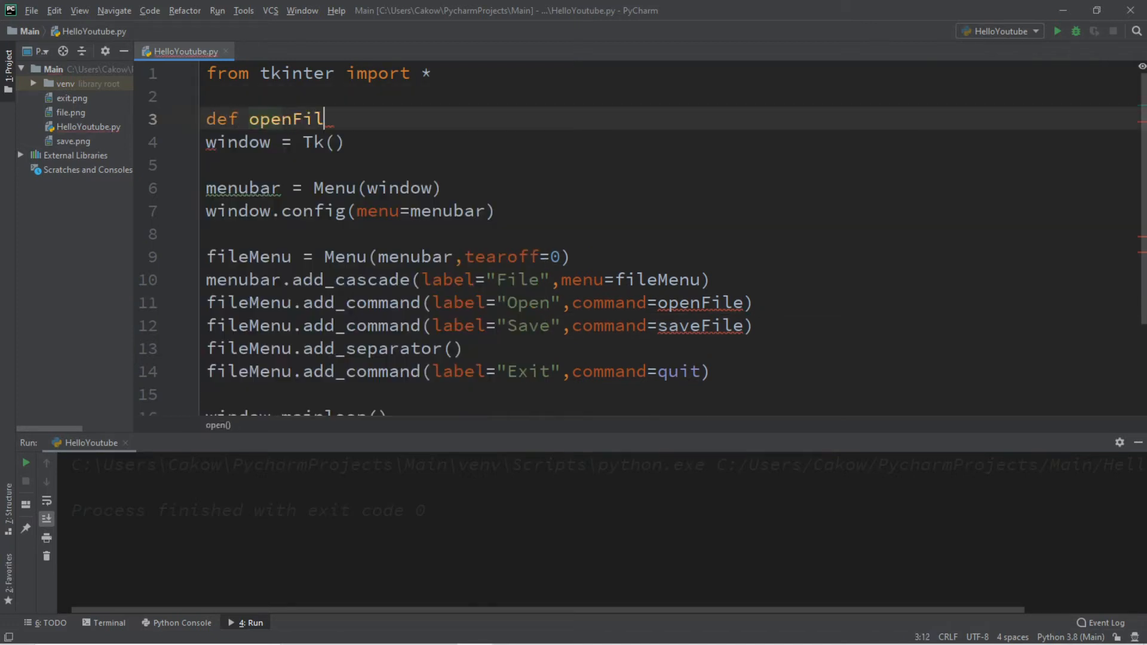
pyautogui.write('e():')
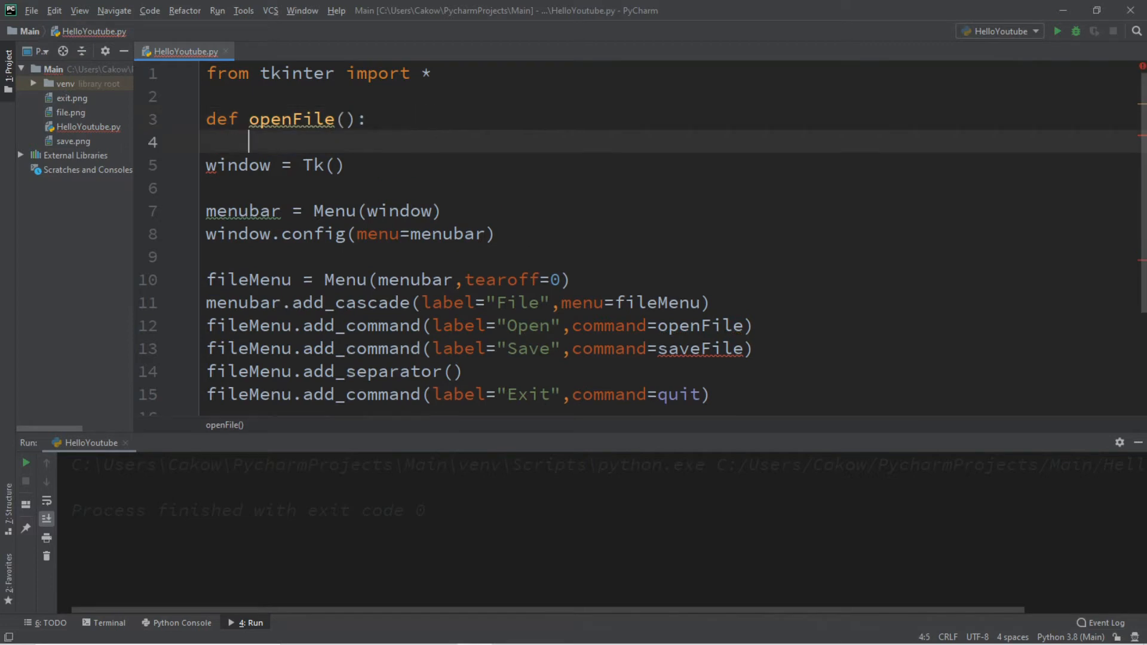
pyautogui.write('print(')
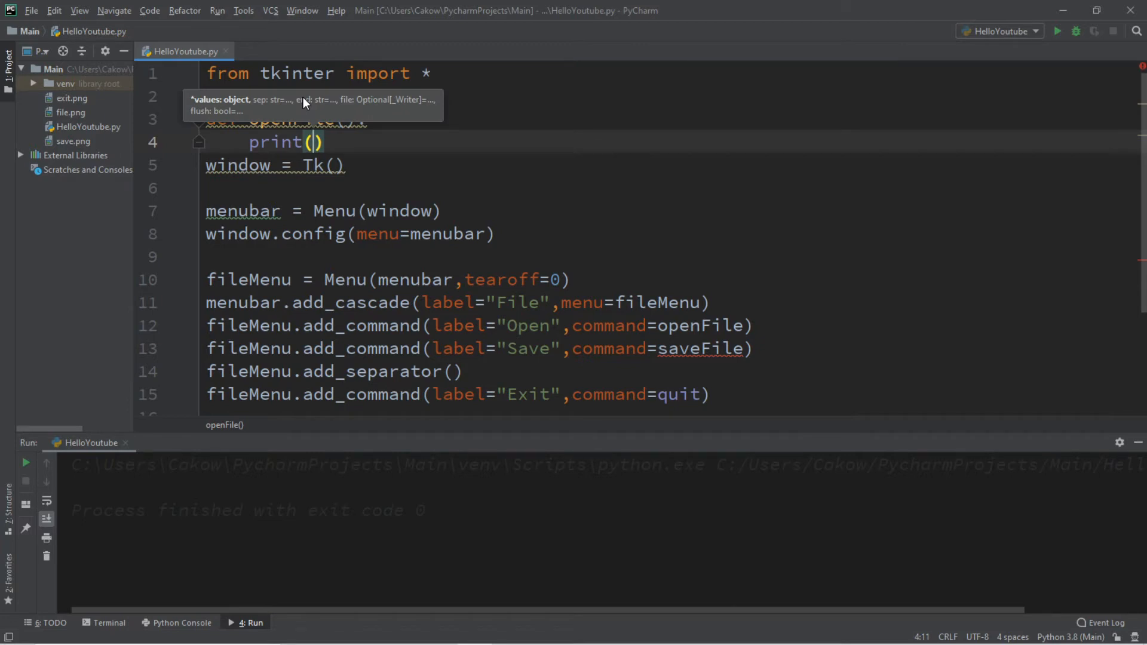
pyautogui.write('"File ha"')
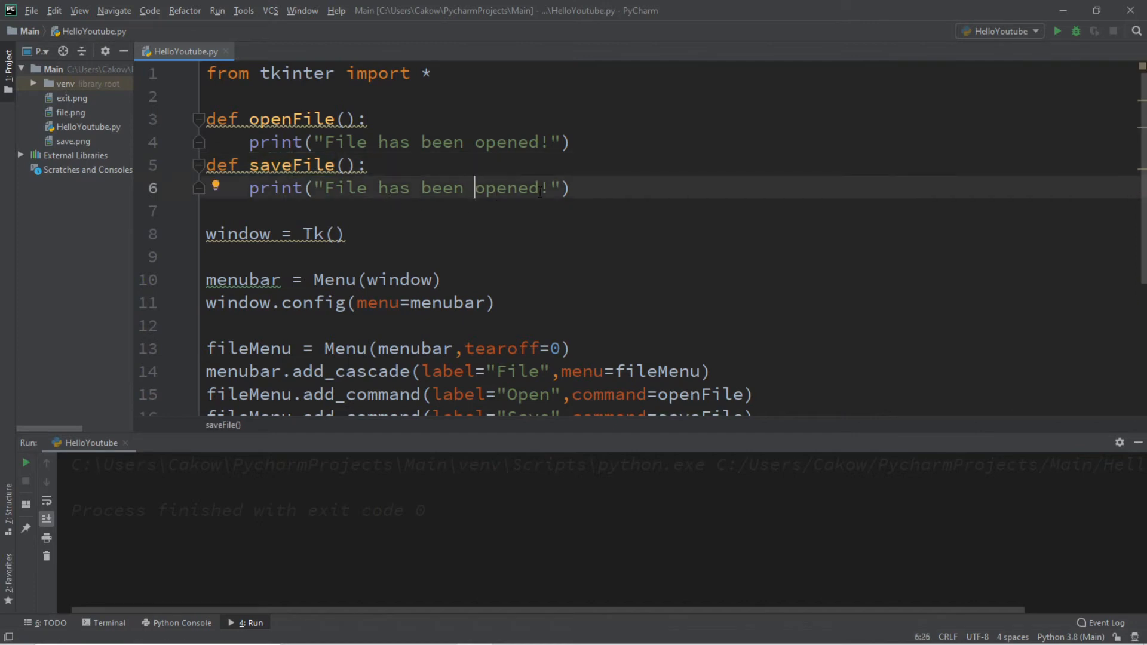
pyautogui.write('saved')
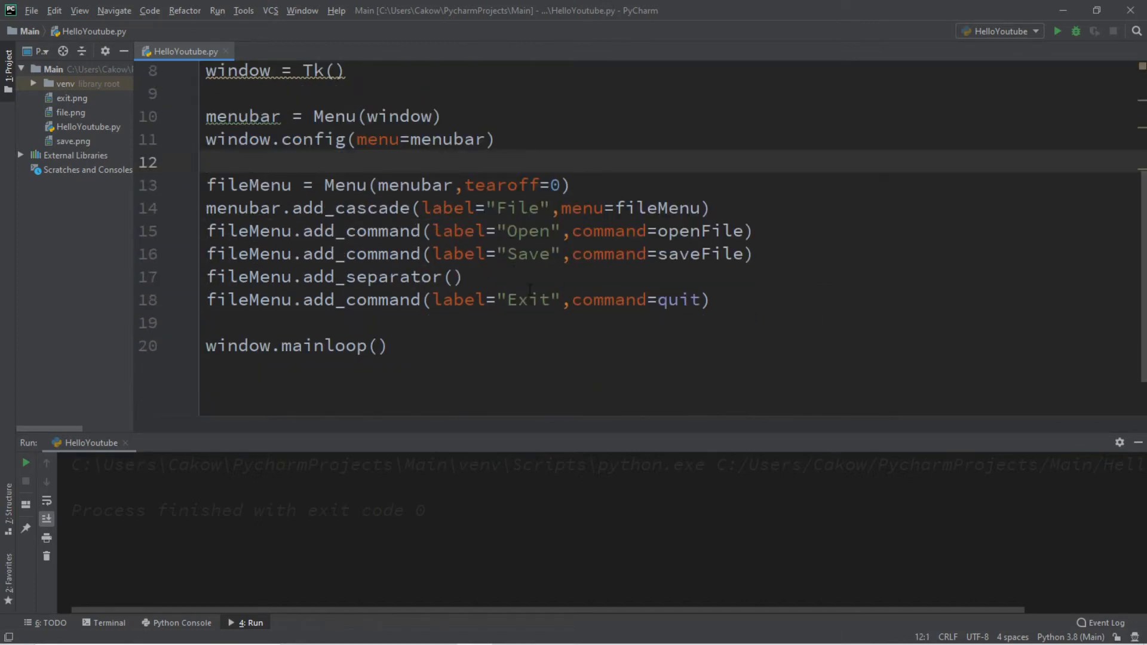
# - Test-run the script, choosing Open and Save to print their messages, then Exit
pyautogui.click(658, 300)
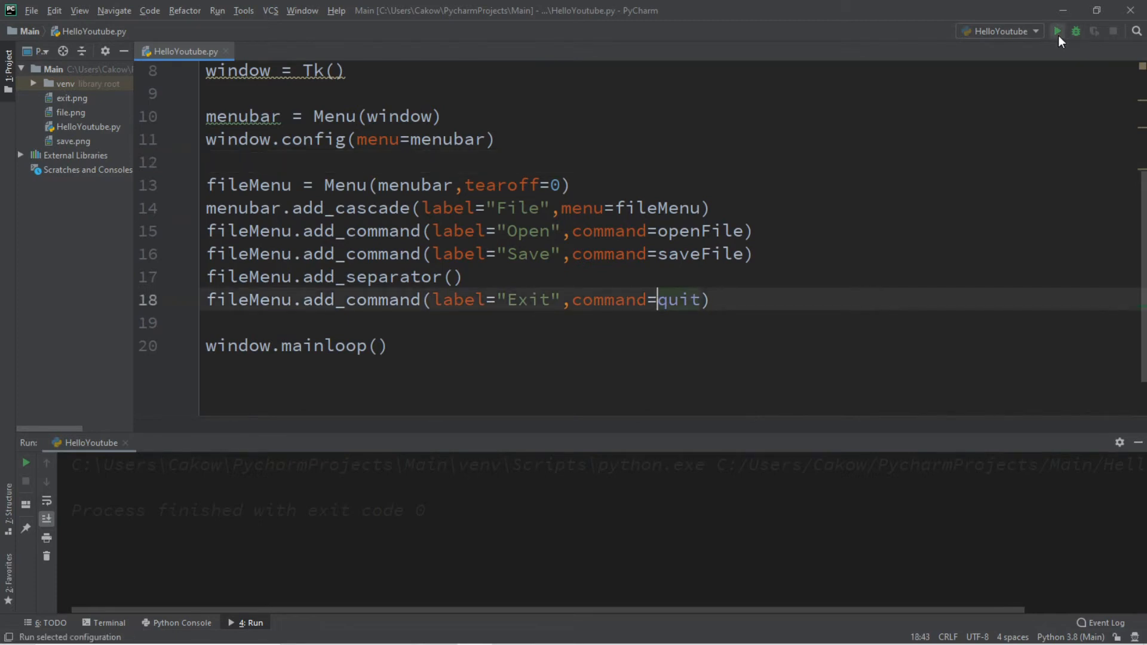
pyautogui.click(1057, 31)
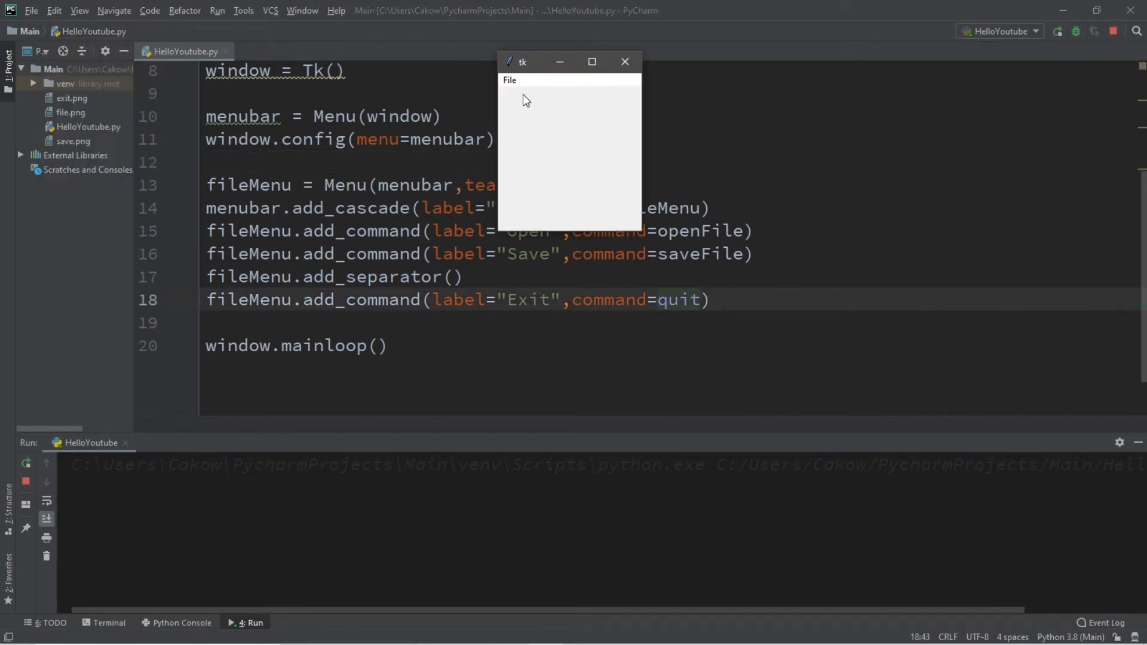
pyautogui.click(509, 79)
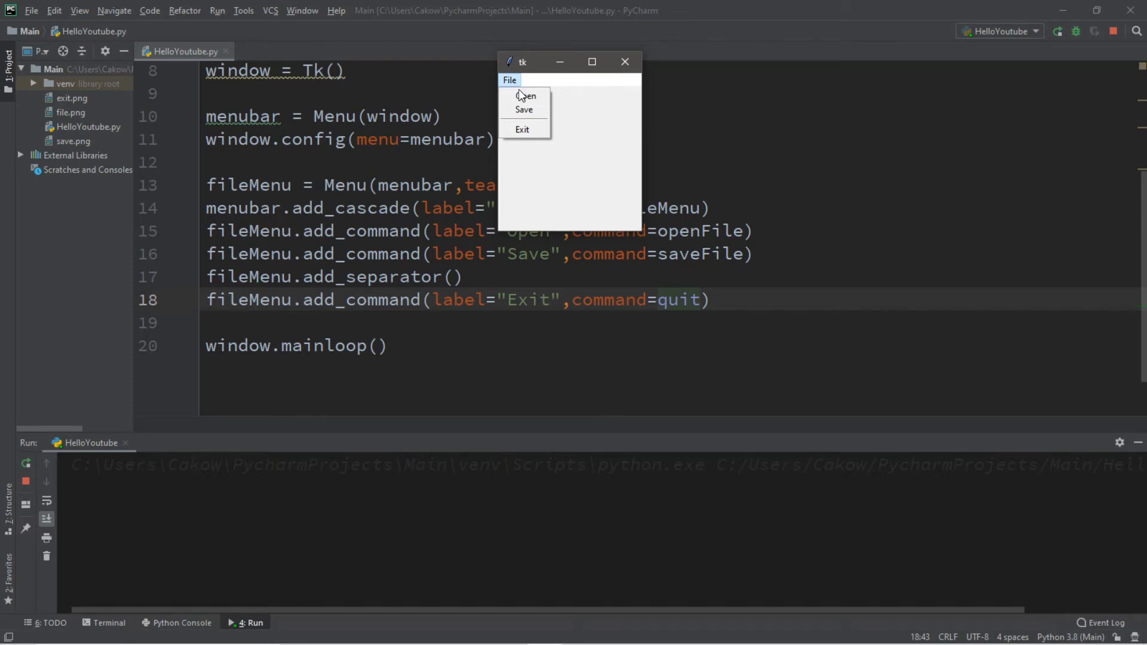
pyautogui.click(525, 96)
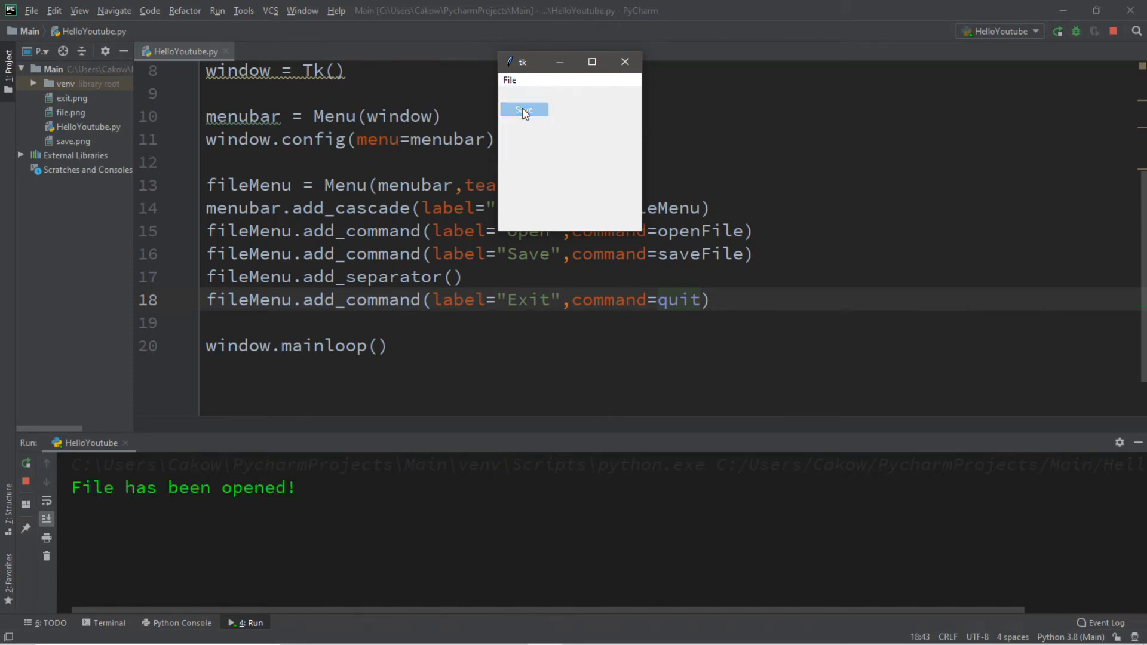
pyautogui.click(523, 109)
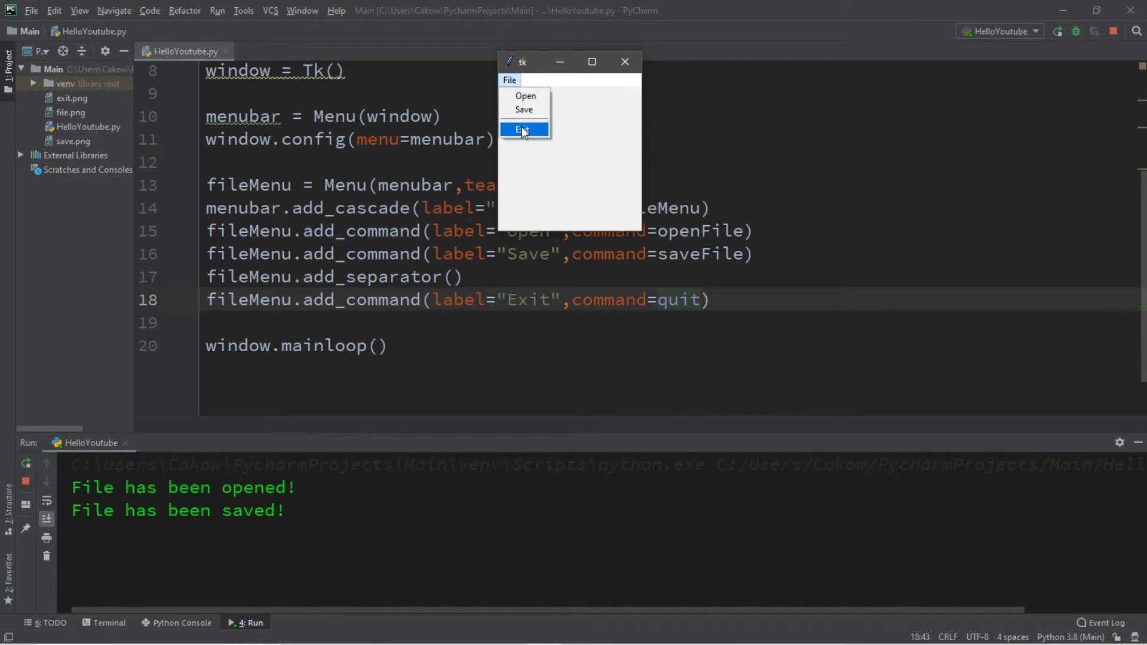
pyautogui.click(522, 129)
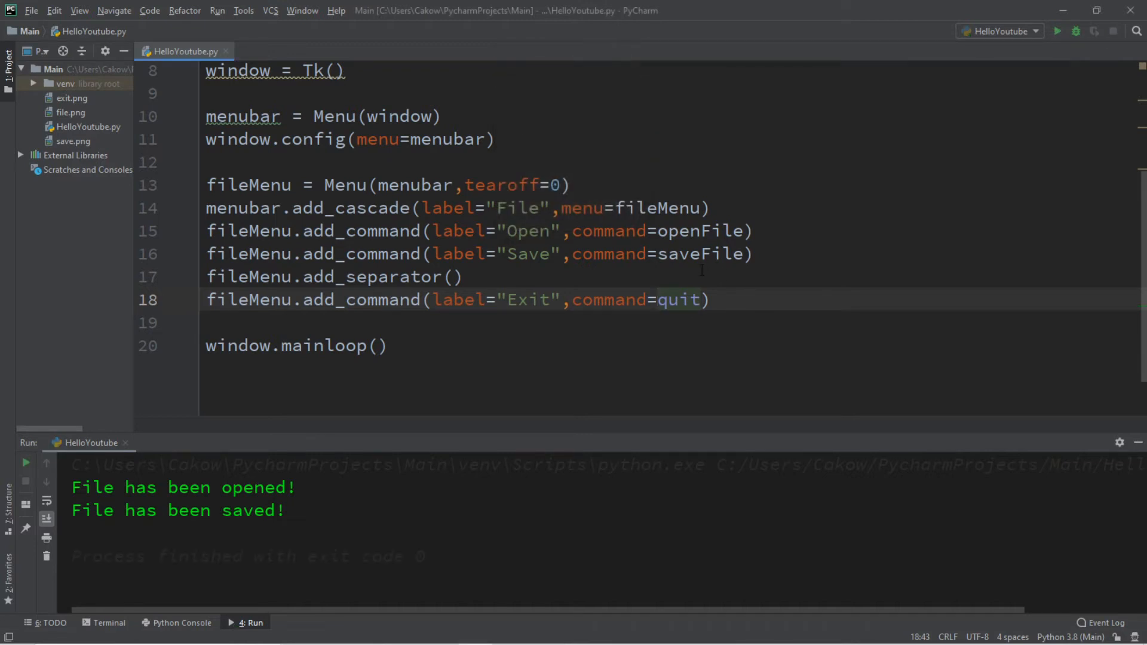
# - After a test run, add editMenu = Menu(menubar, tearoff=0) to the script
pyautogui.click(1056, 30)
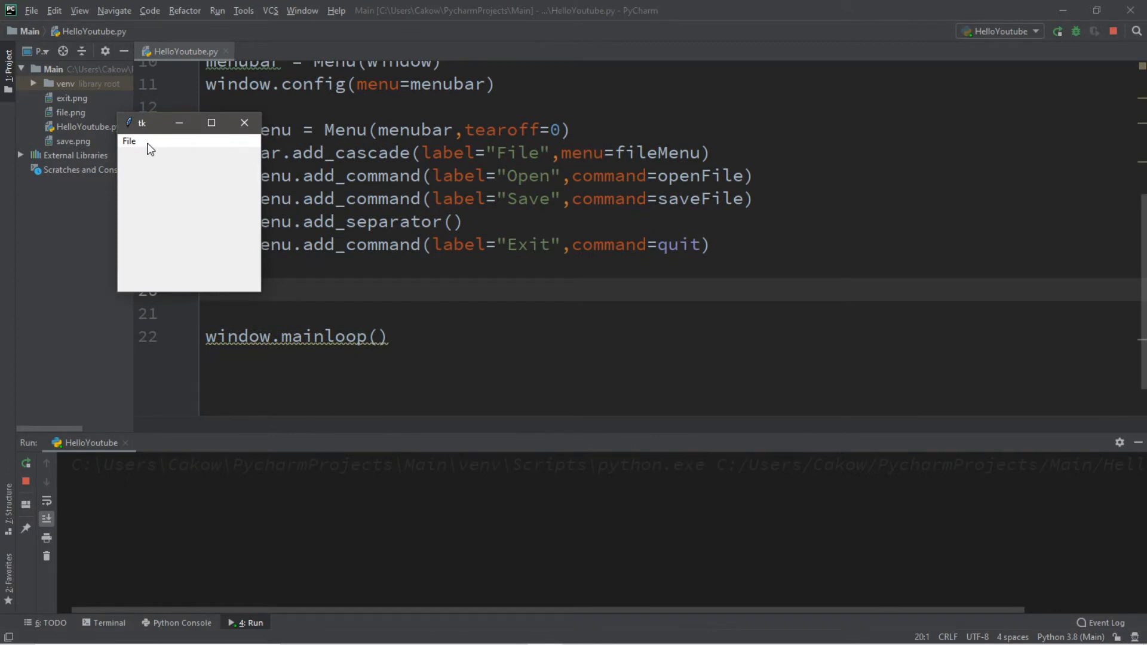
pyautogui.moveTo(48, 15)
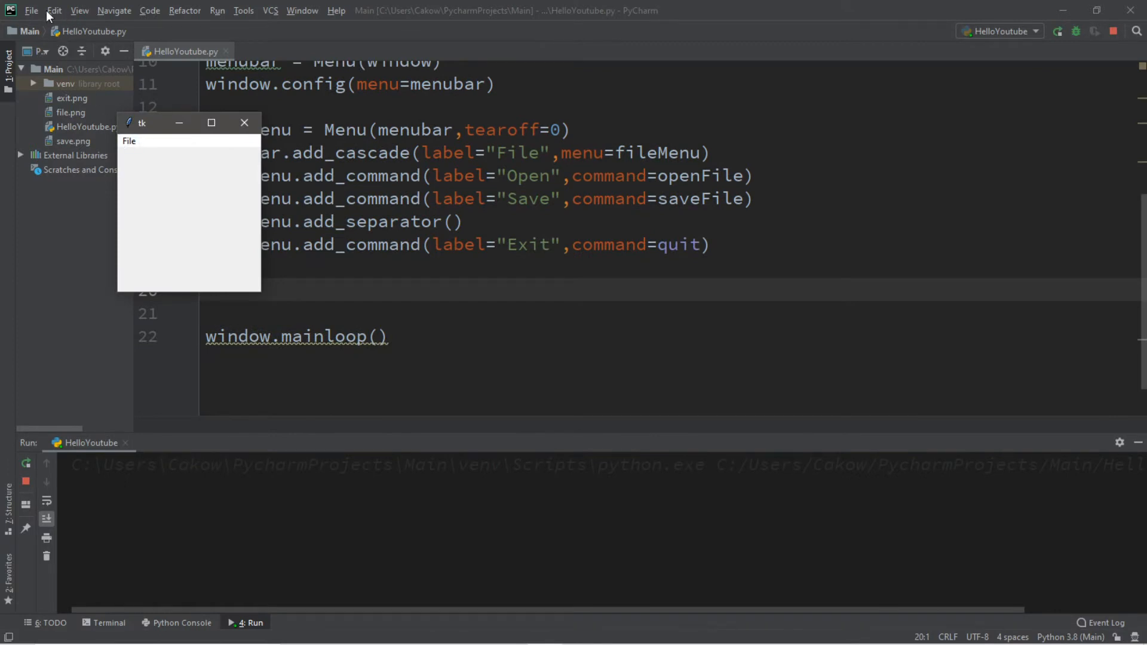
pyautogui.click(53, 10)
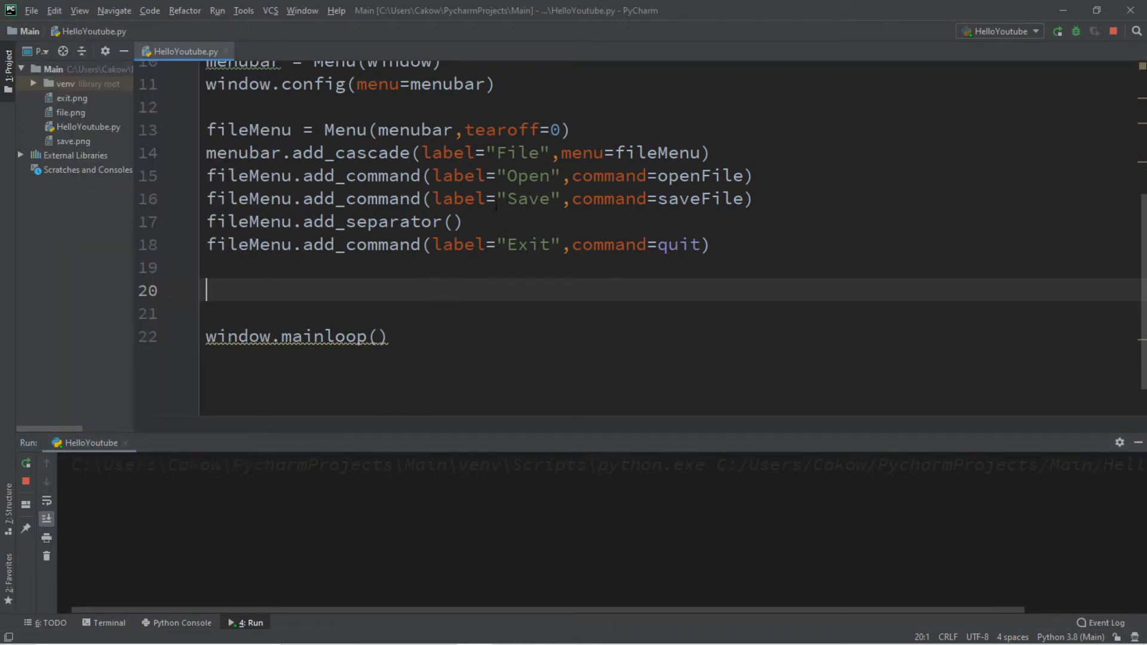
pyautogui.moveTo(603, 137)
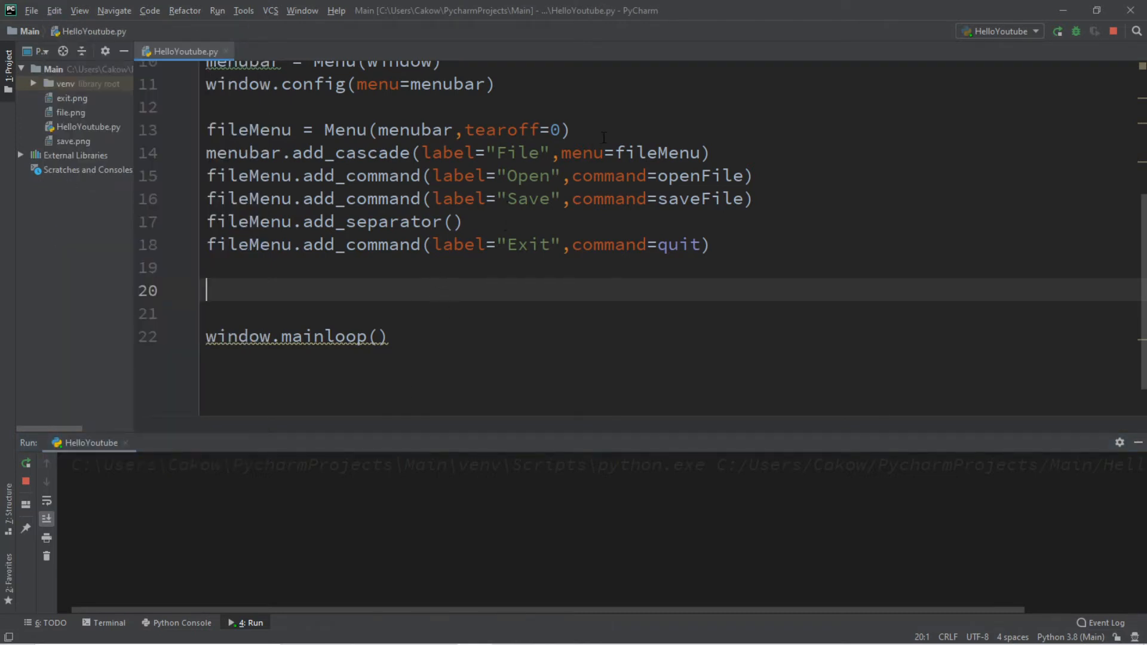
pyautogui.write('editMenu')
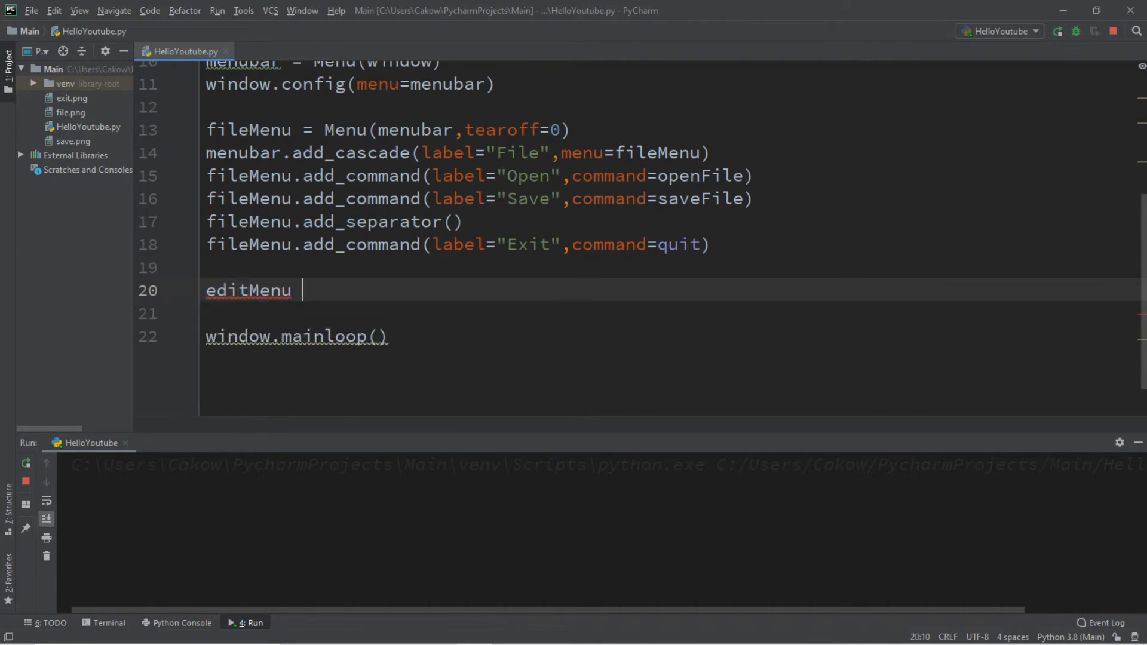
pyautogui.write('= Menu()')
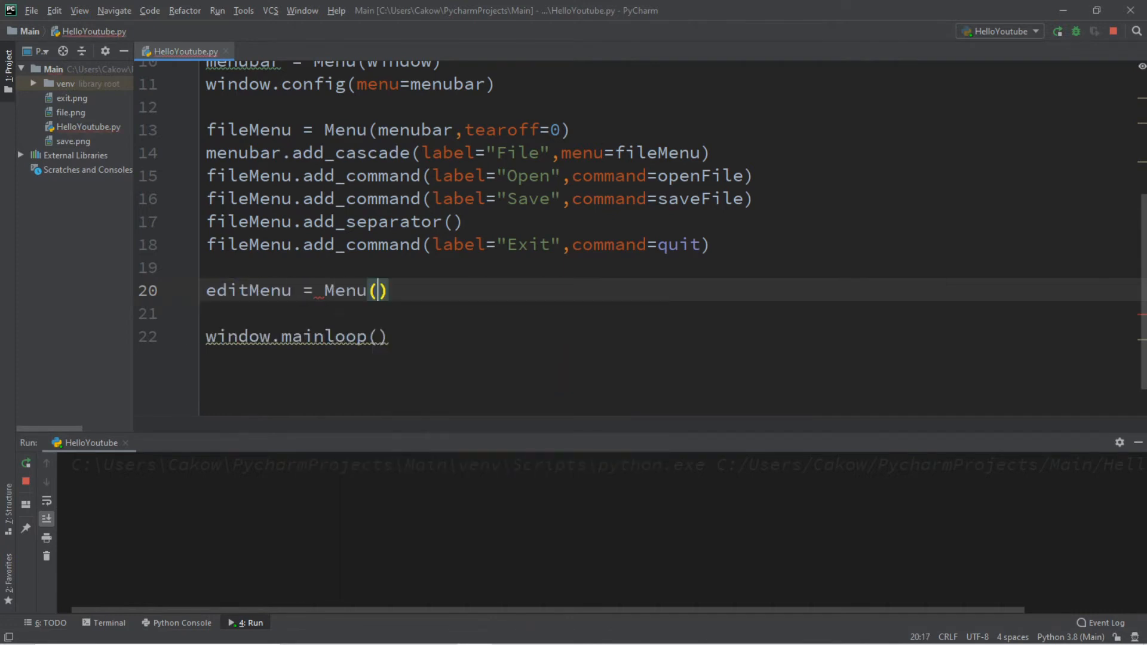
pyautogui.write('menubar')
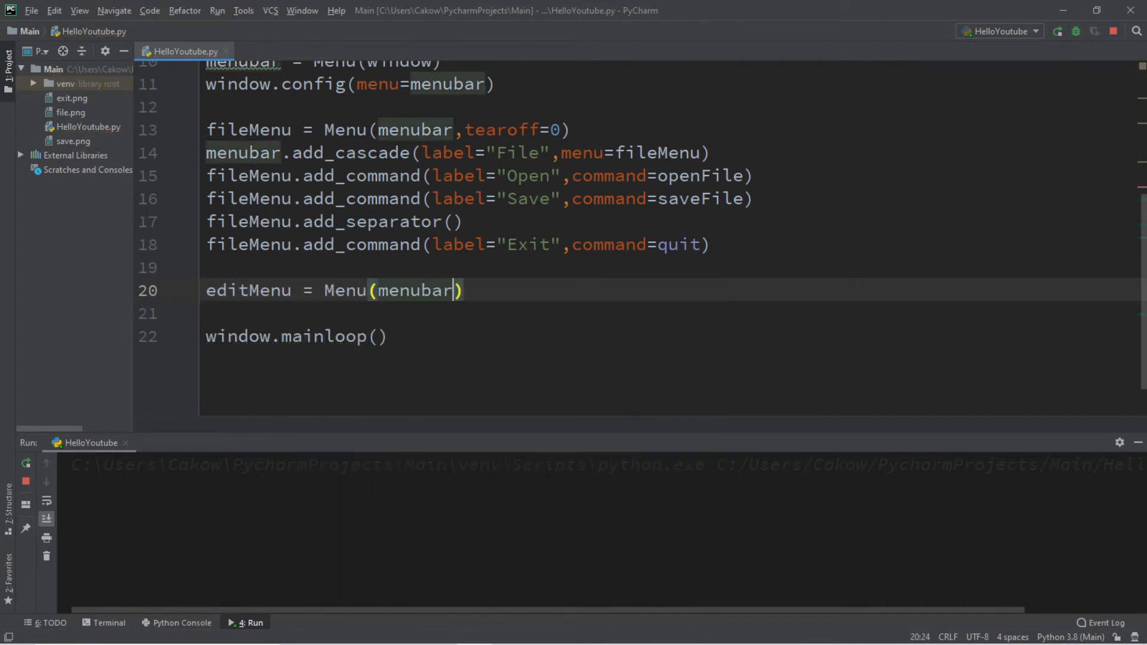
pyautogui.write(',tearoff=0')
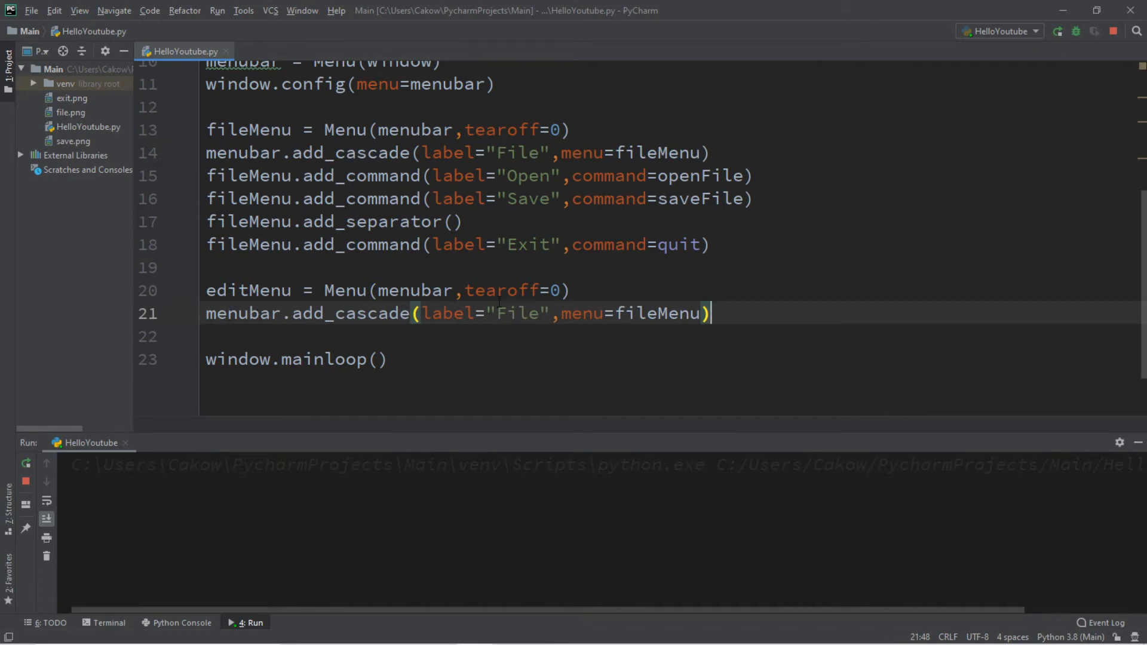
# - Edit the duplicated add_cascade line to use label 'Edit' and menu=editMenu
pyautogui.doubleClick(518, 313)
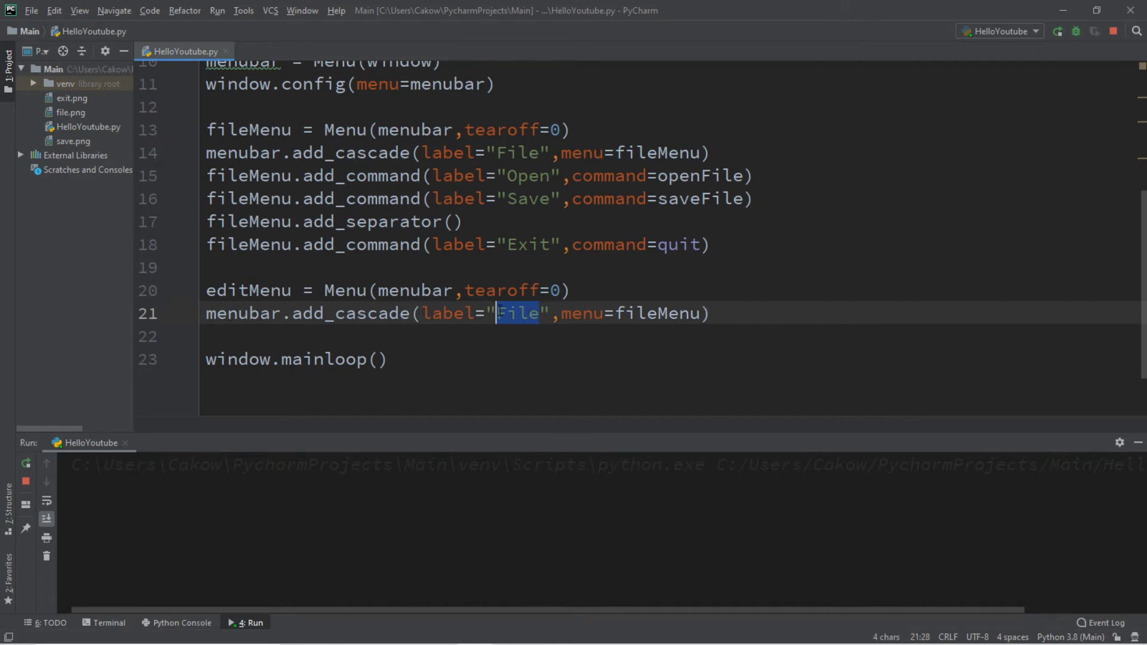
pyautogui.write('Edit')
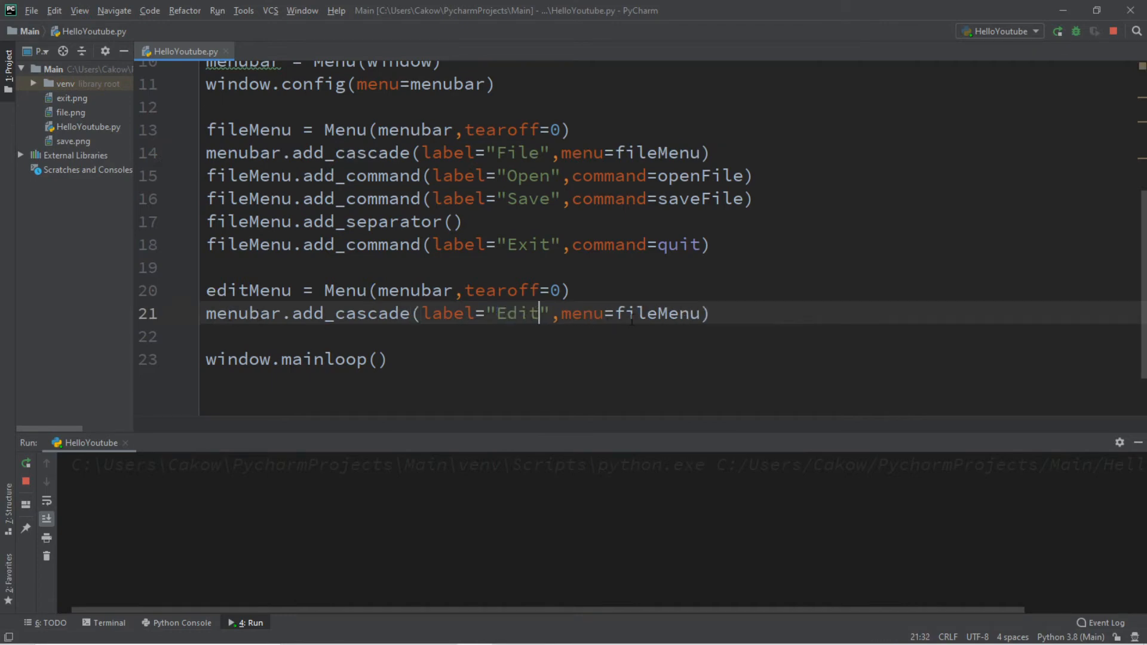
pyautogui.doubleClick(658, 313)
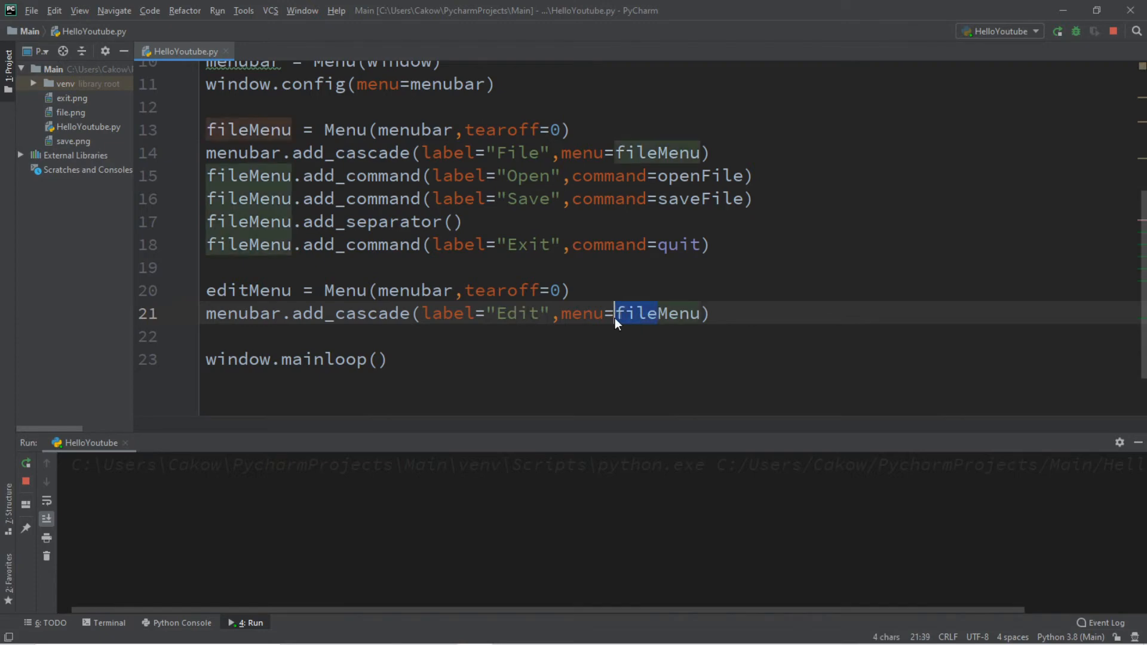
pyautogui.write('editMenu')
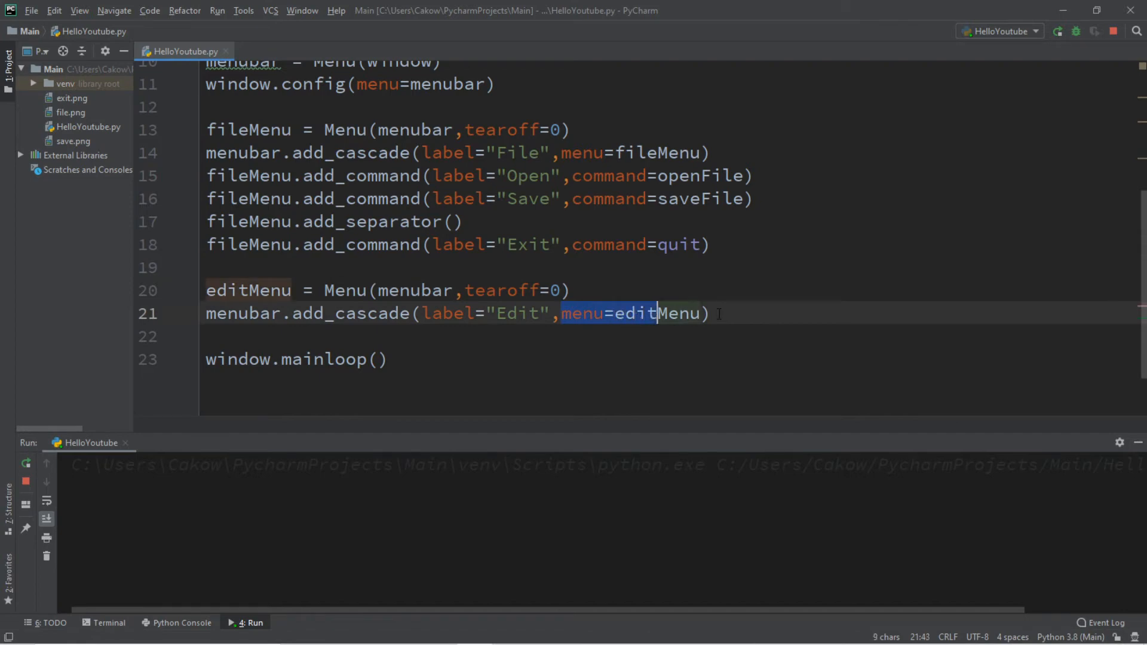
pyautogui.click(713, 313)
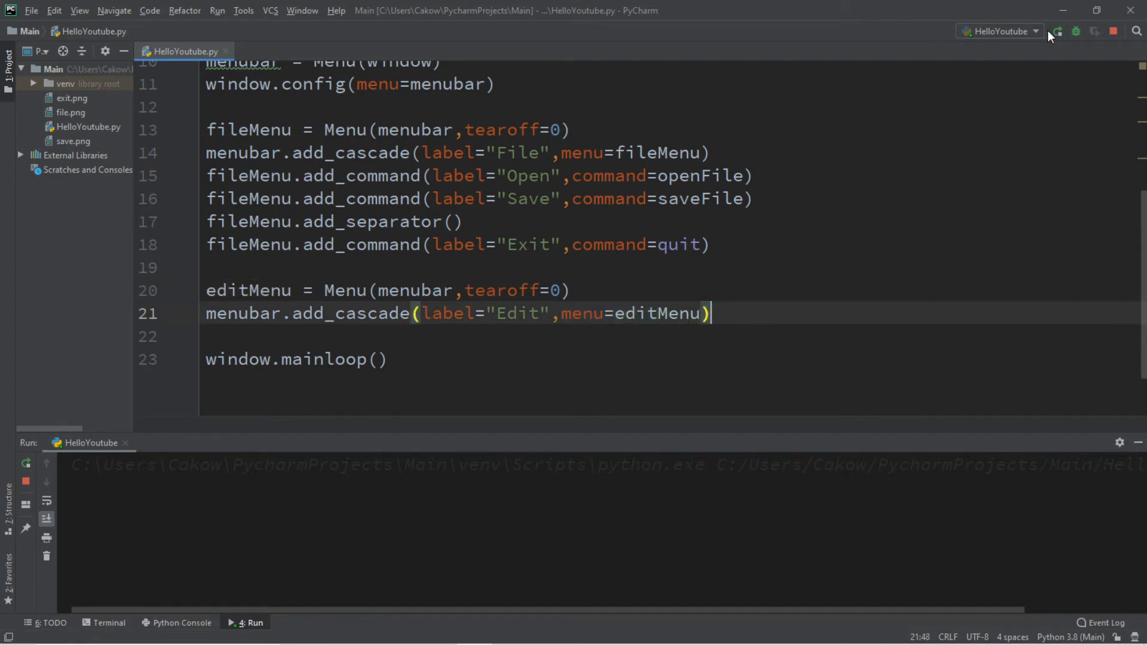
# - Run the script to check that the menu bar shows File and Edit
pyautogui.click(1055, 30)
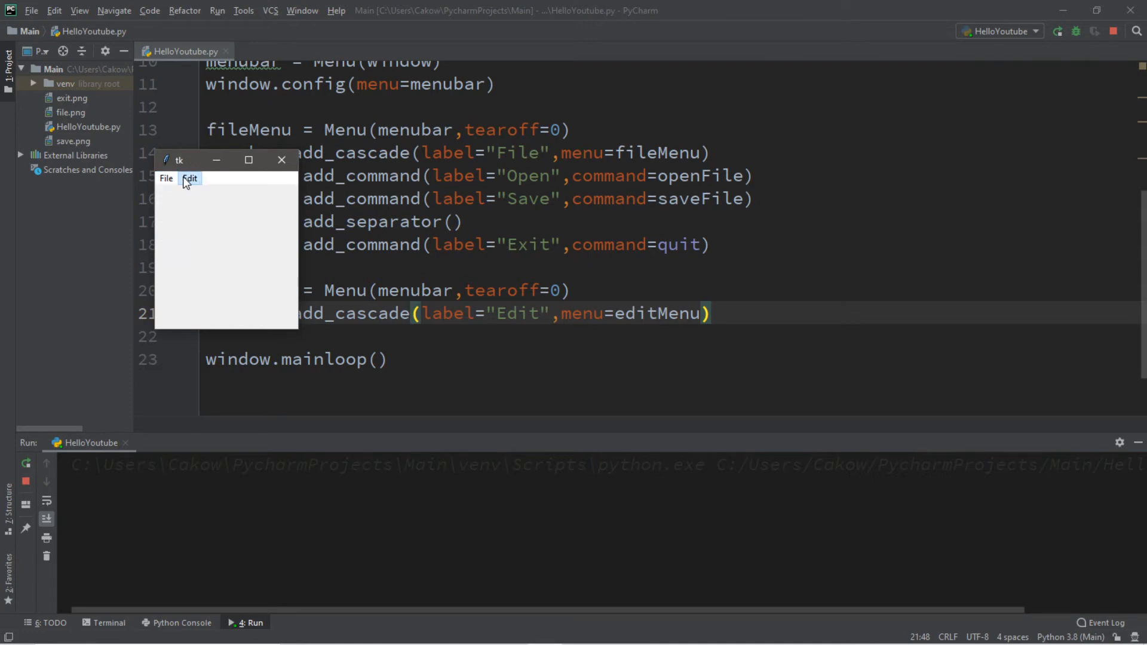
pyautogui.moveTo(286, 177)
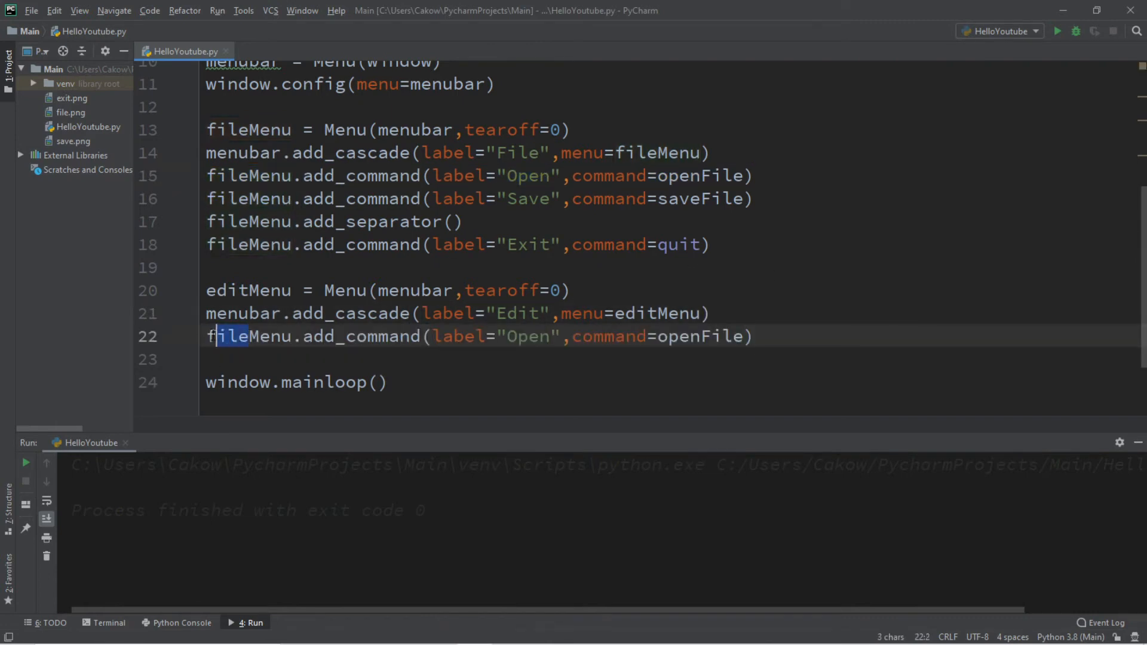
# - Add an editMenu command labelled Cut with command cut
pyautogui.write('dit')
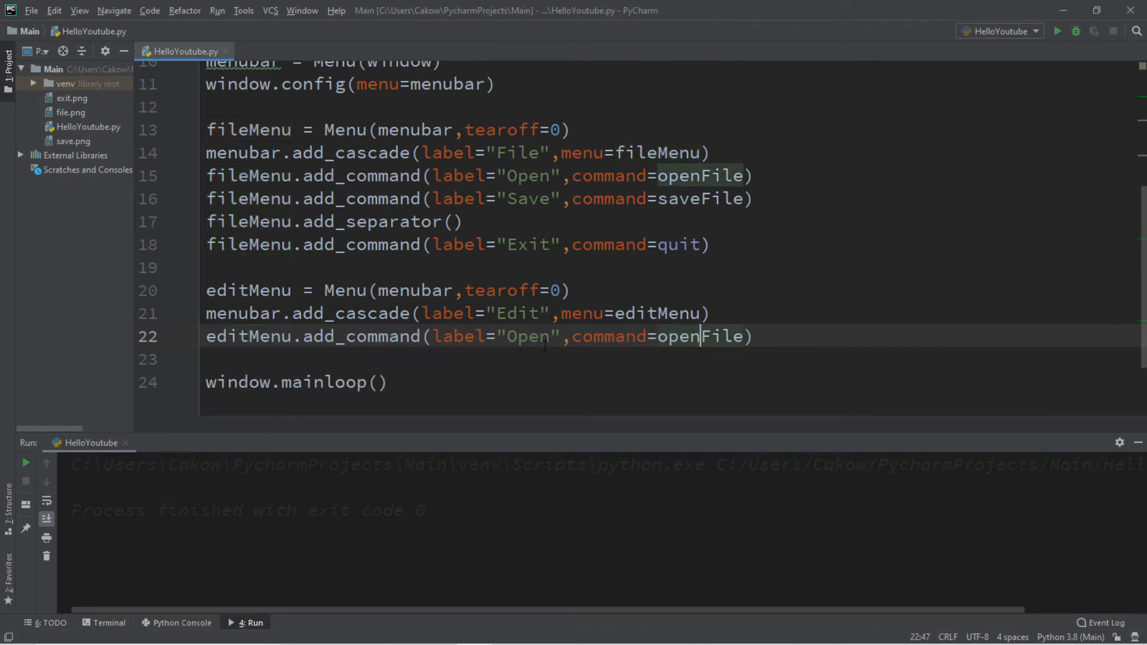
pyautogui.doubleClick(527, 336)
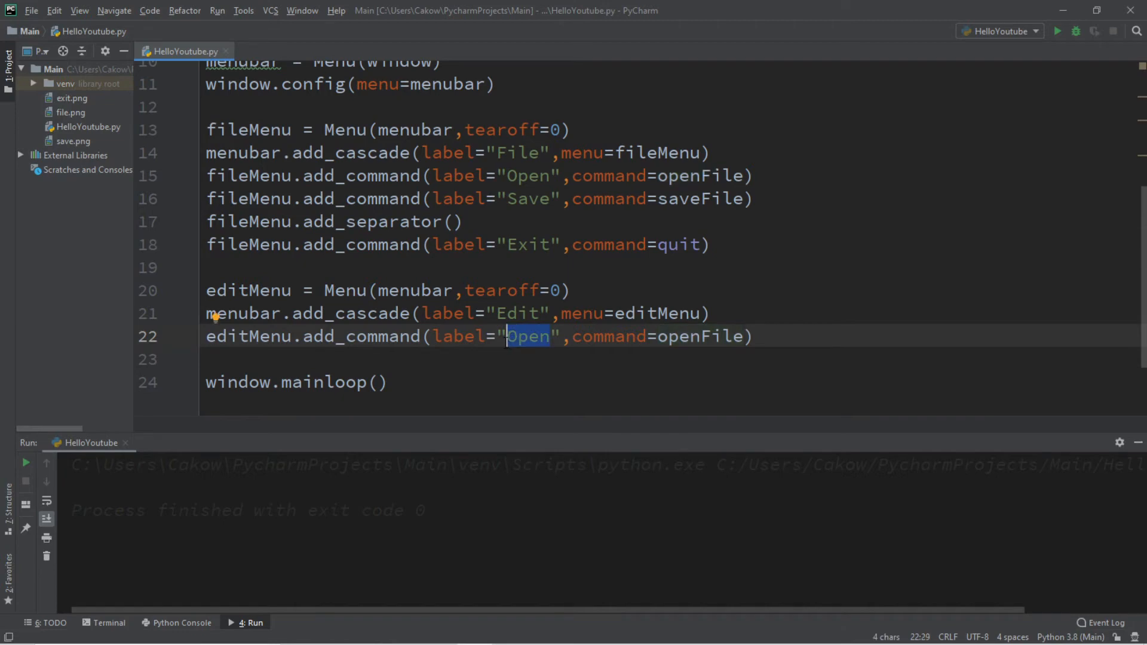
pyautogui.write('Cut')
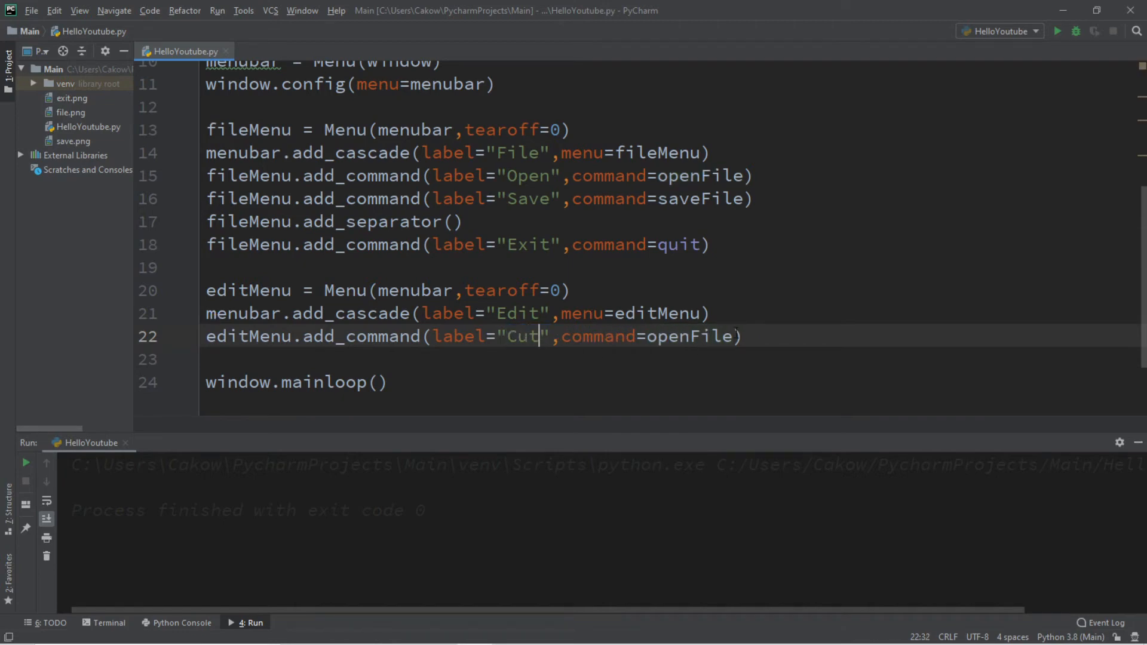
pyautogui.write('cut')
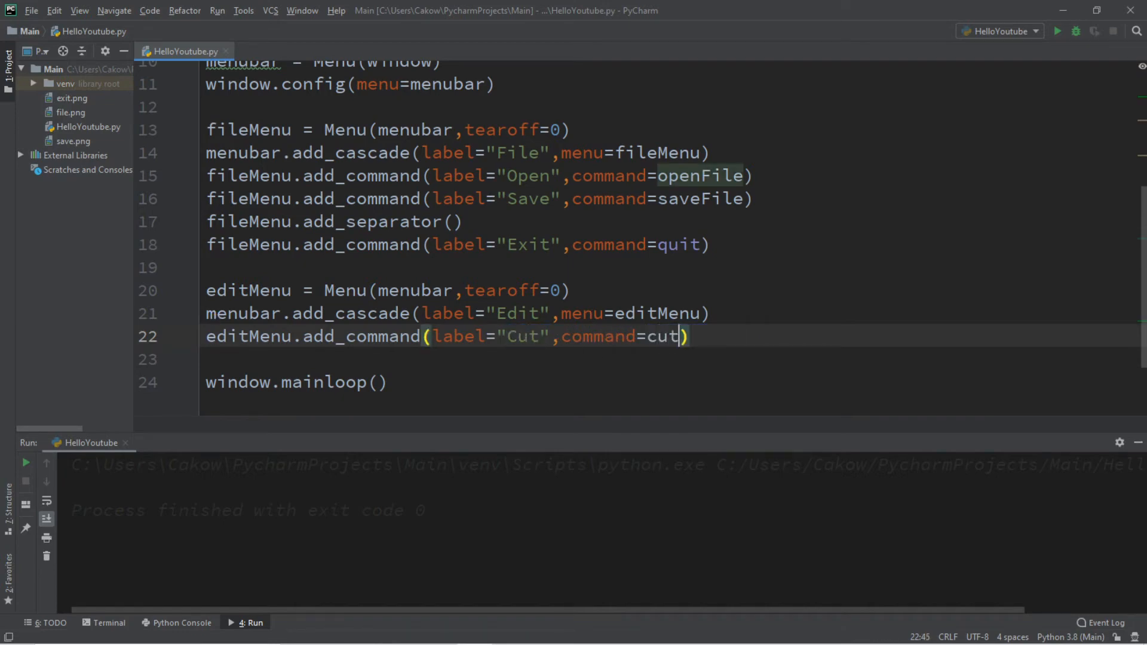
# - Duplicate the Cut line into Copy (command copy) and Paste entries
pyautogui.tripleClick(439, 336)
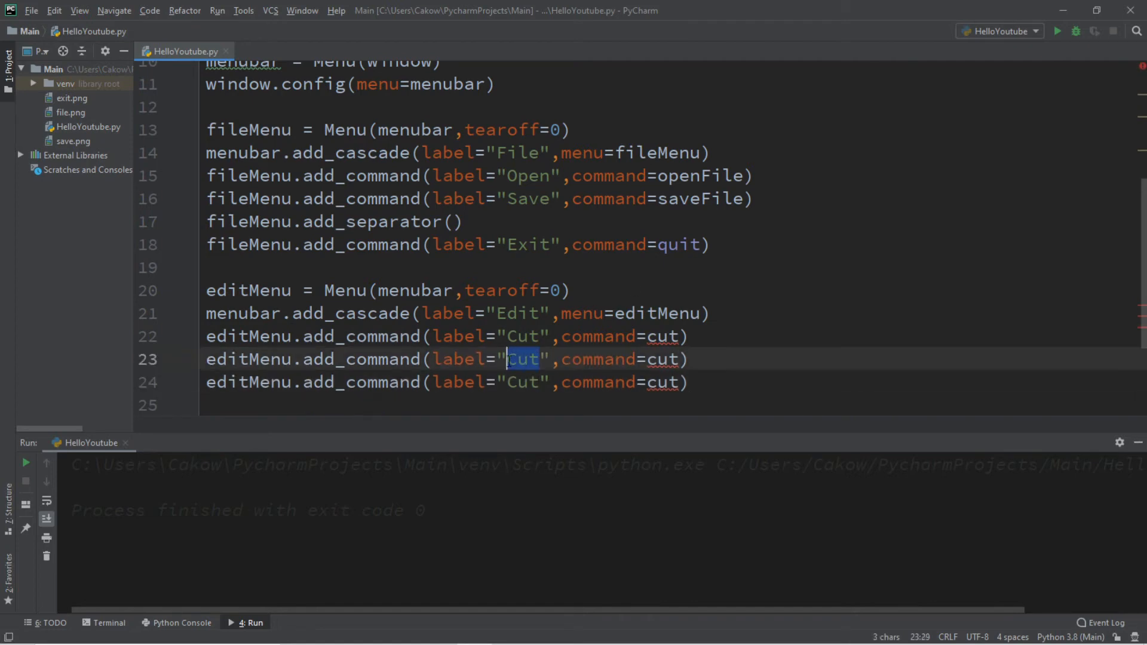
pyautogui.write('Copy')
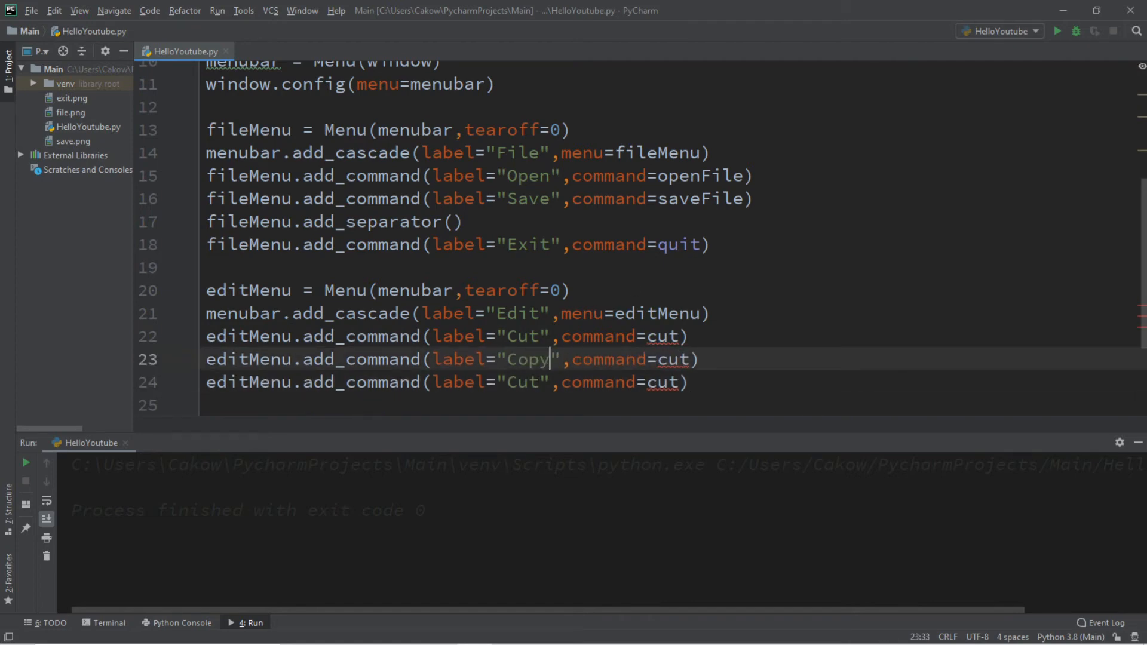
pyautogui.doubleClick(674, 359)
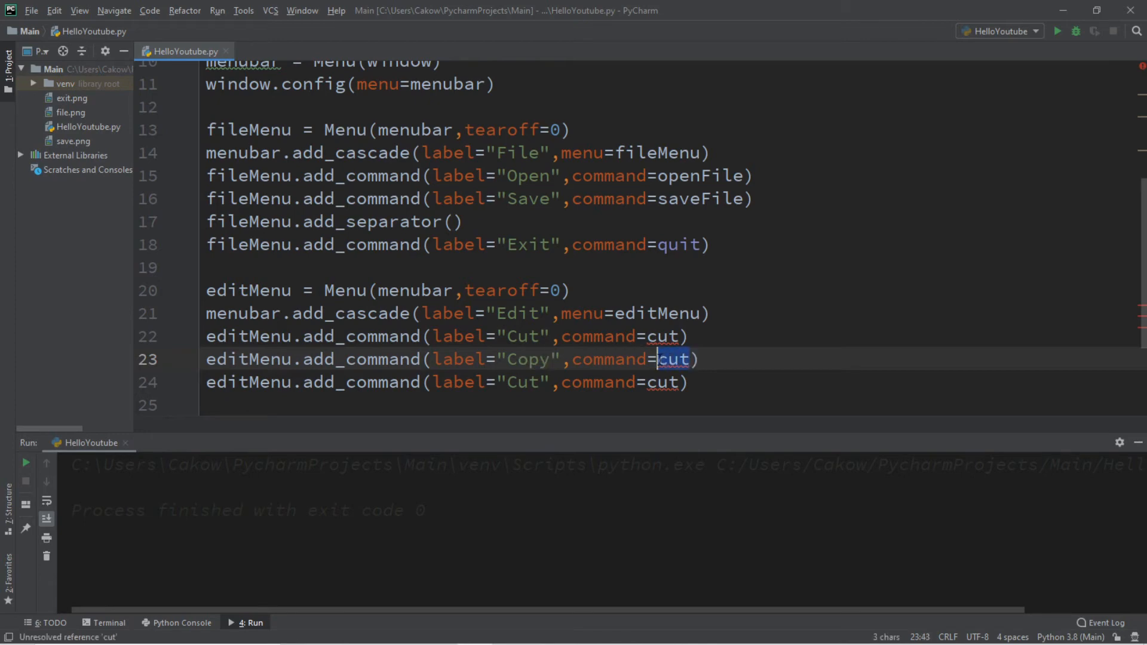
pyautogui.write('copy')
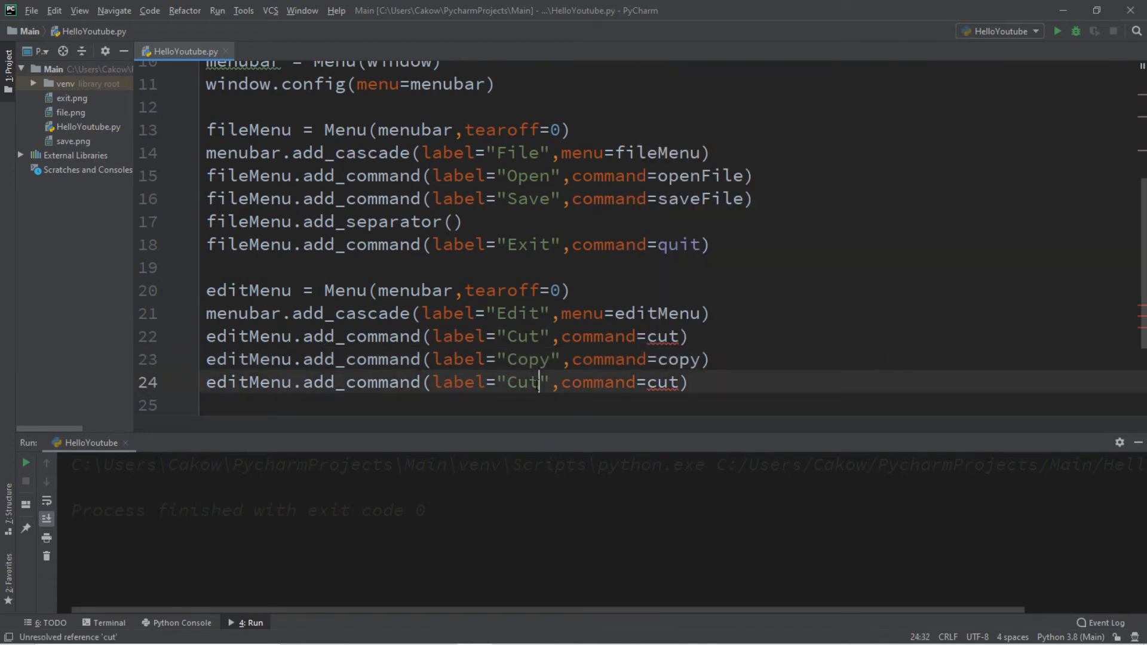
pyautogui.write('Paste')
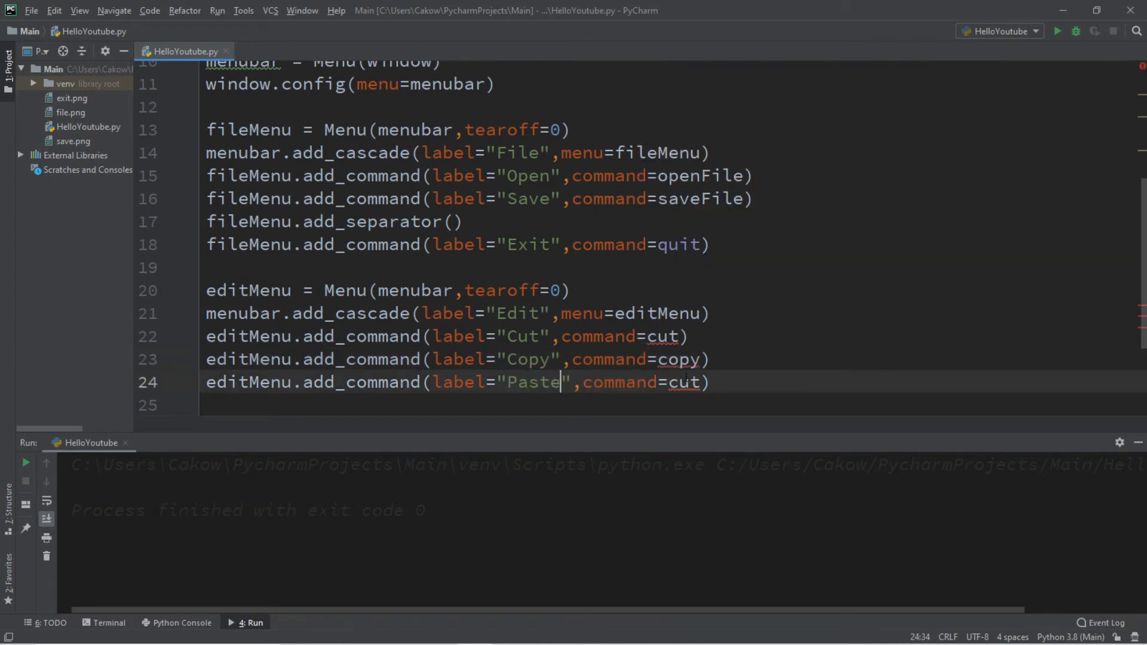
pyautogui.write('p')
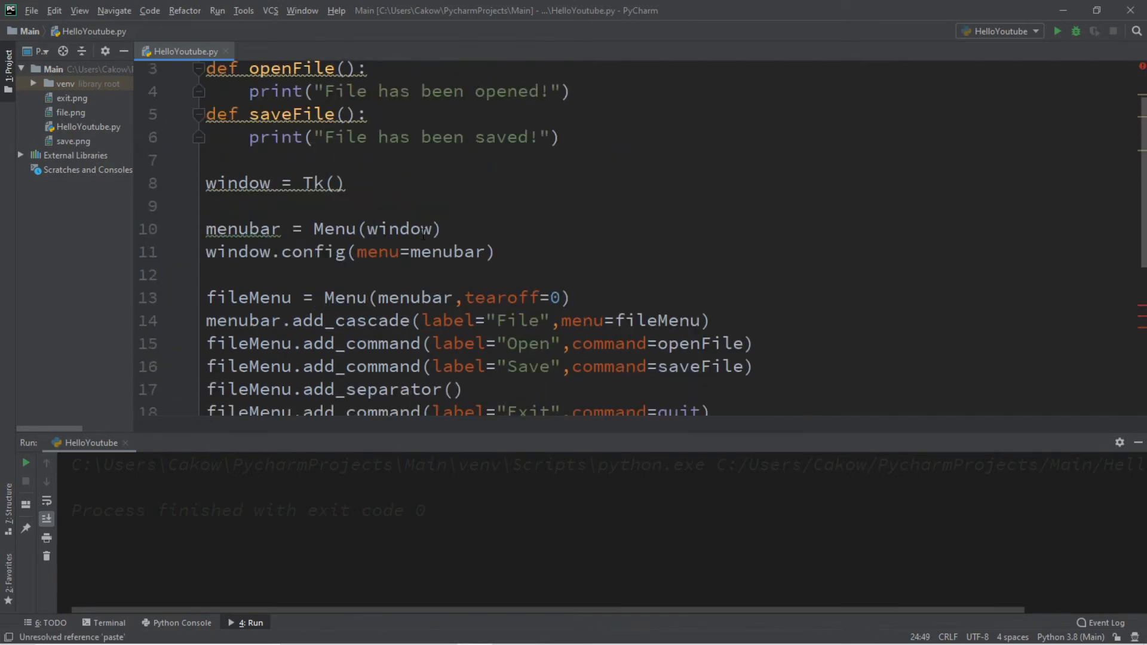
# - Rename the duplicated function to cut, printing 'You cut some text!'
pyautogui.scroll(-3)
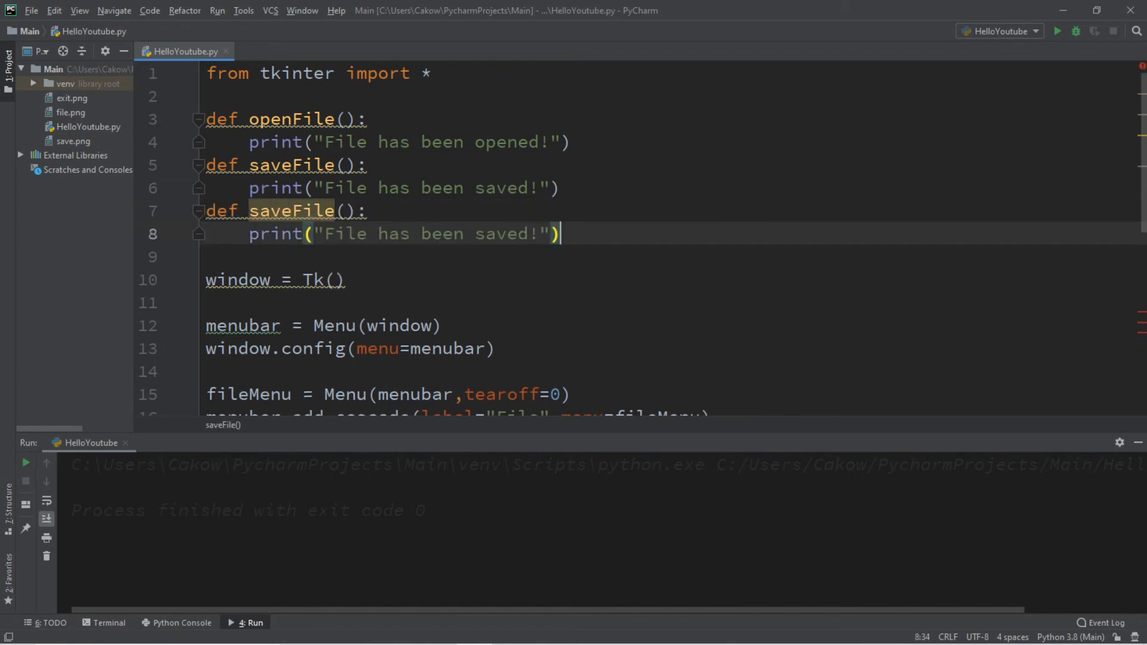
pyautogui.doubleClick(290, 210)
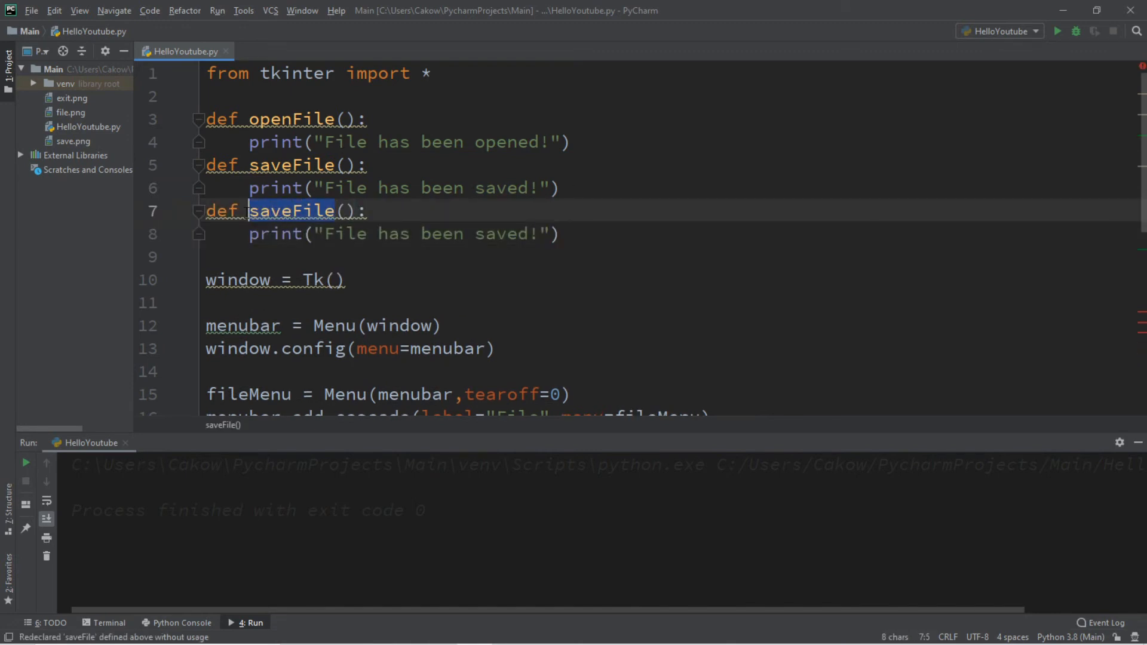
pyautogui.write('cut():')
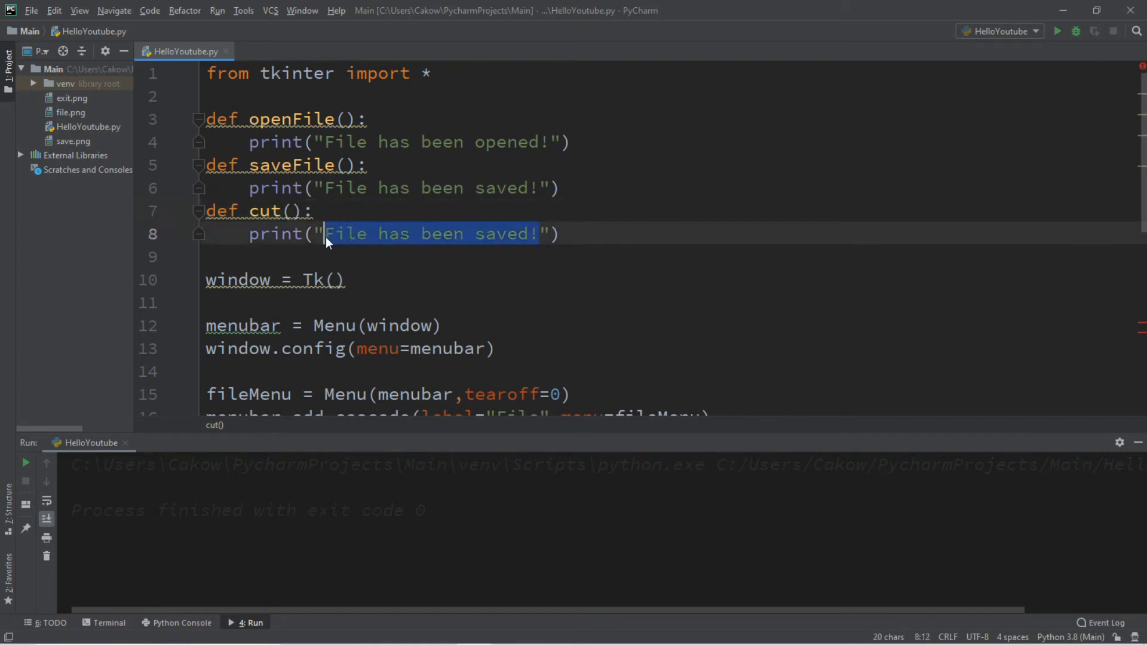
pyautogui.write('You cut some ")')
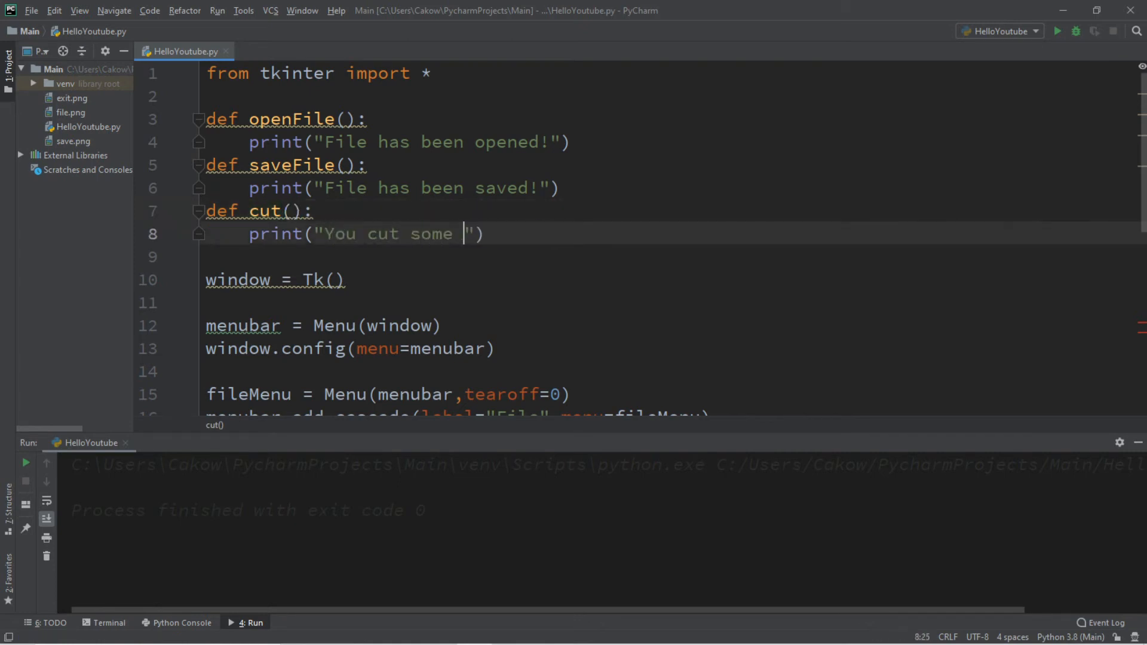
pyautogui.write('text!')
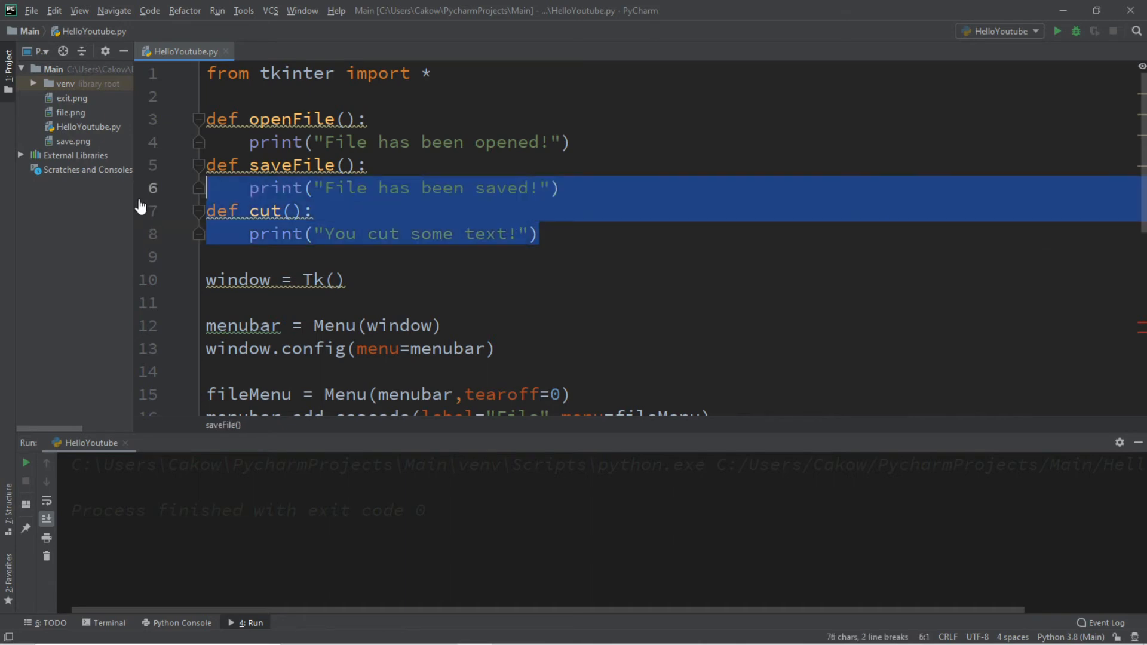
# - Duplicate cut into copy and paste functions printing 'copied' and 'pasted' messages
pyautogui.click(540, 234)
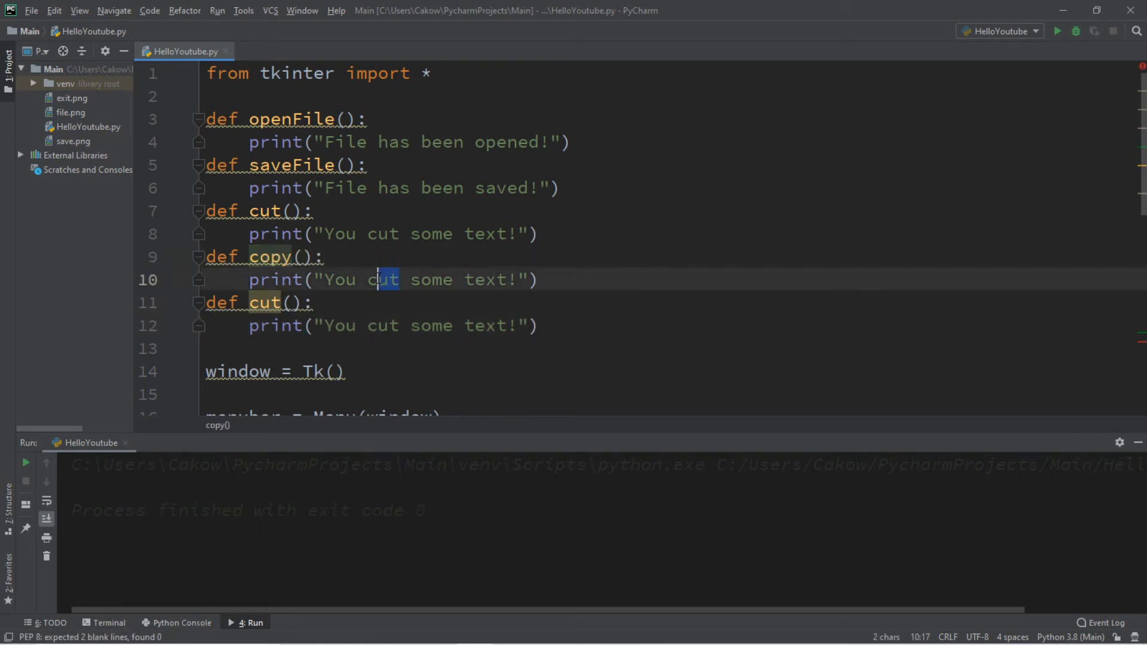
pyautogui.write('copied')
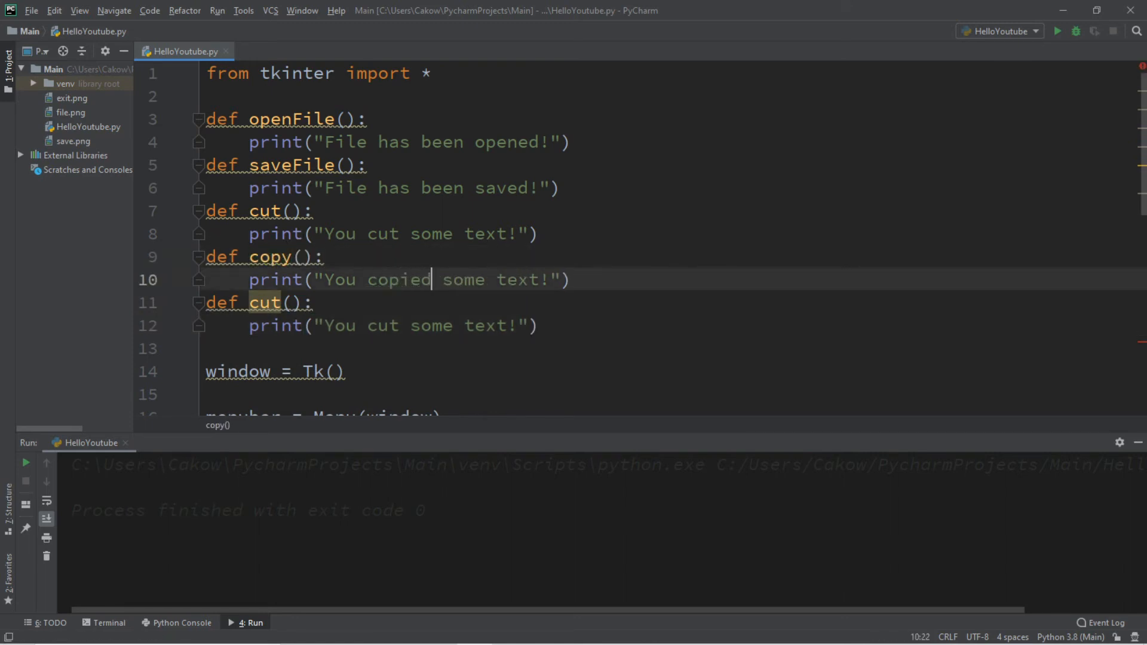
pyautogui.write('paste')
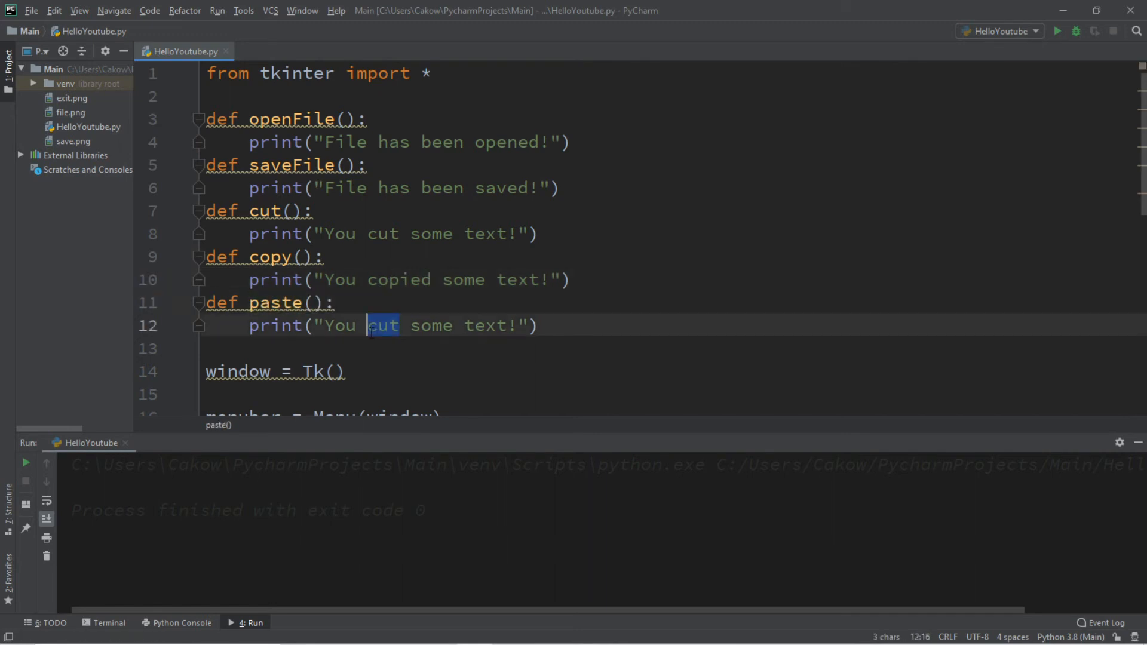
pyautogui.write('pasted')
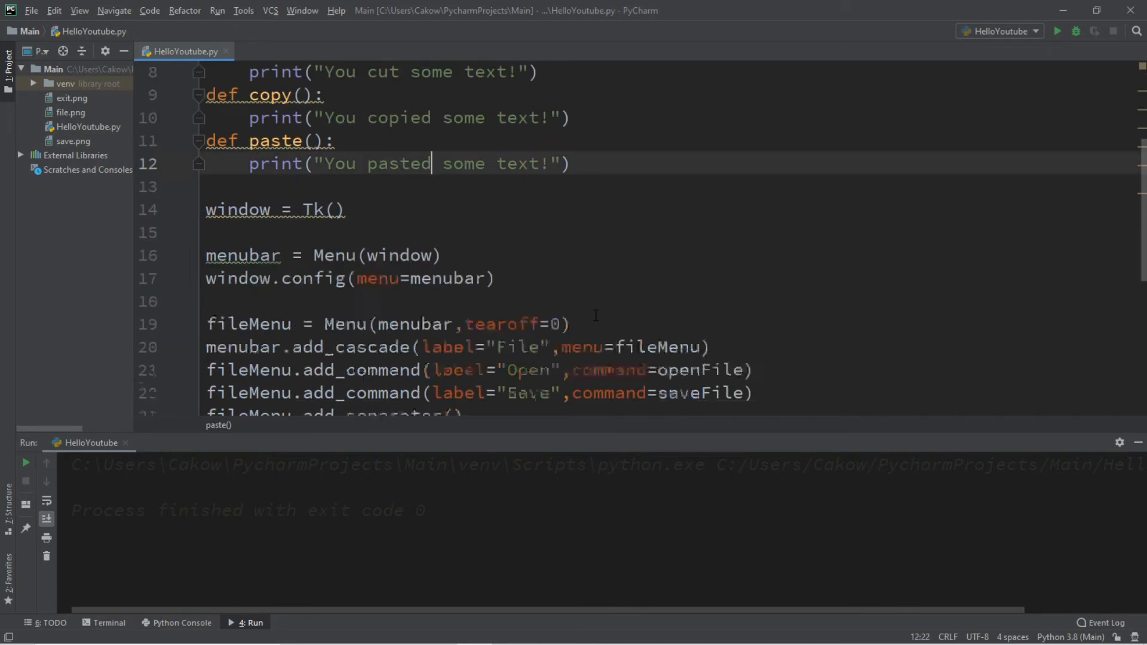
# - Run the script and trigger Edit menu's Cut, Copy and Paste items
pyautogui.scroll(-3)
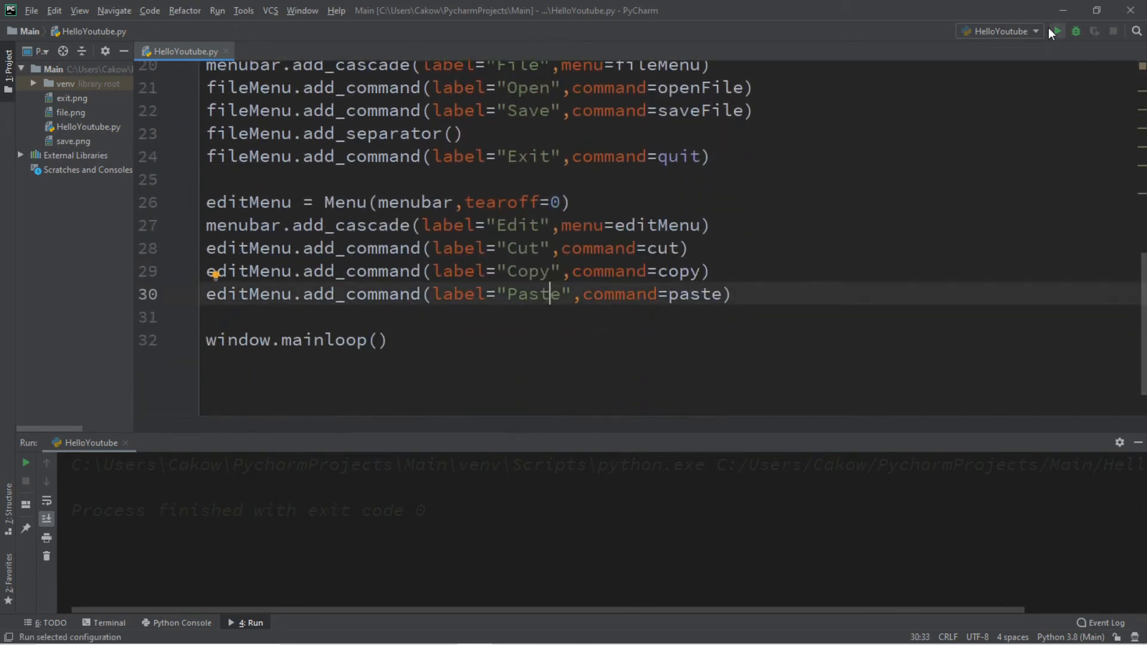
pyautogui.click(1056, 31)
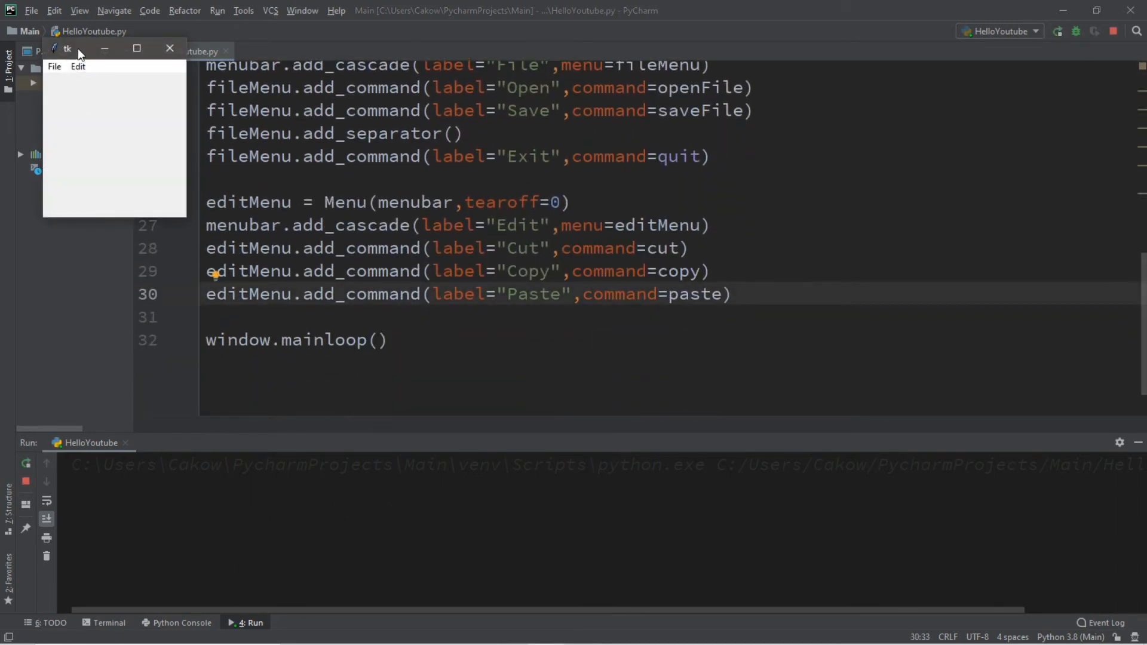
pyautogui.click(438, 143)
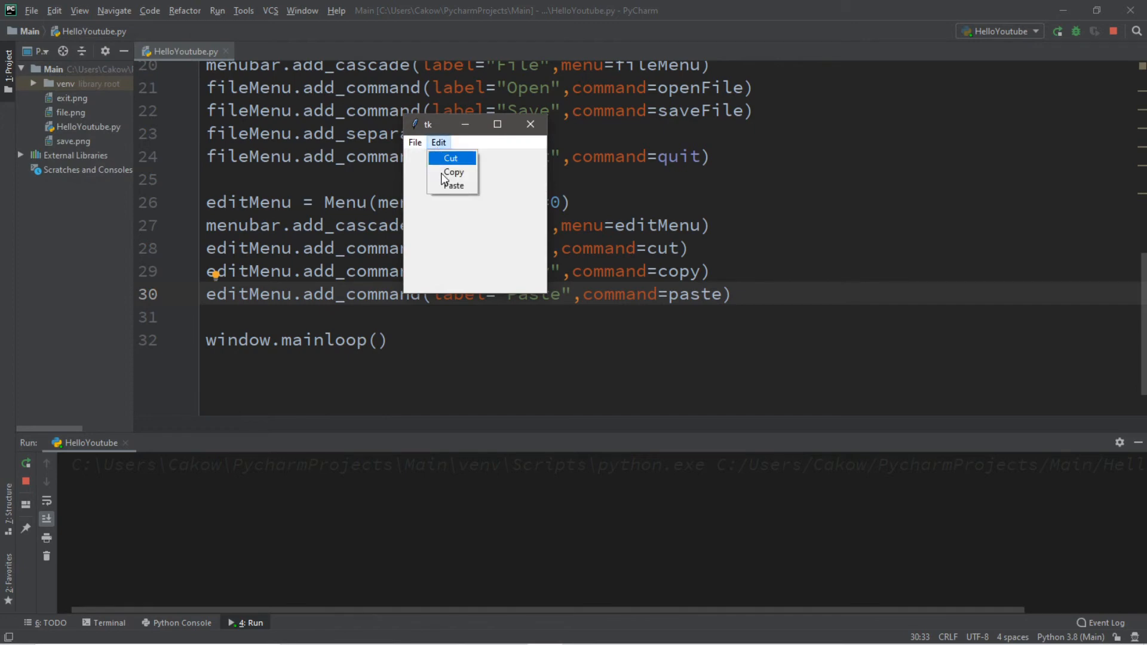
pyautogui.click(449, 158)
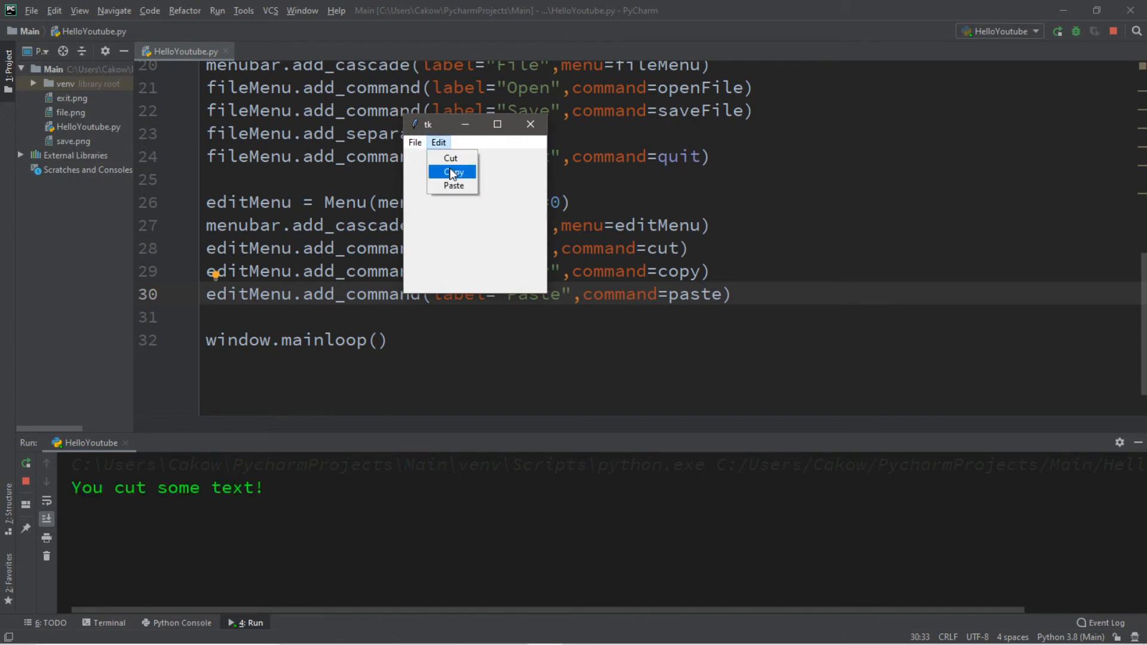
pyautogui.click(452, 172)
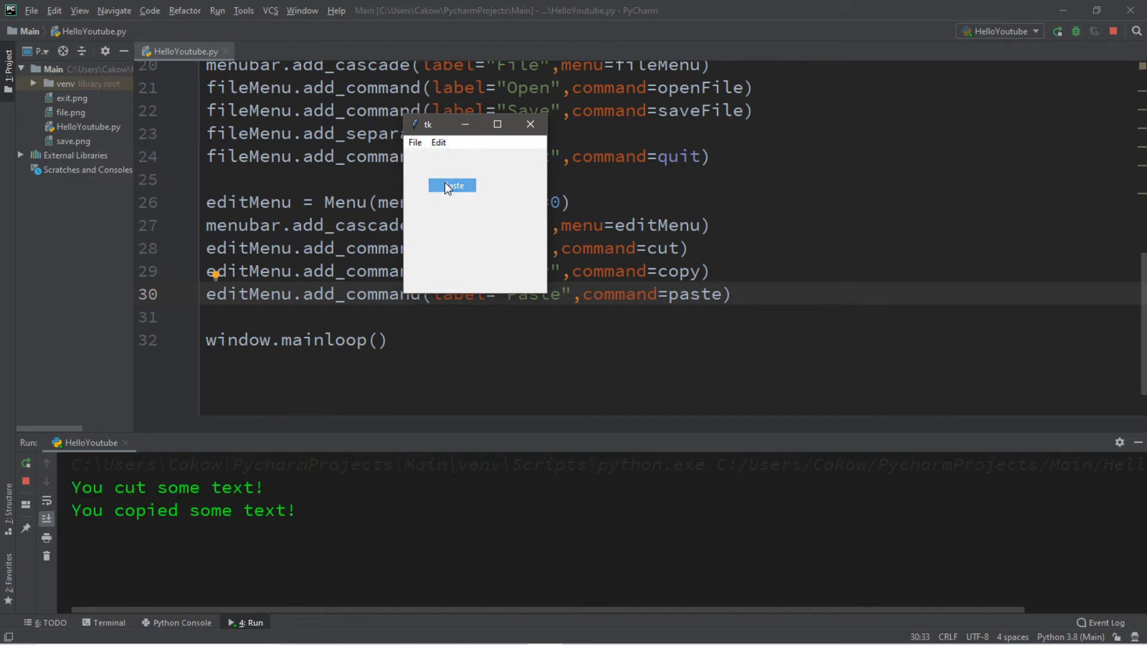
pyautogui.click(452, 185)
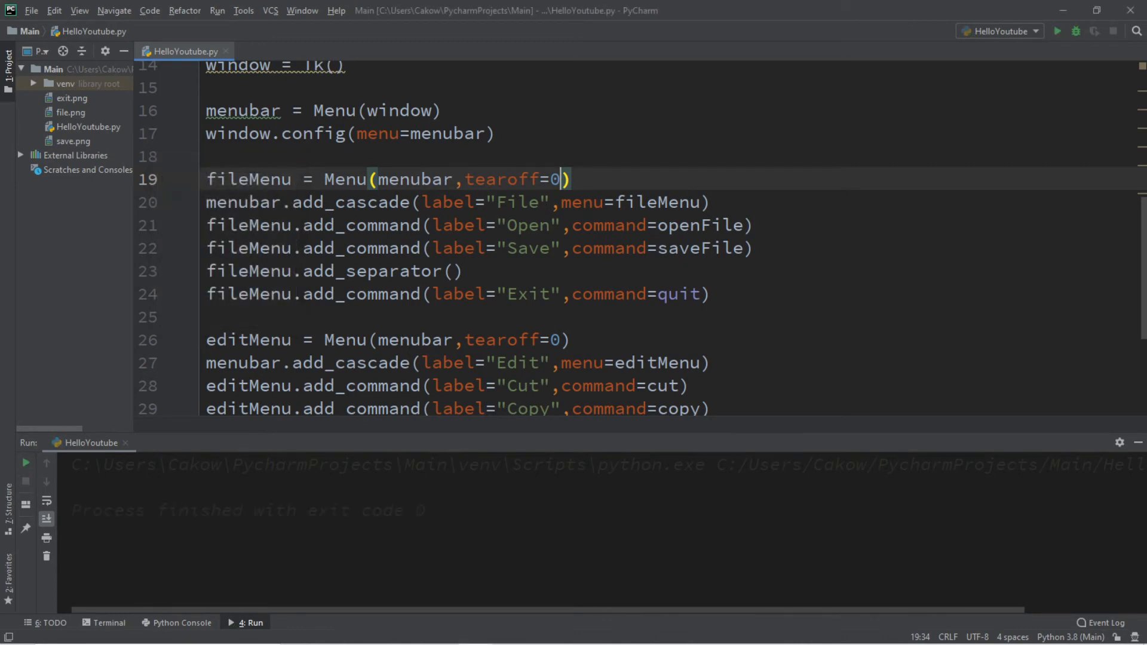
# - Add font=("MV Boli",15) to both Menu() constructors and check the Edit menu
pyautogui.write(',')
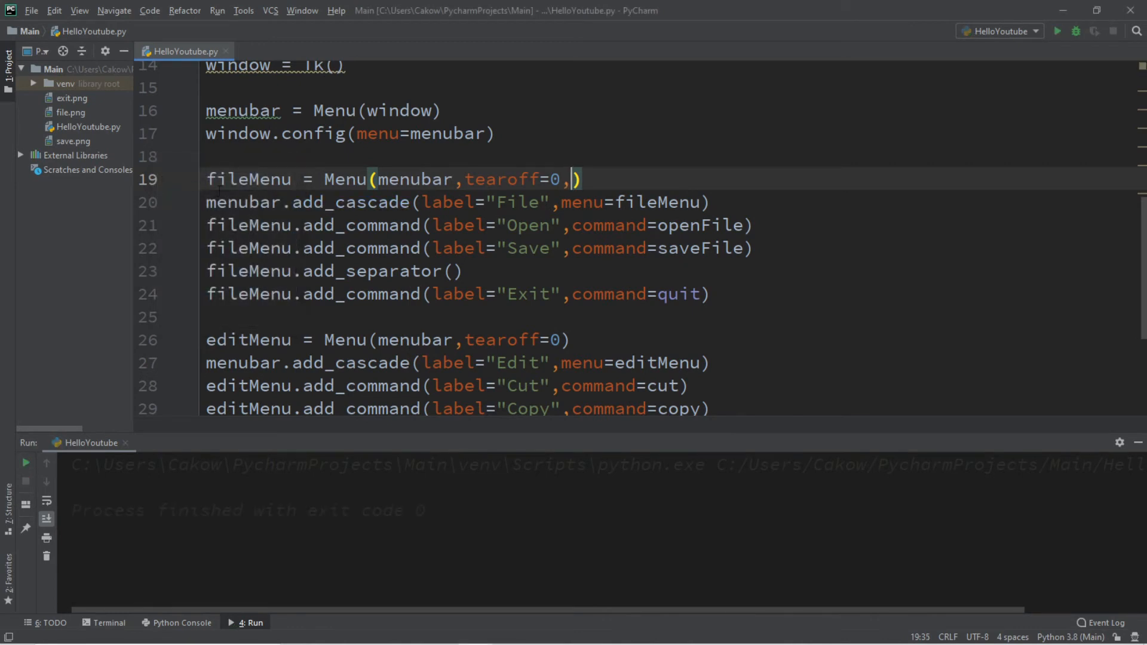
pyautogui.write('font=("MV Boli",15)')
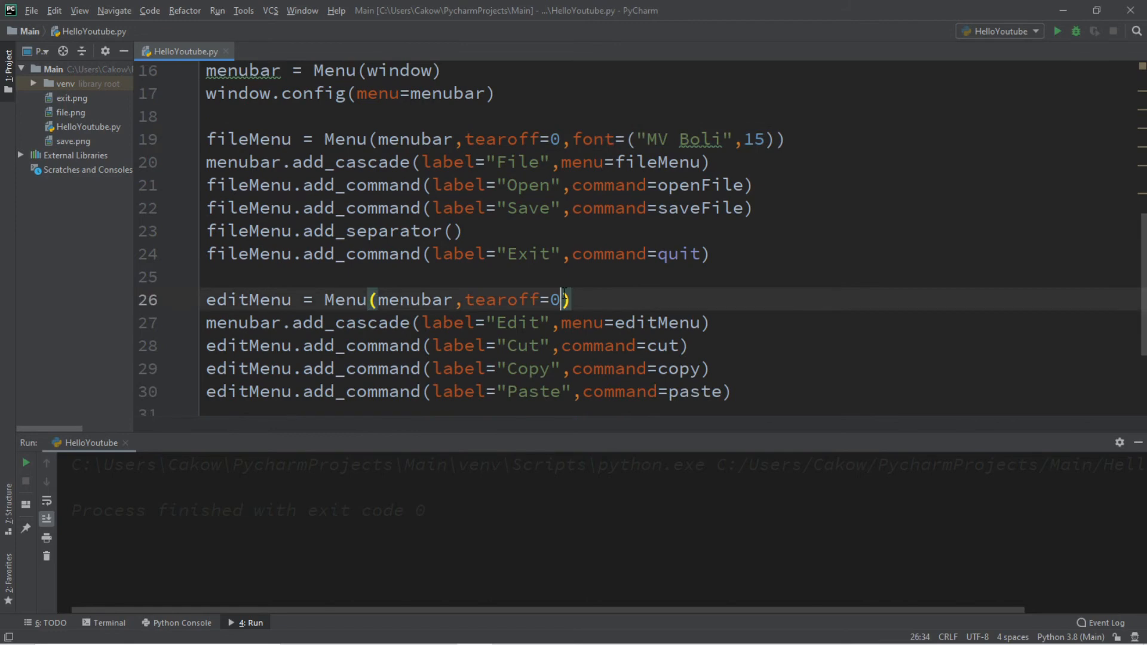
pyautogui.write(',font=("MV Boli",15')
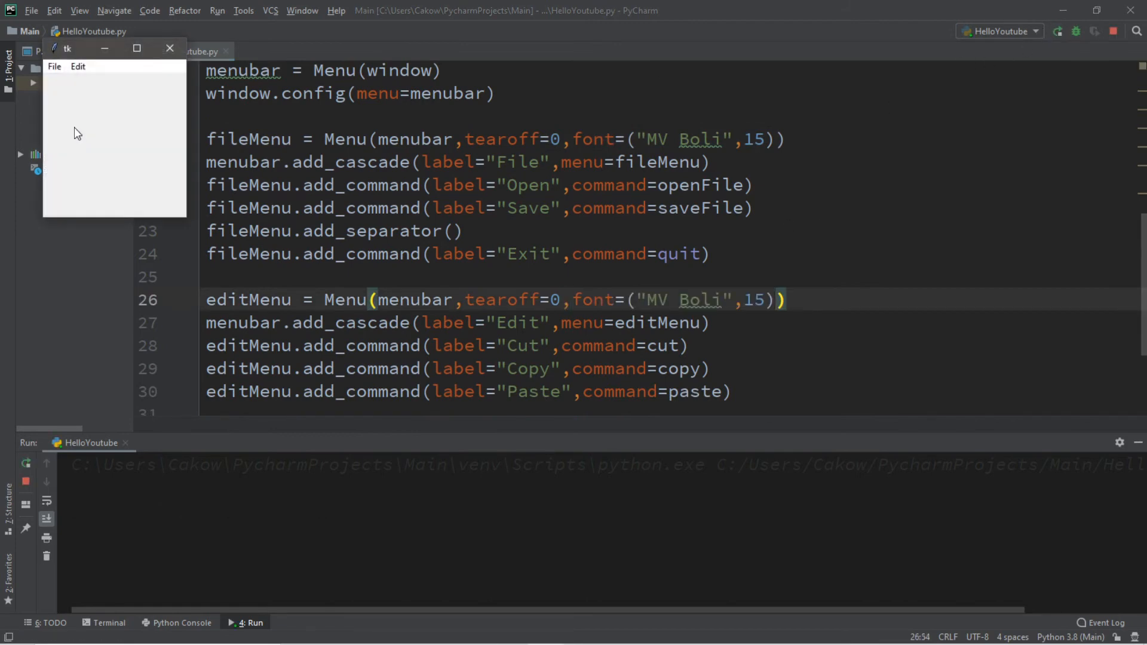
pyautogui.click(77, 66)
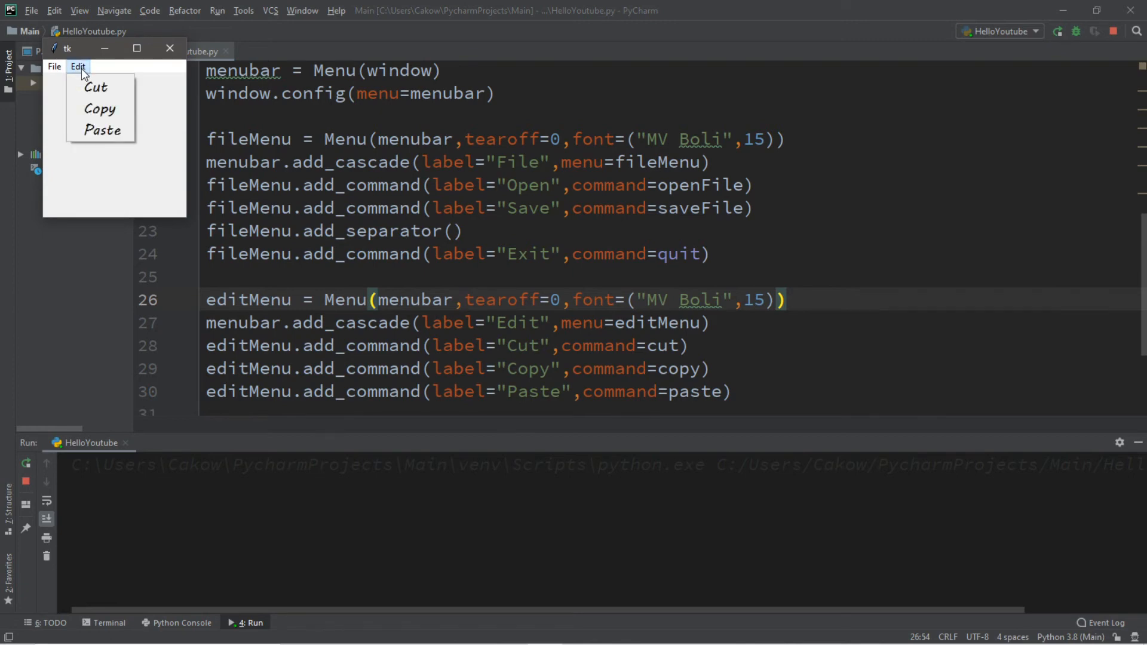
pyautogui.click(54, 66)
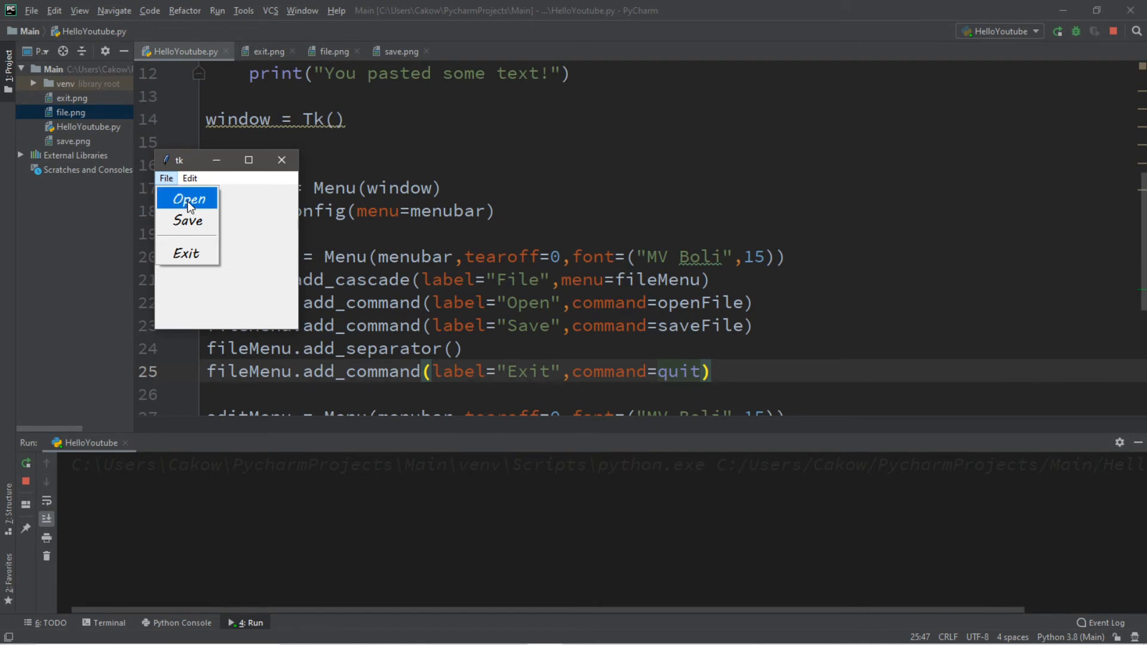
pyautogui.moveTo(187, 220)
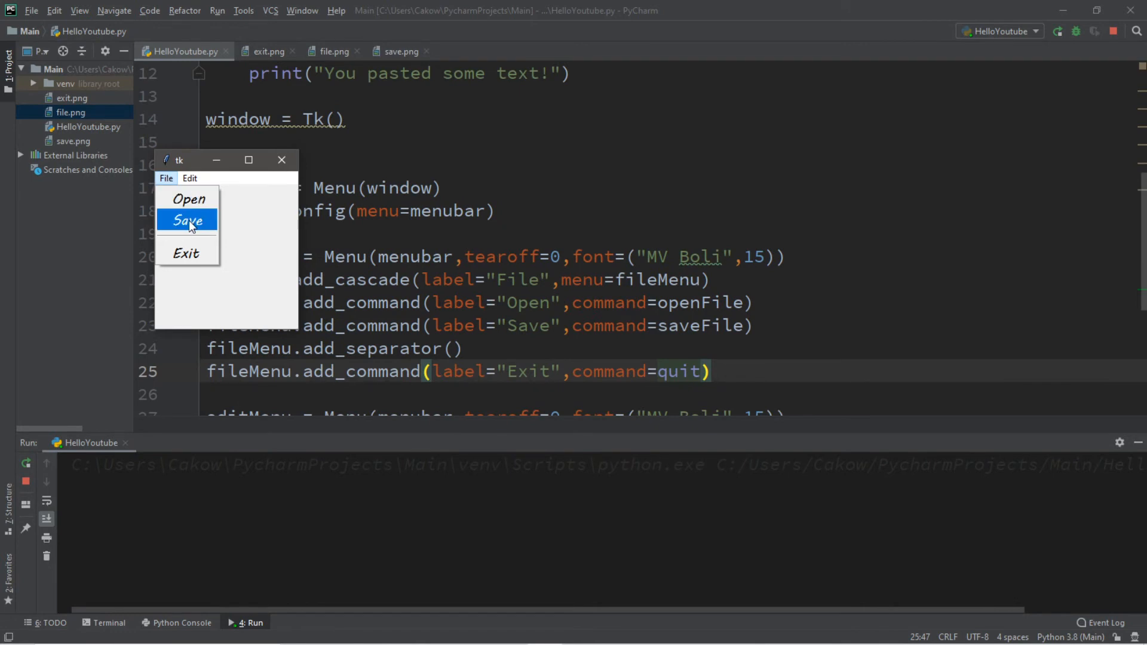
# - Close the running MV Boli test window
pyautogui.click(186, 220)
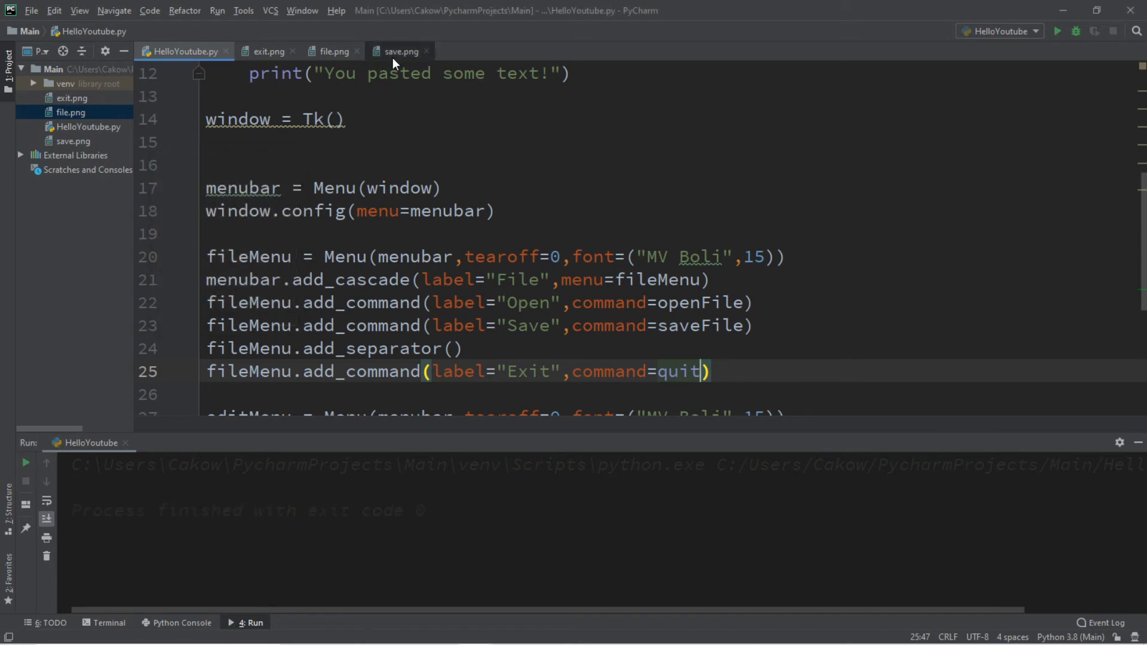
pyautogui.click(400, 51)
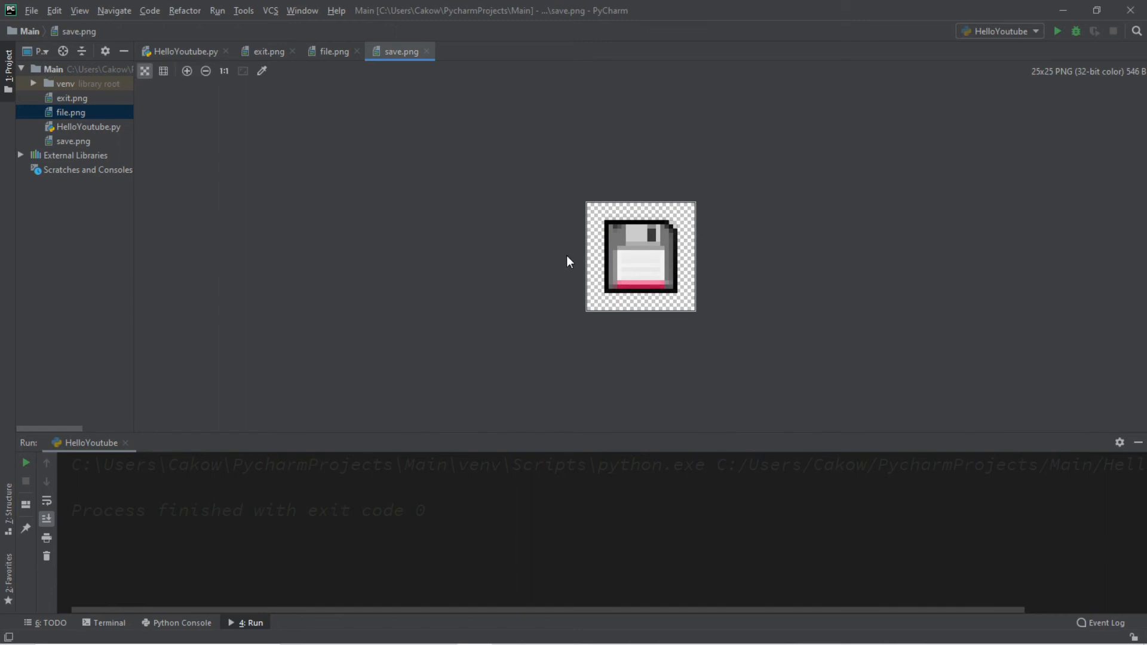
pyautogui.click(335, 52)
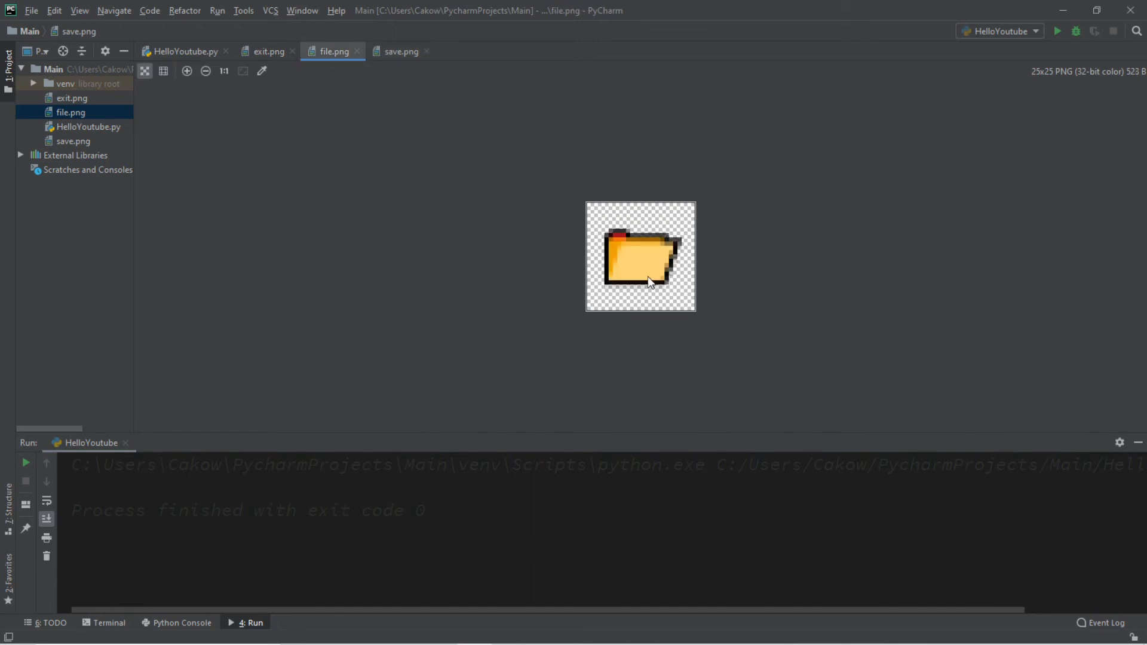
pyautogui.click(268, 51)
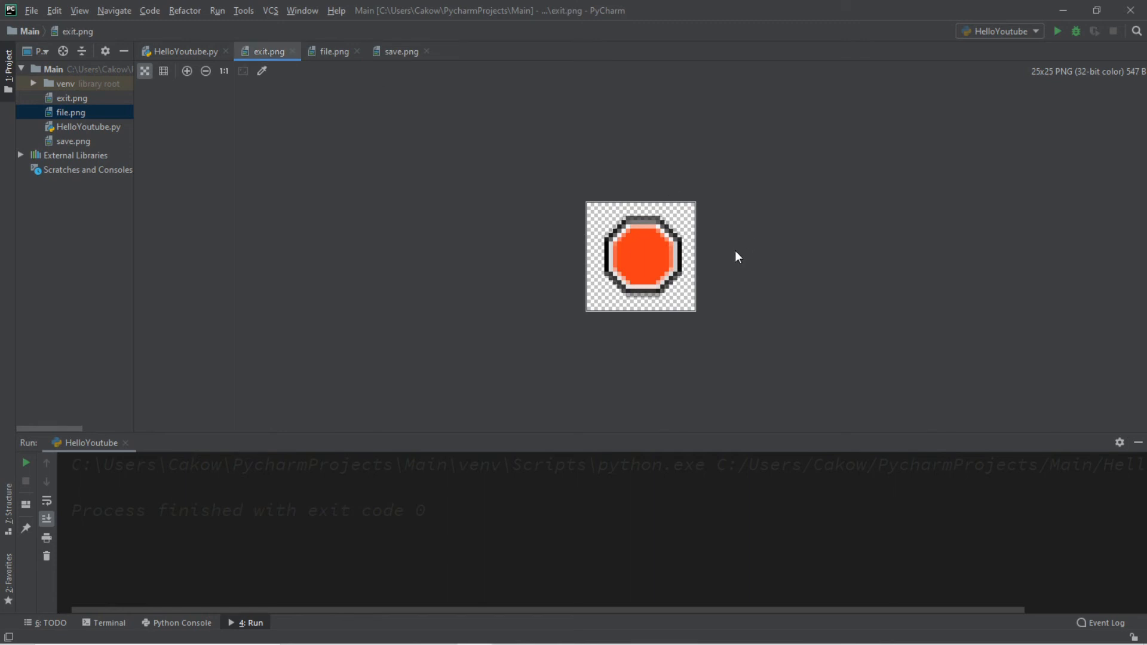
pyautogui.moveTo(550, 267)
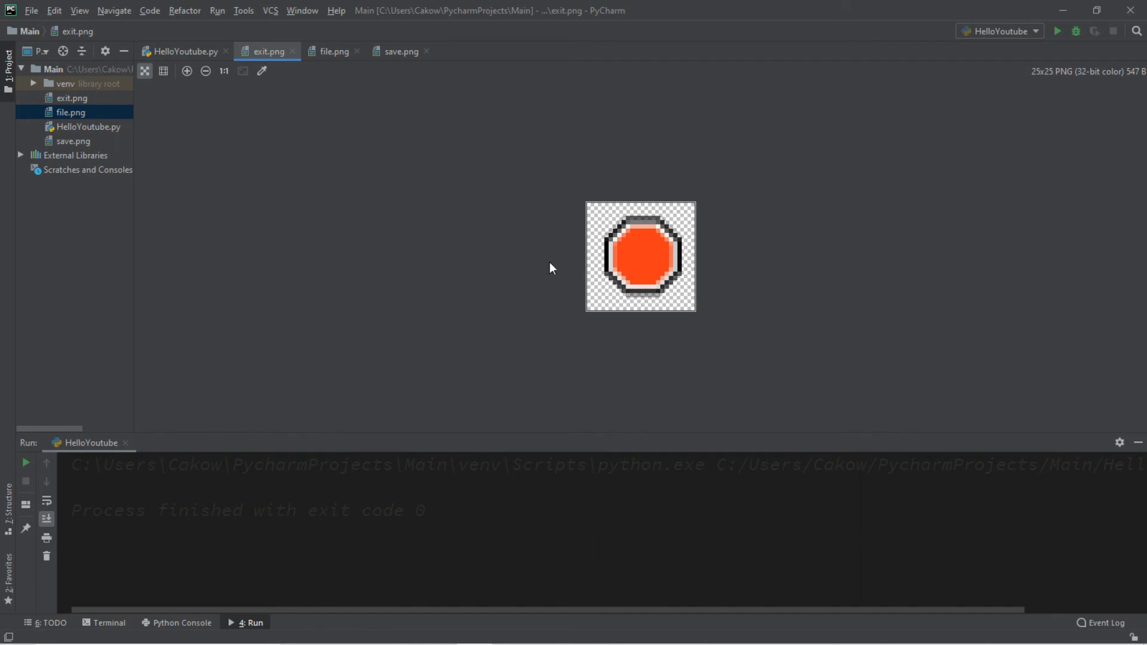
pyautogui.click(181, 51)
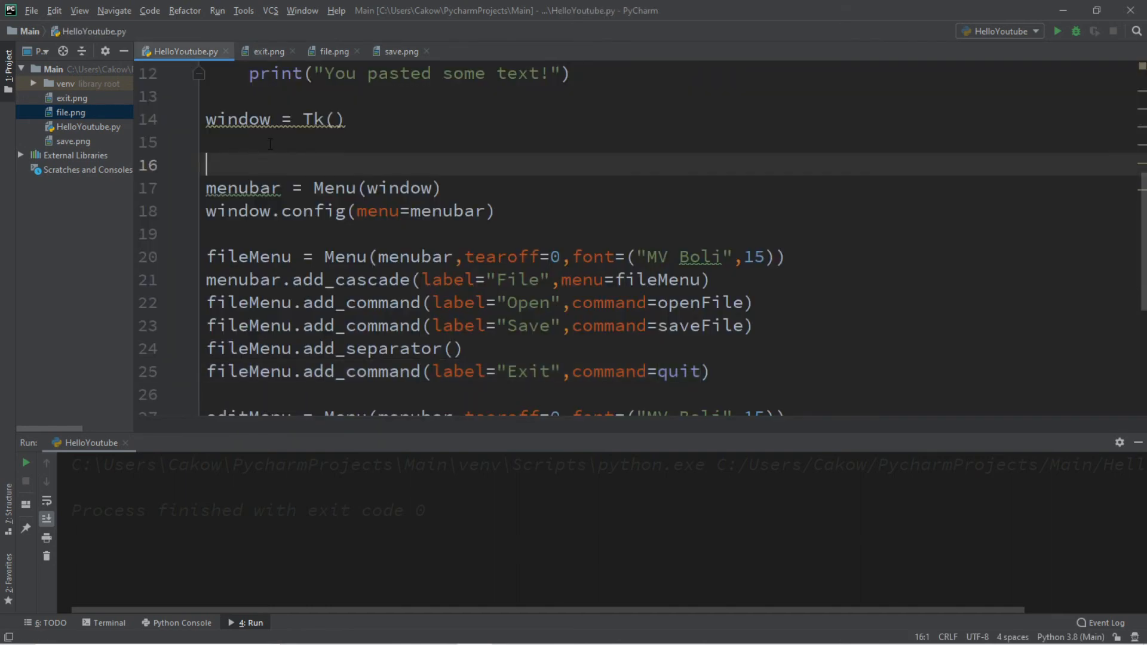
# - Load file.png, save.png and exit.png into openImage, saveImage and exitImage PhotoImages
pyautogui.write('openImage = PhotoImage(file="file.png")')
pyautogui.write('saveImage = PhotoImage(file="save.png")')
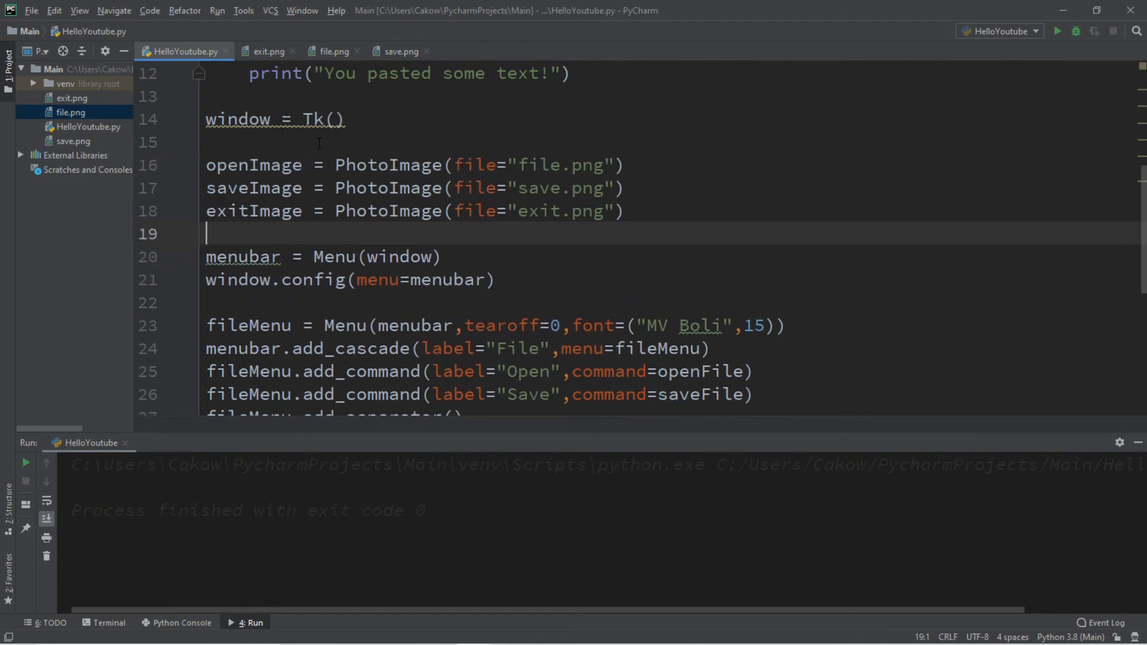
pyautogui.click(315, 188)
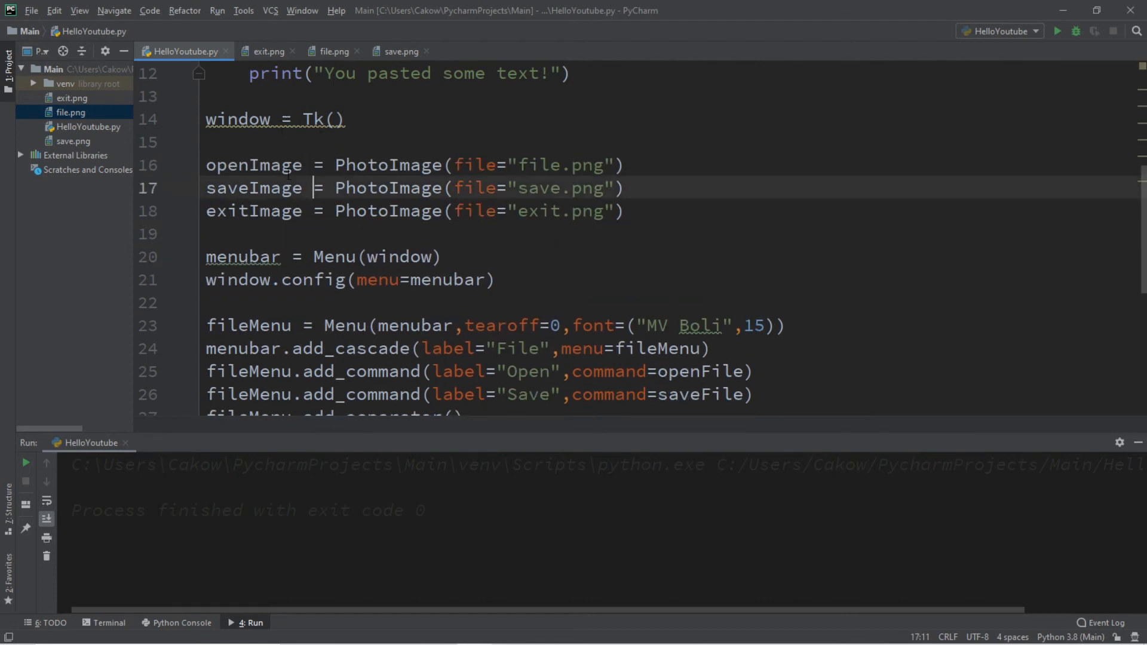
pyautogui.doubleClick(254, 165)
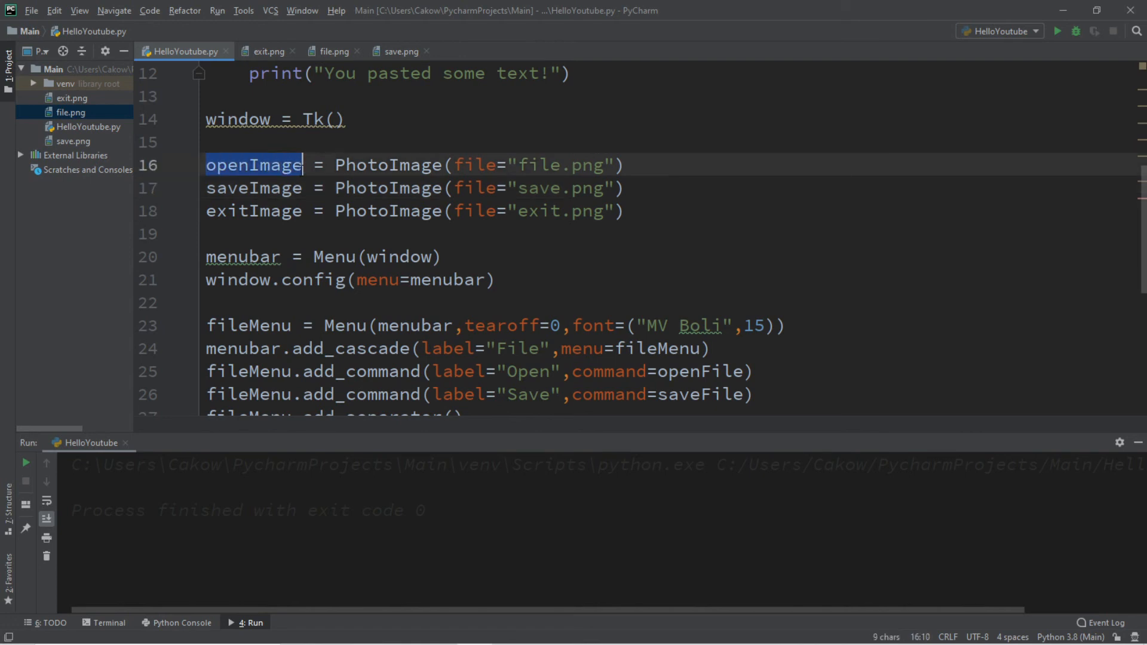
pyautogui.click(256, 188)
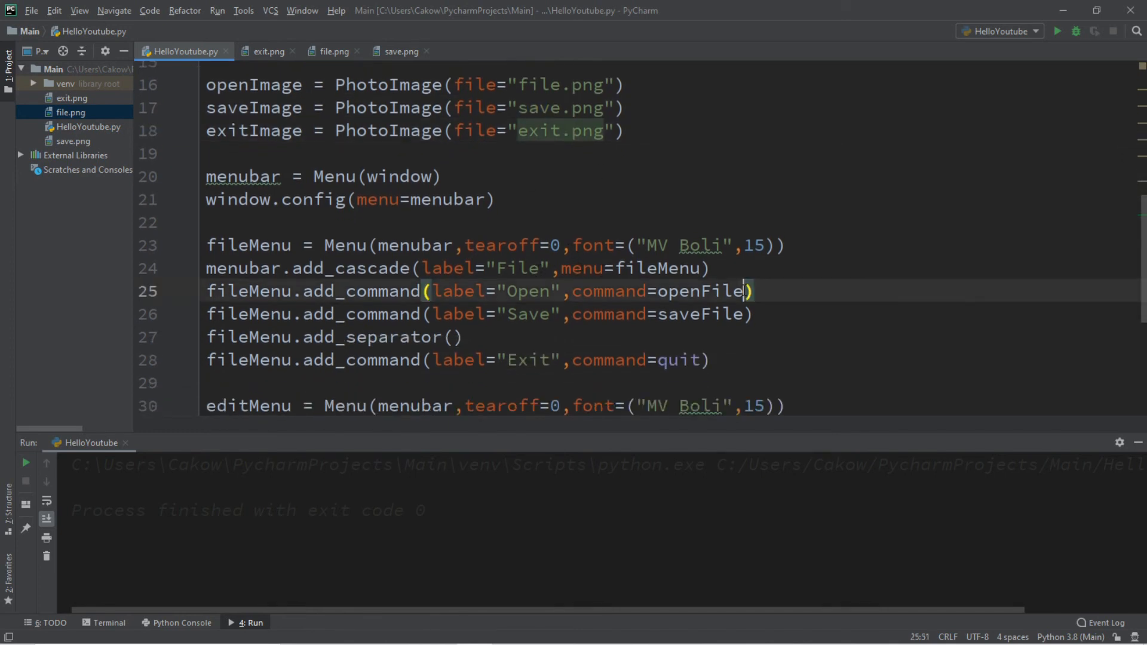
# - Pass image=openImage, saveImage and exitImage to the Open, Save and Exit commands
pyautogui.write(',')
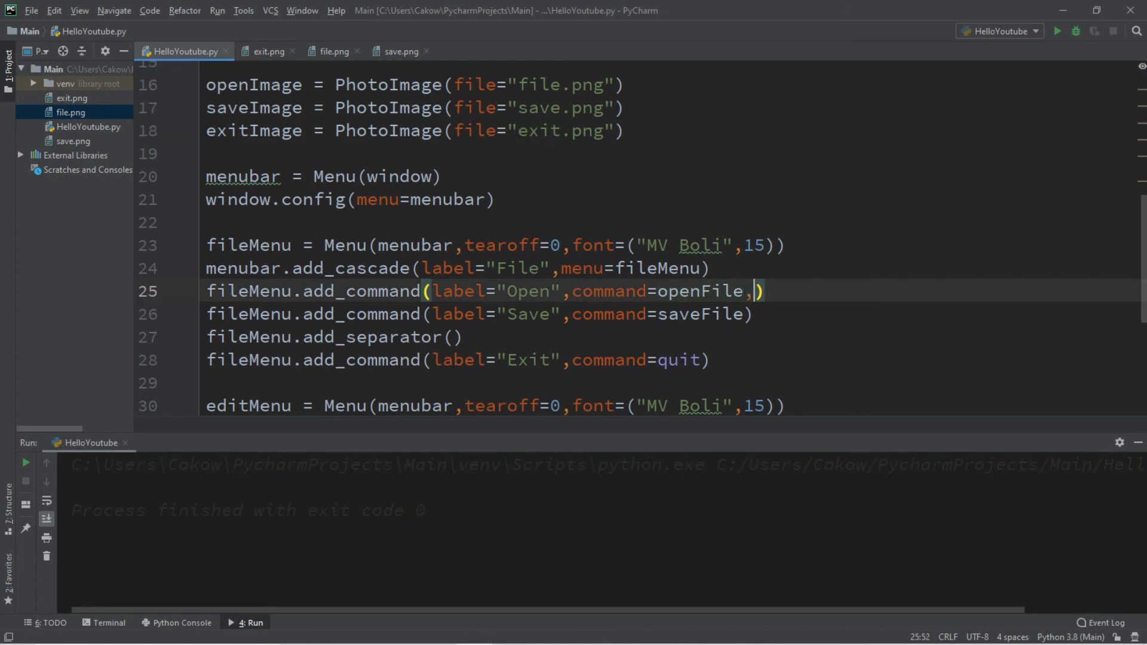
pyautogui.write('image')
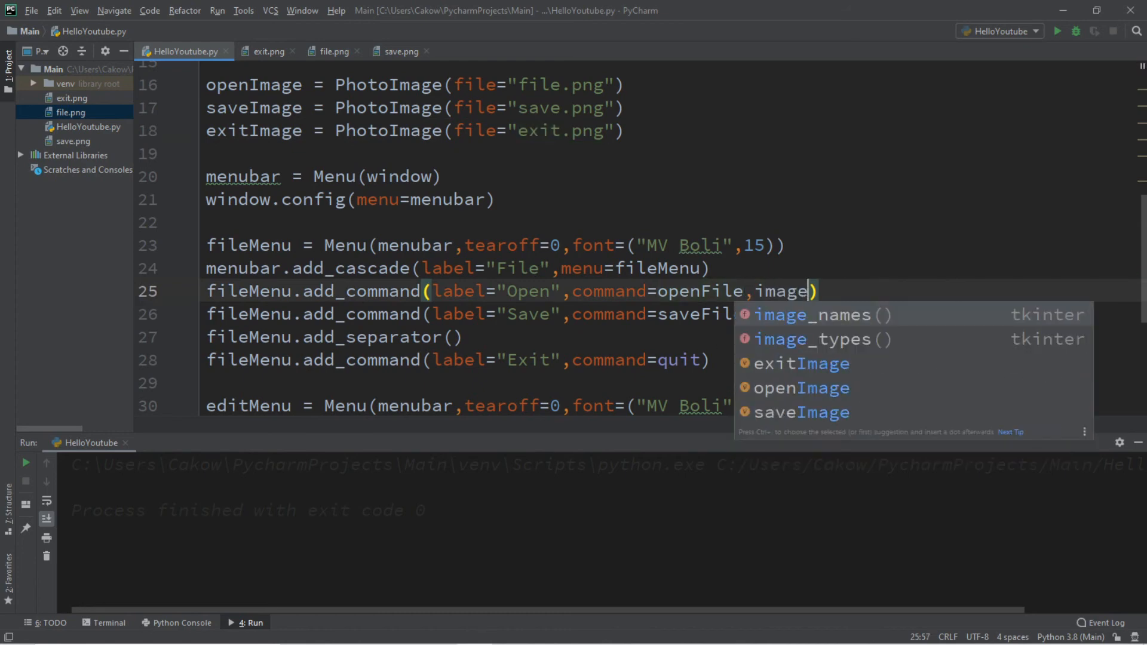
pyautogui.write('=')
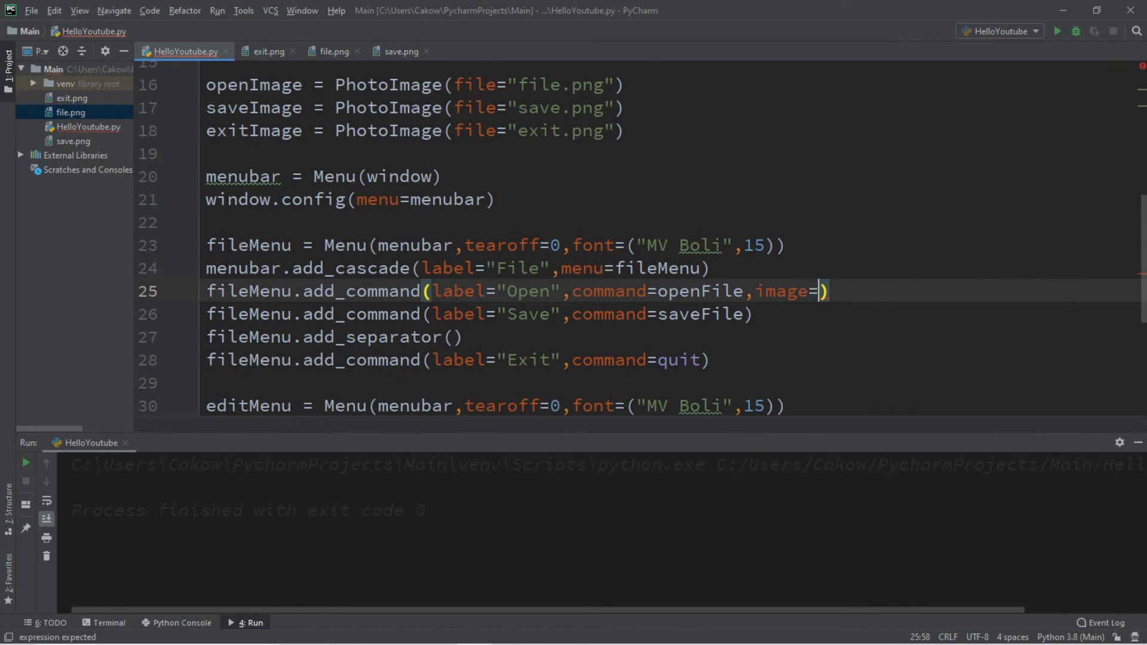
pyautogui.doubleClick(254, 84)
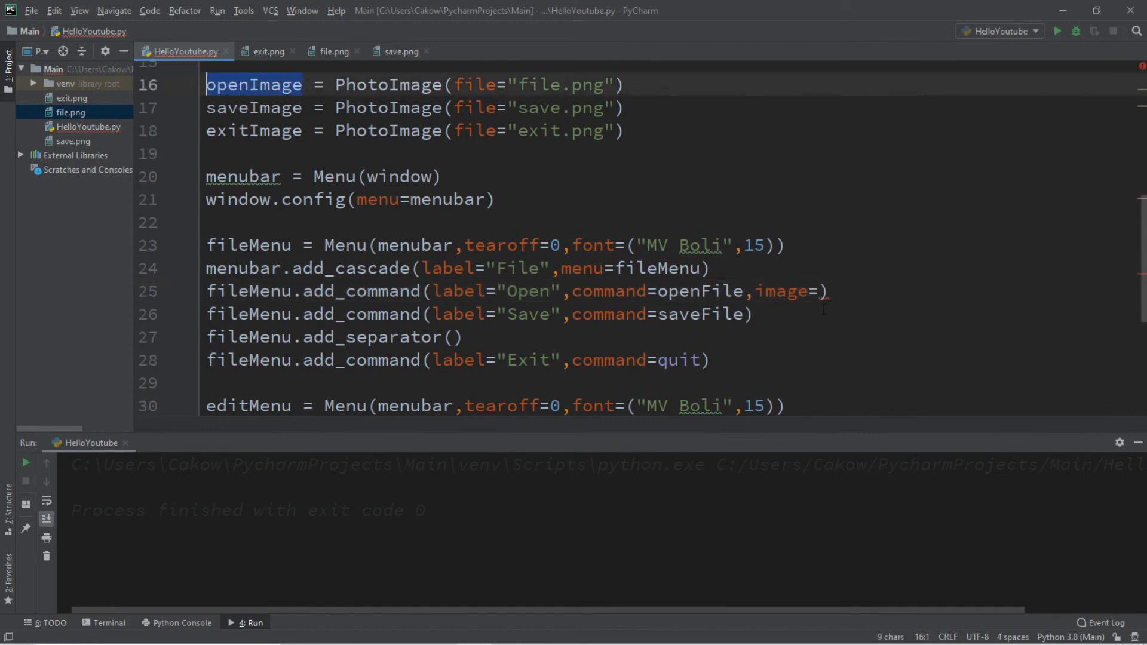
pyautogui.write('openImage')
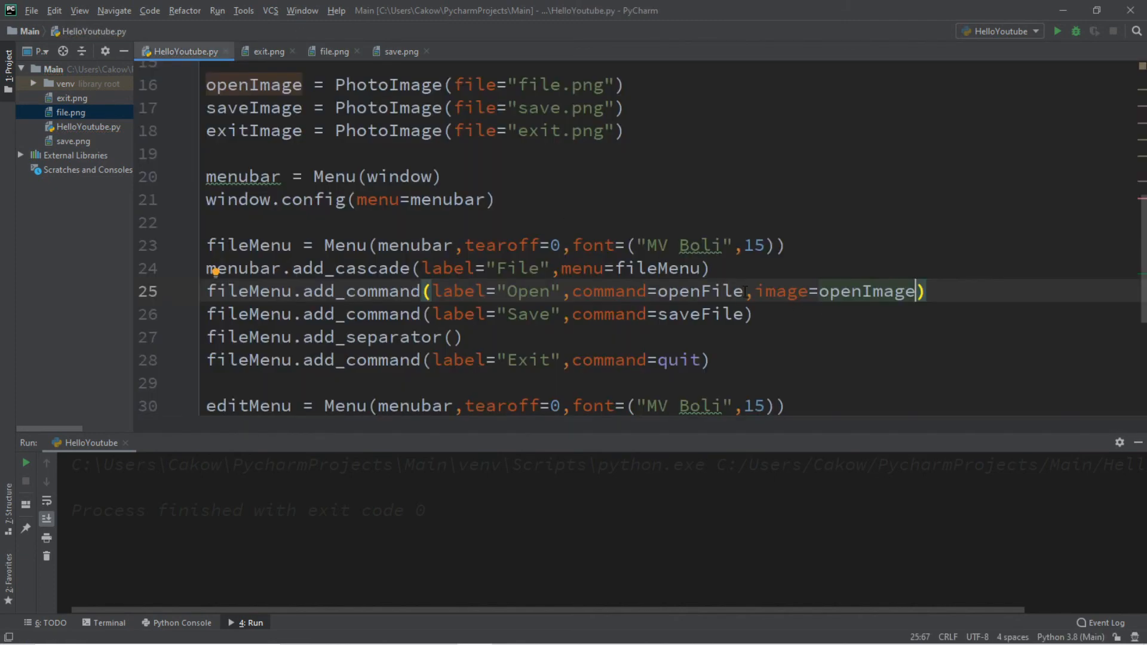
pyautogui.moveTo(746, 290); pyautogui.dragTo(914, 290)
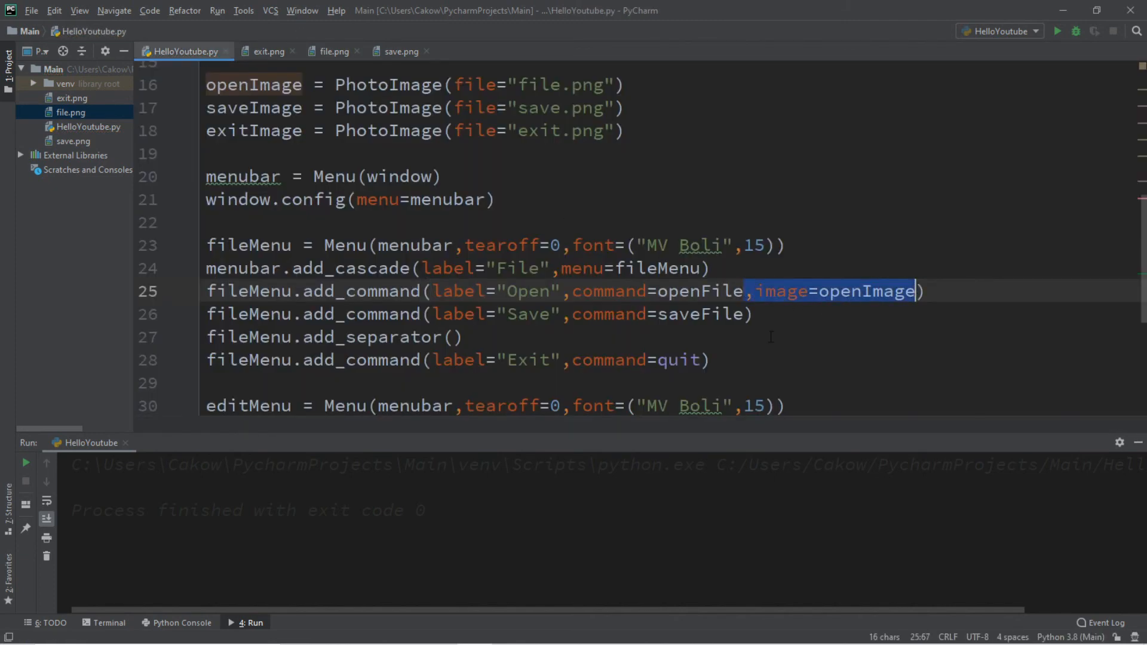
pyautogui.write(',image=openImage')
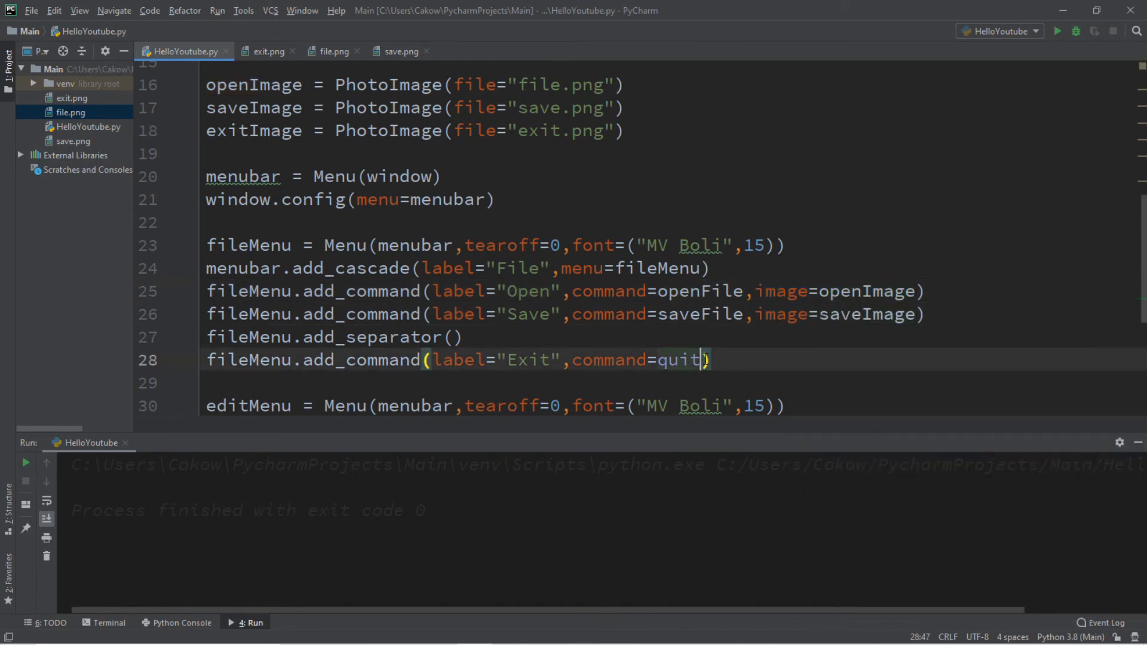
pyautogui.write(',image=openImage')
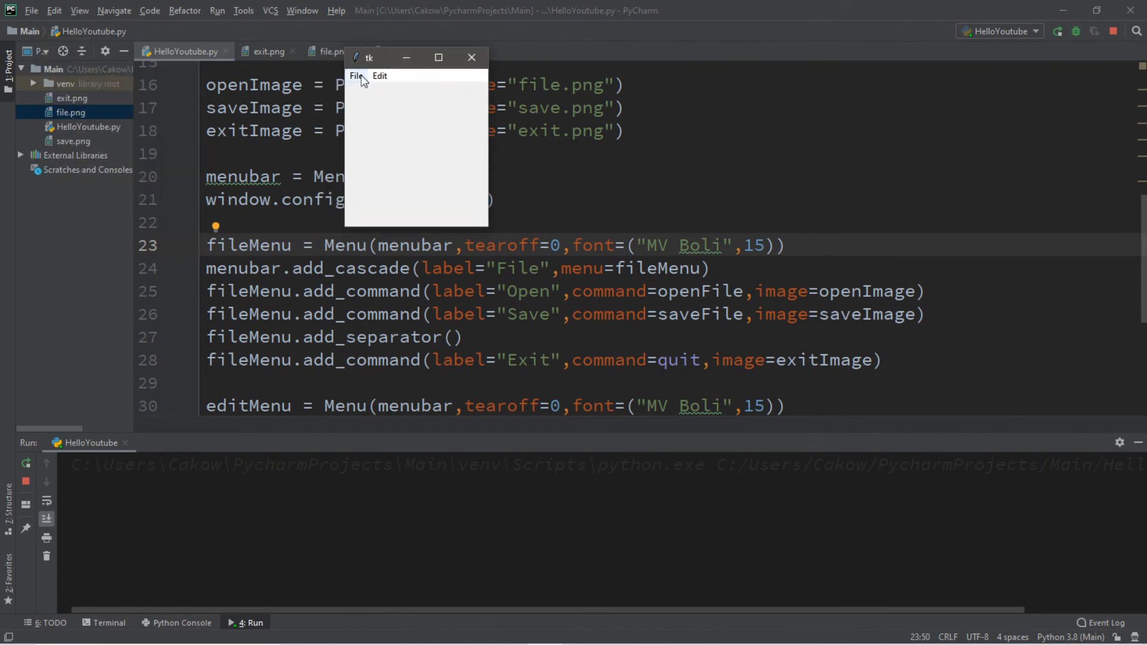
pyautogui.click(356, 75)
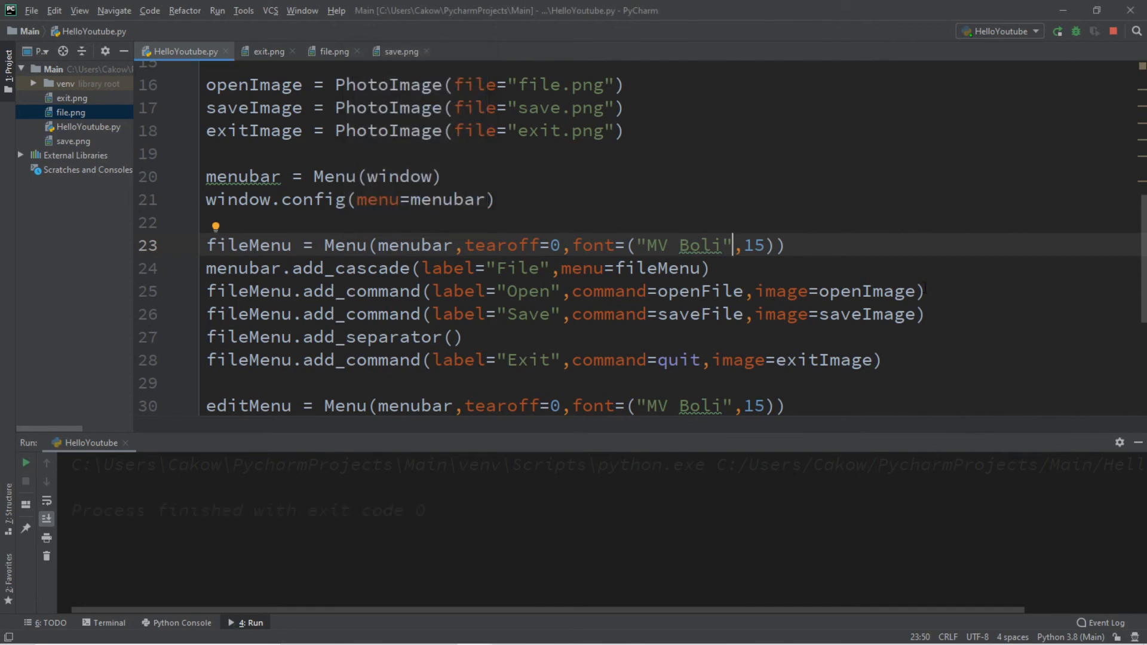
# - Add compound='left' to the Open command and copy it for Save
pyautogui.write(',')
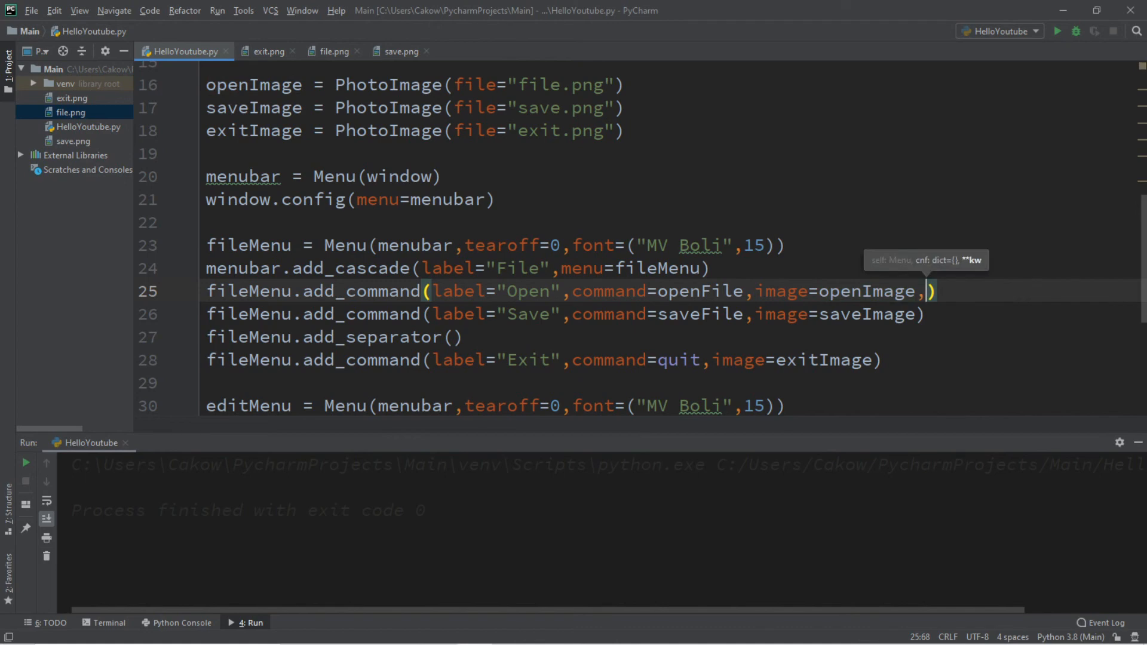
pyautogui.write('compound=')
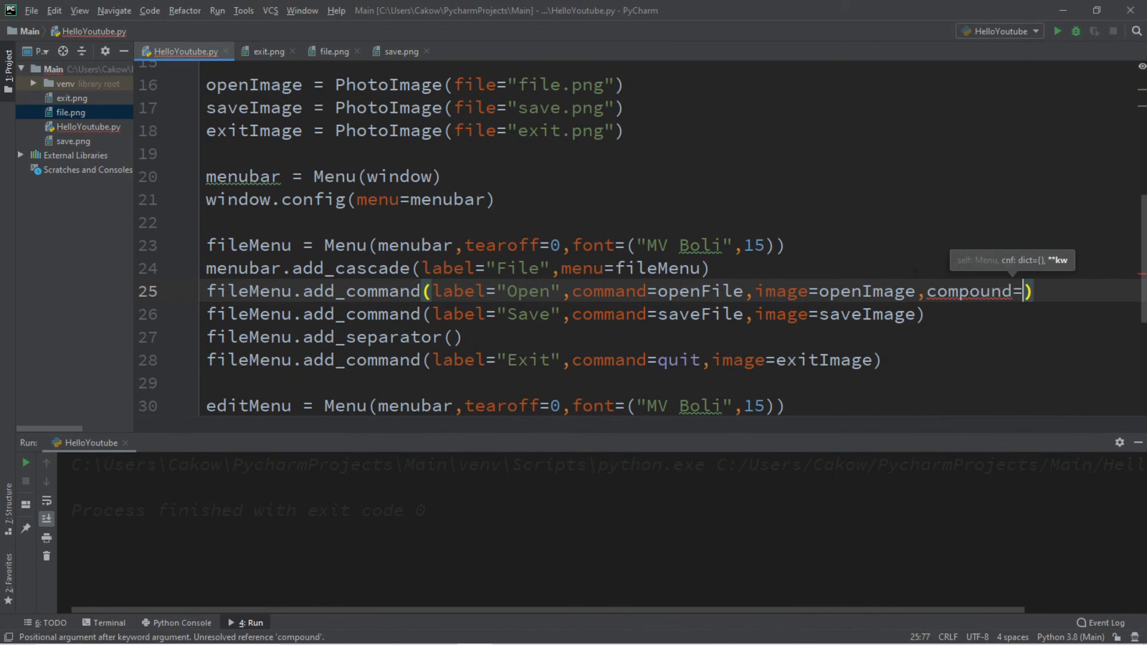
pyautogui.write("'")
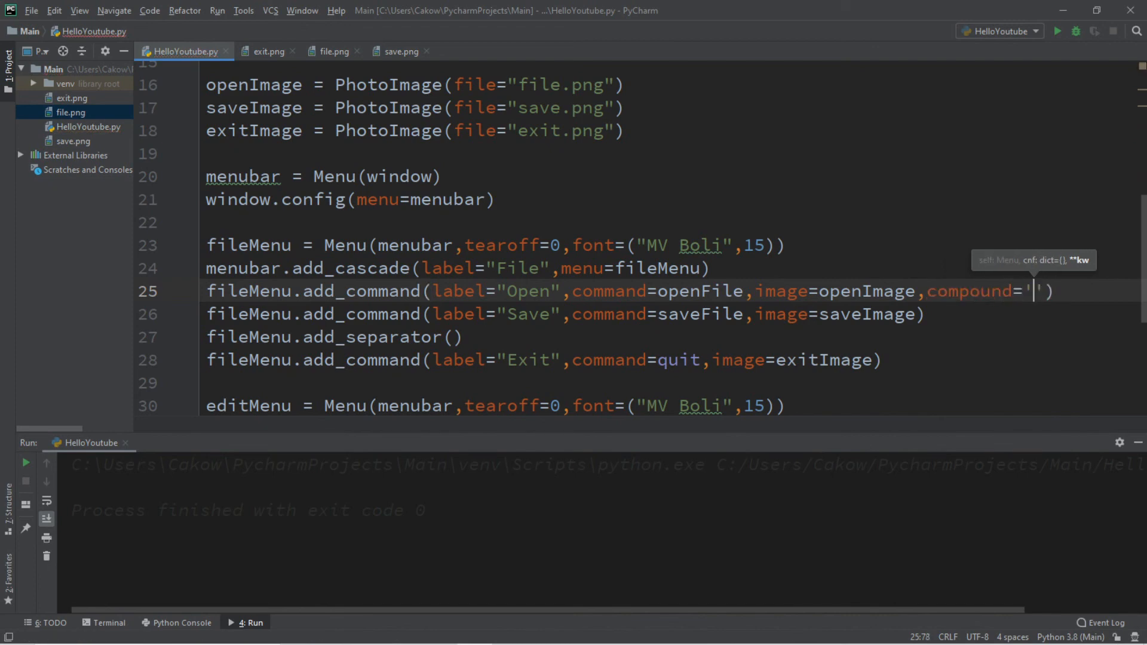
pyautogui.write('left')
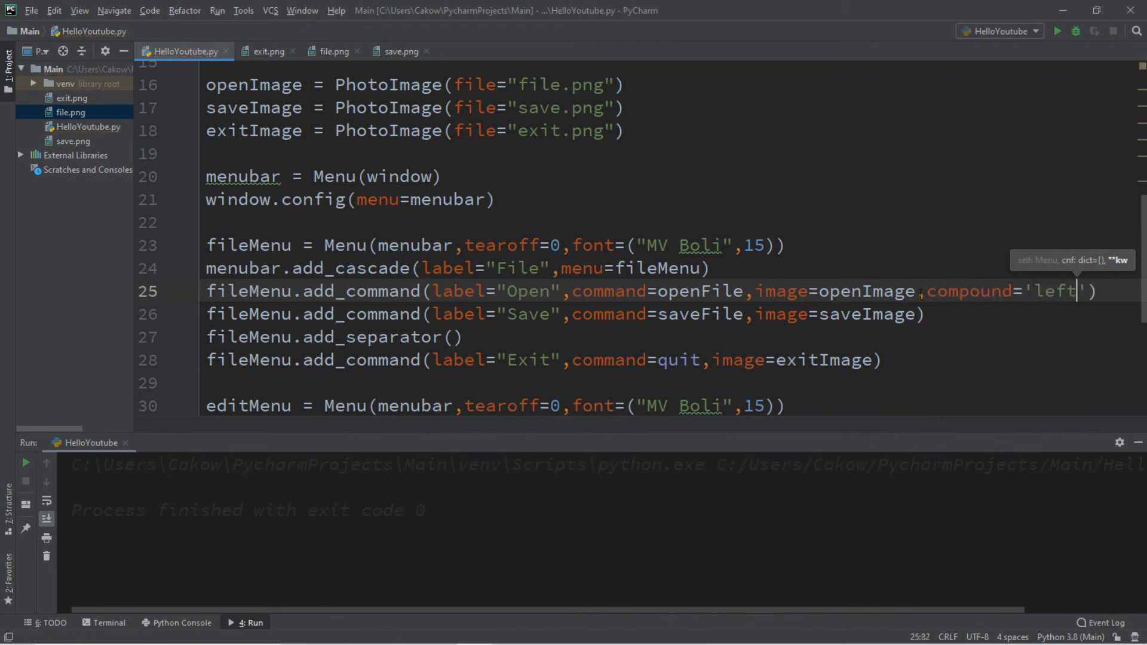
pyautogui.moveTo(1078, 290); pyautogui.dragTo(923, 291)
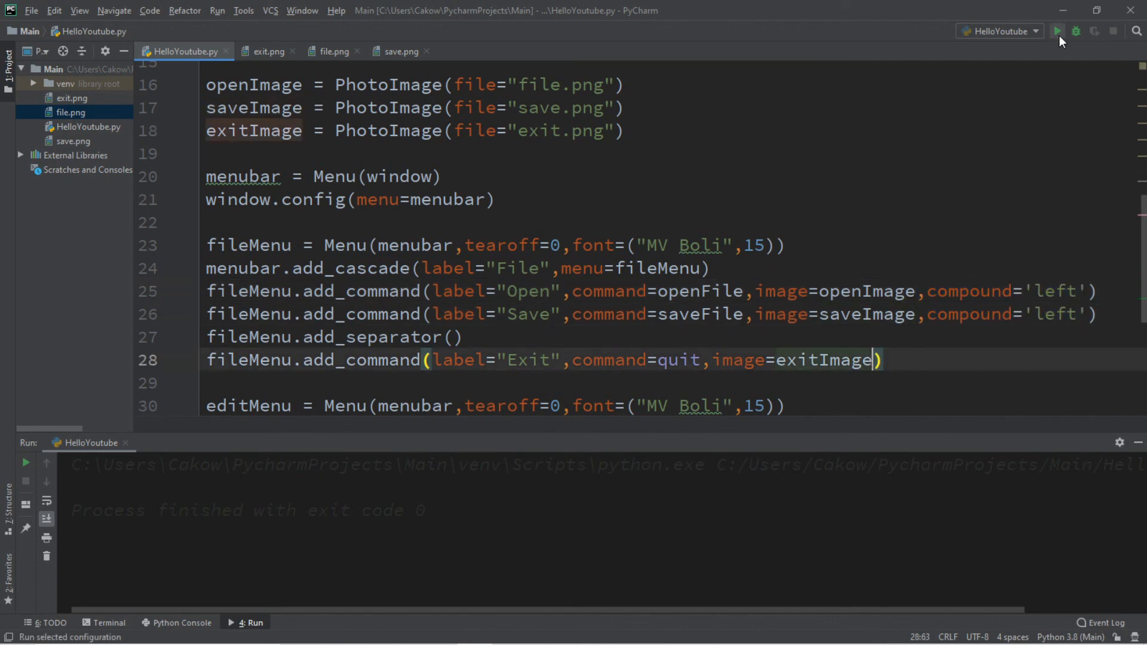
# - Run the script with compound='left' on Exit, check the File menu icons, and relaunch
pyautogui.click(1058, 31)
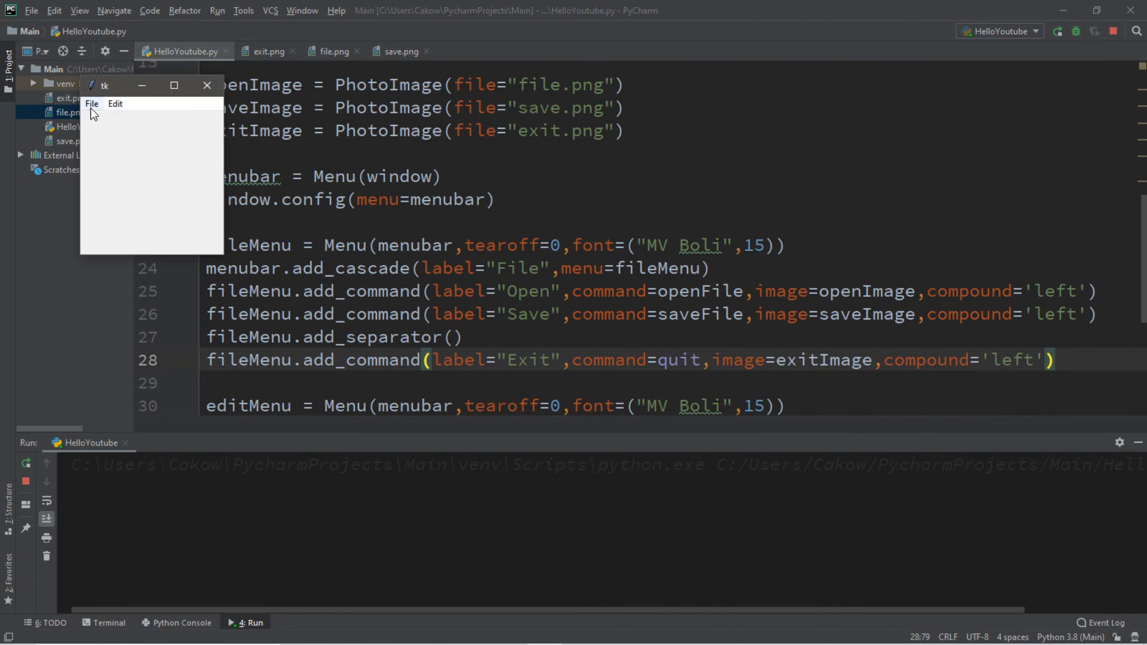
pyautogui.click(91, 104)
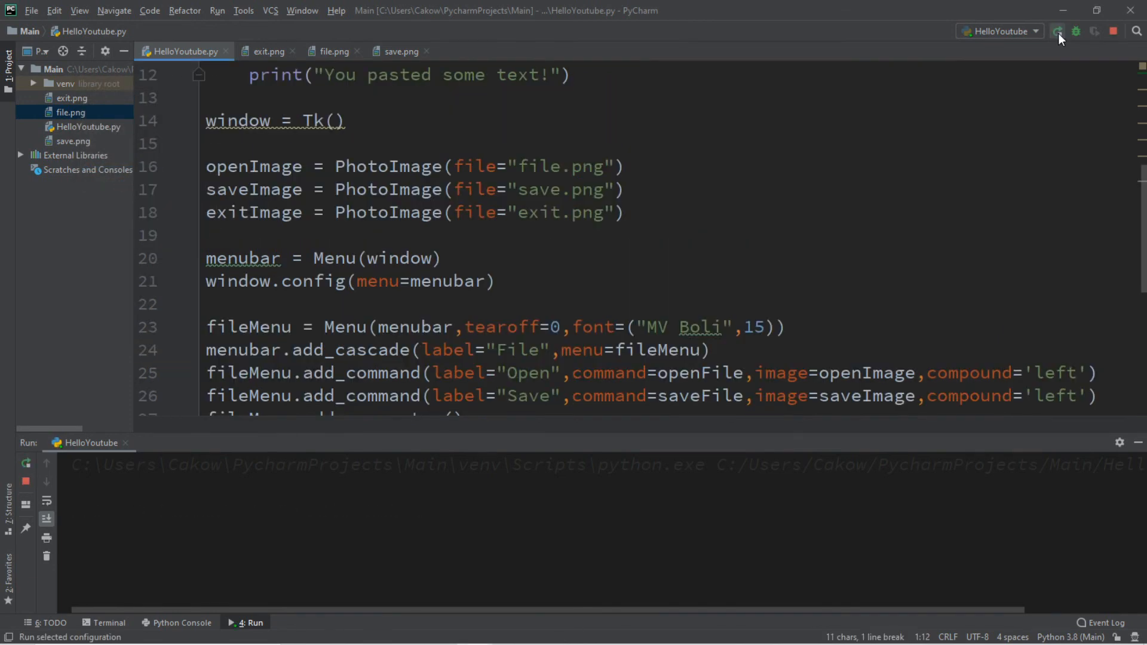
pyautogui.click(1057, 31)
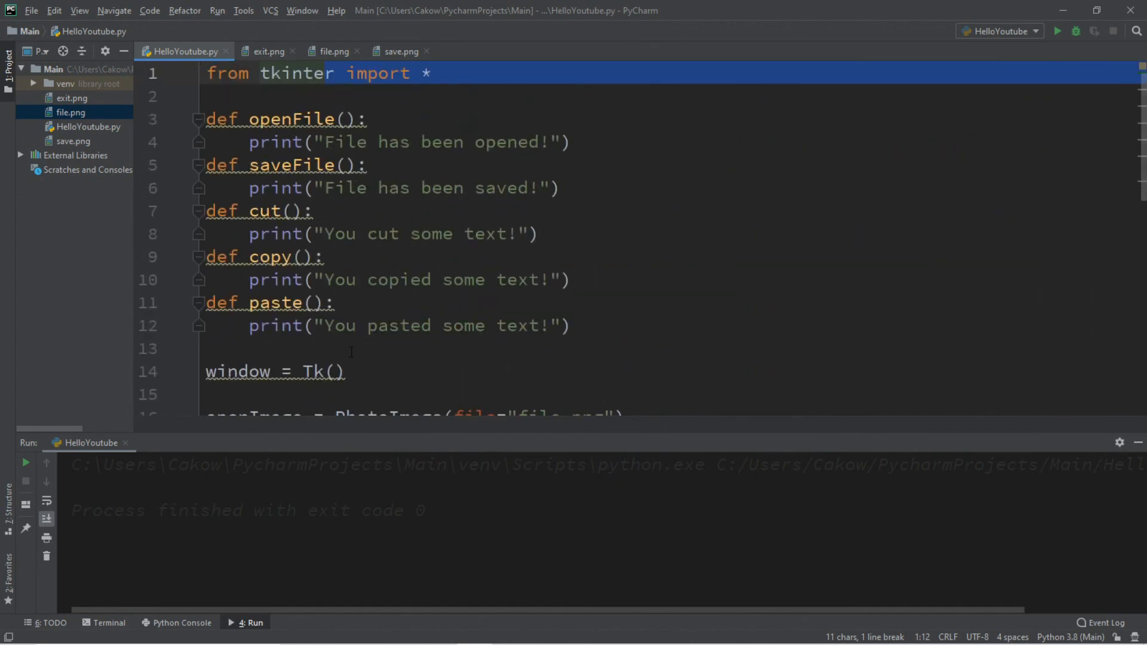
# - Click in the HelloYoutube.py editor near the import line to deselect it
pyautogui.click(336, 349)
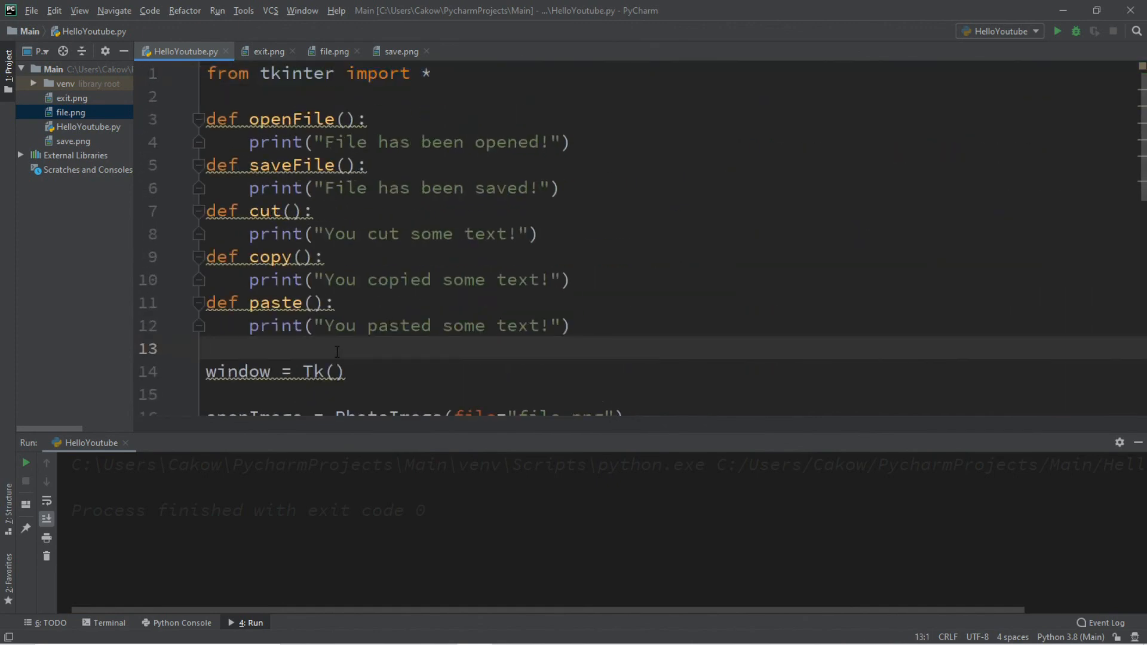